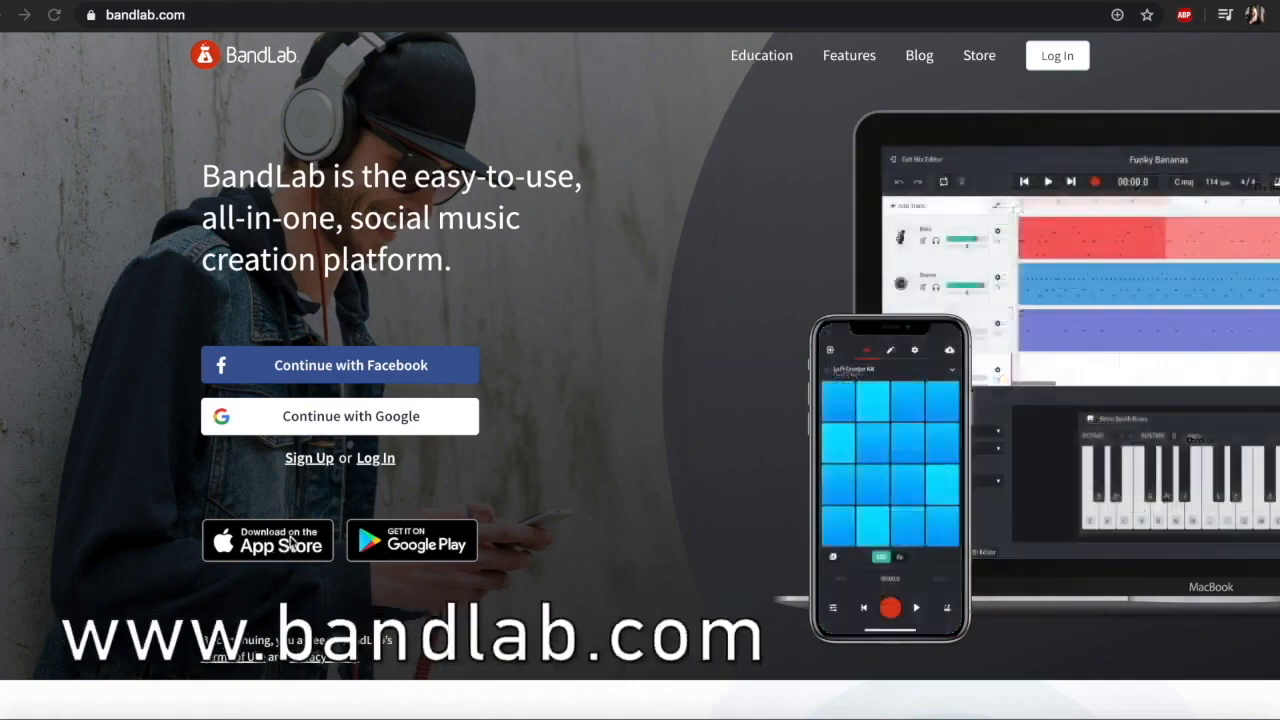
mouse_move(480, 564)
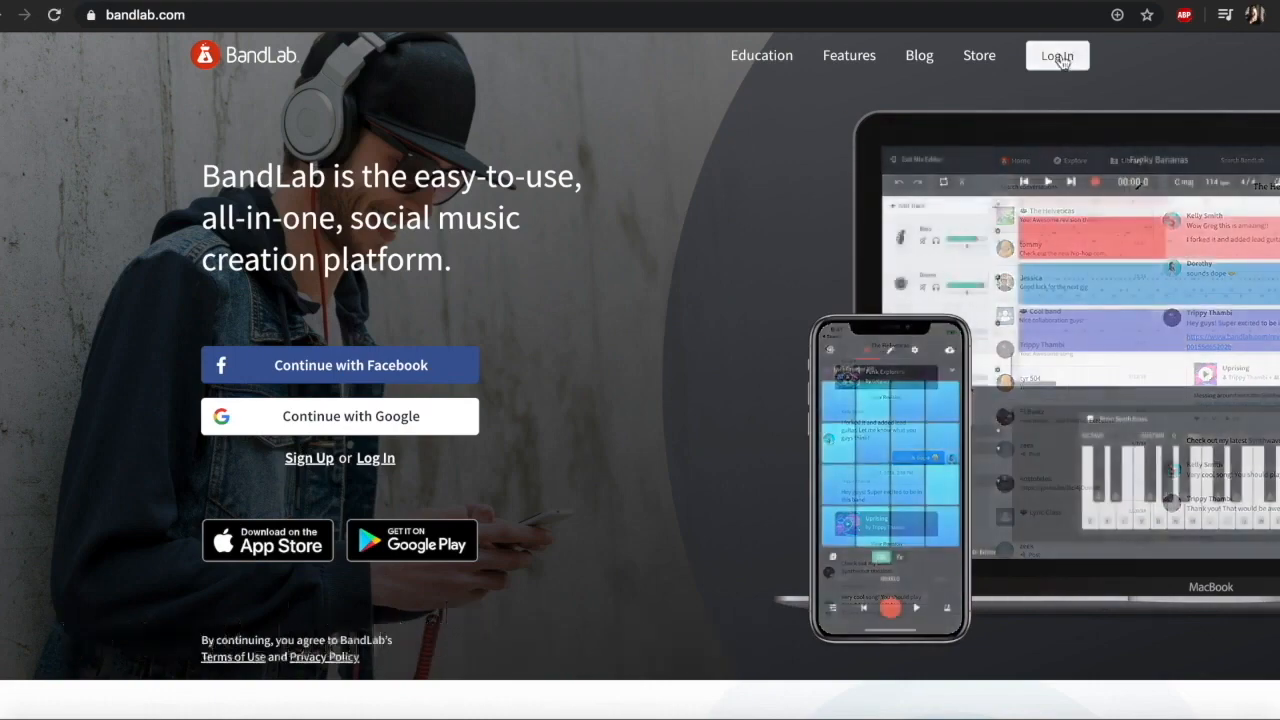
Step: Sign in to the BandLab account with username and password to reach the feed
left_click(1056, 56)
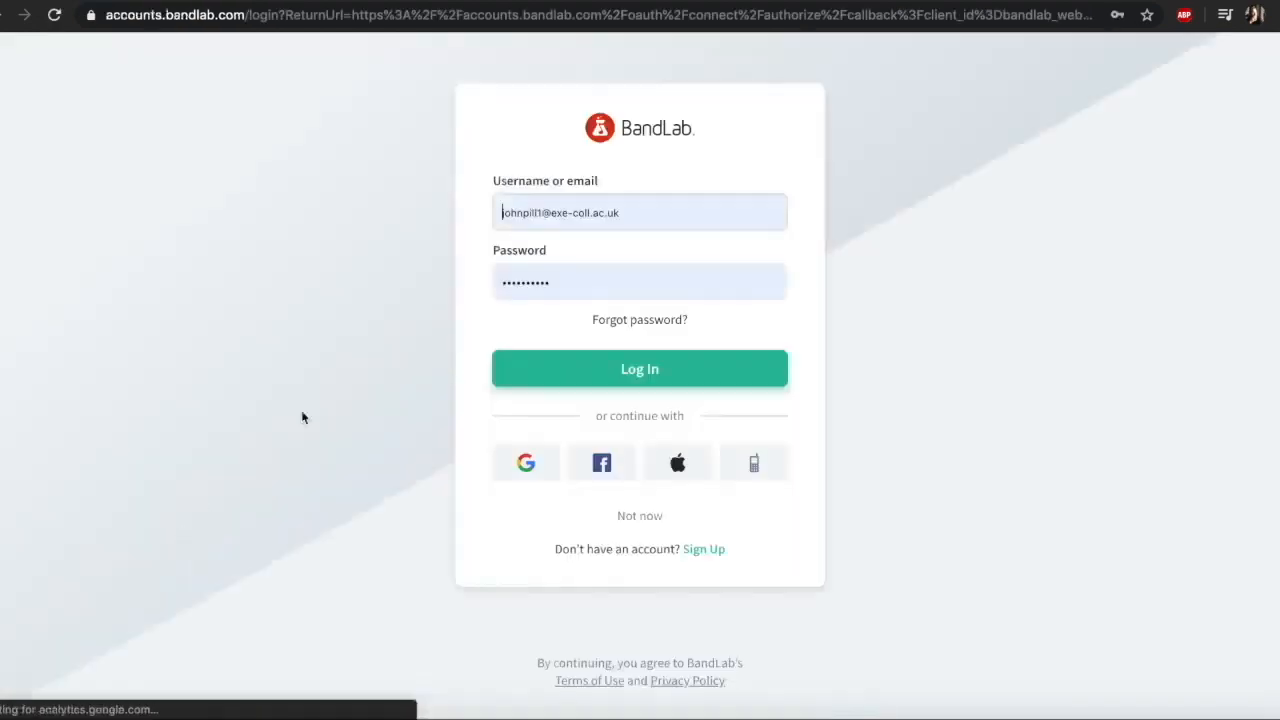
left_click(640, 368)
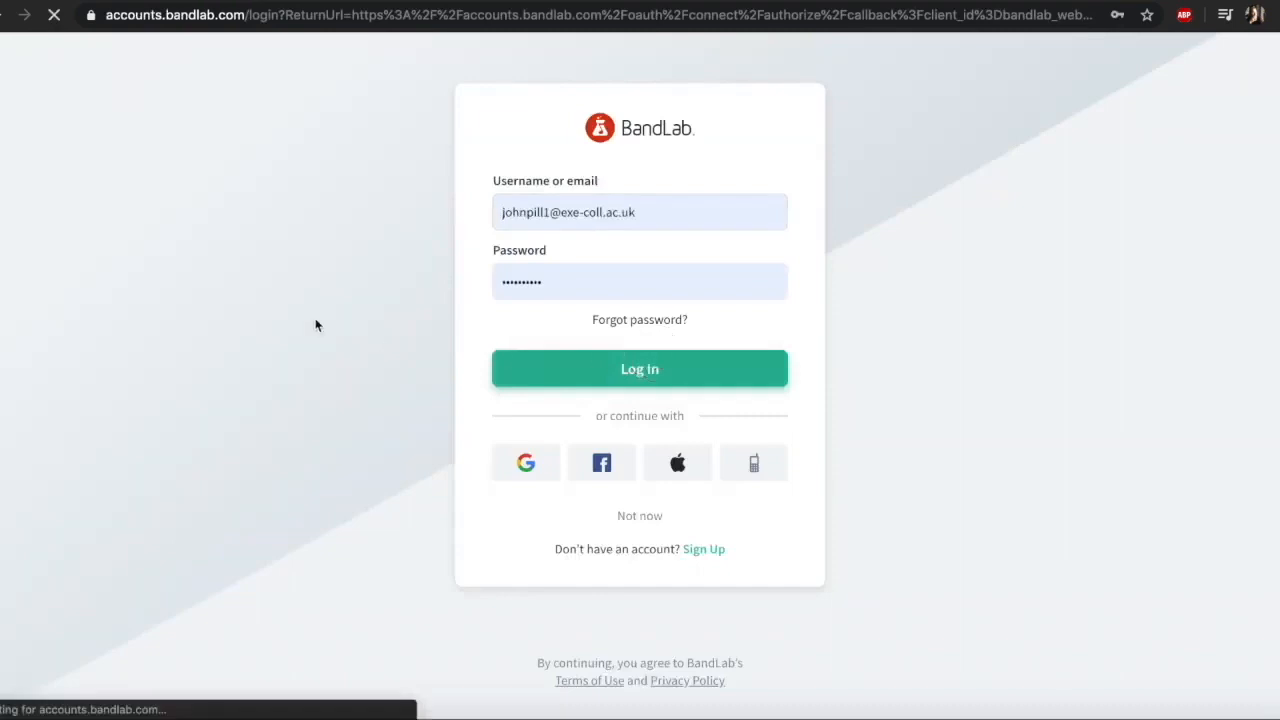
left_click(640, 368)
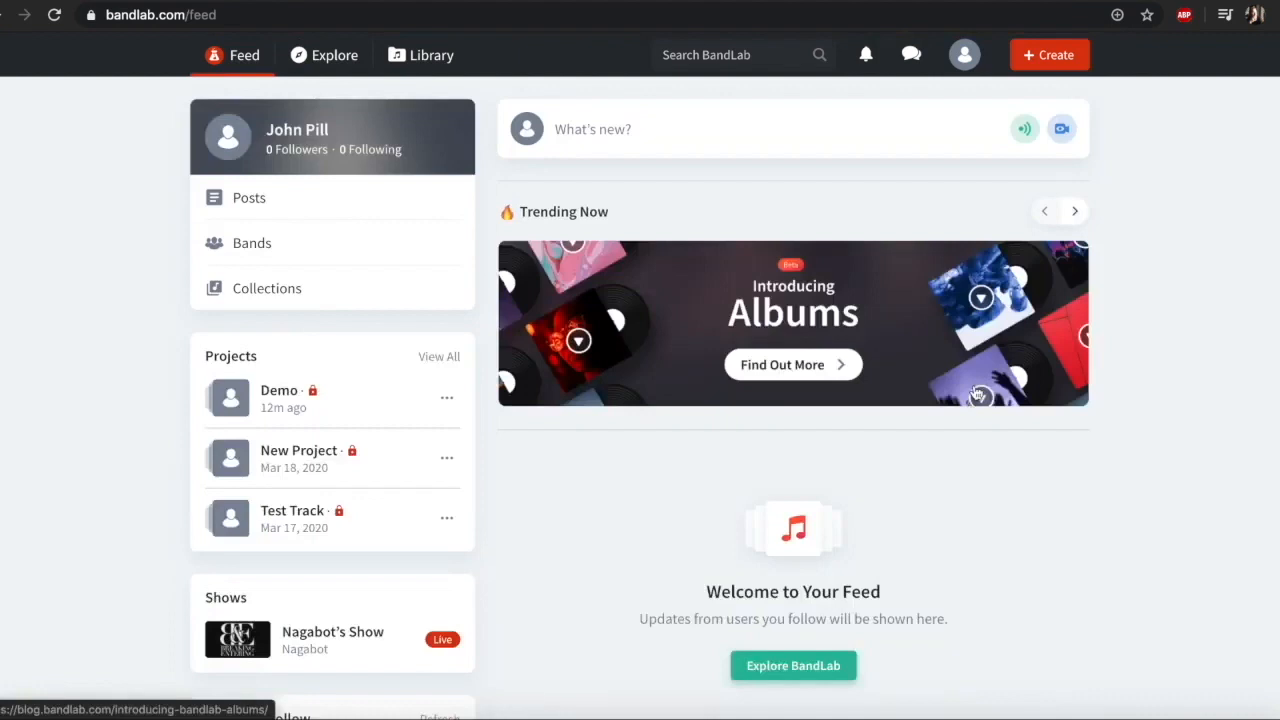
mouse_move(614, 380)
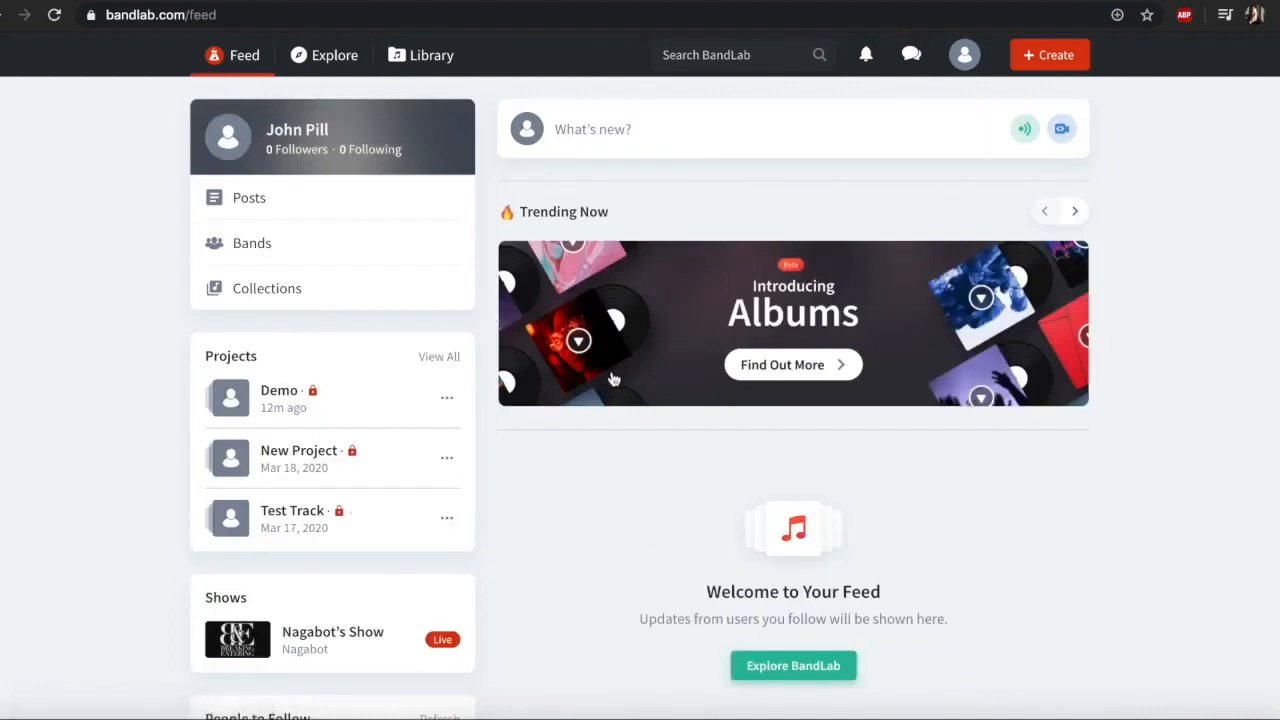
mouse_move(540, 488)
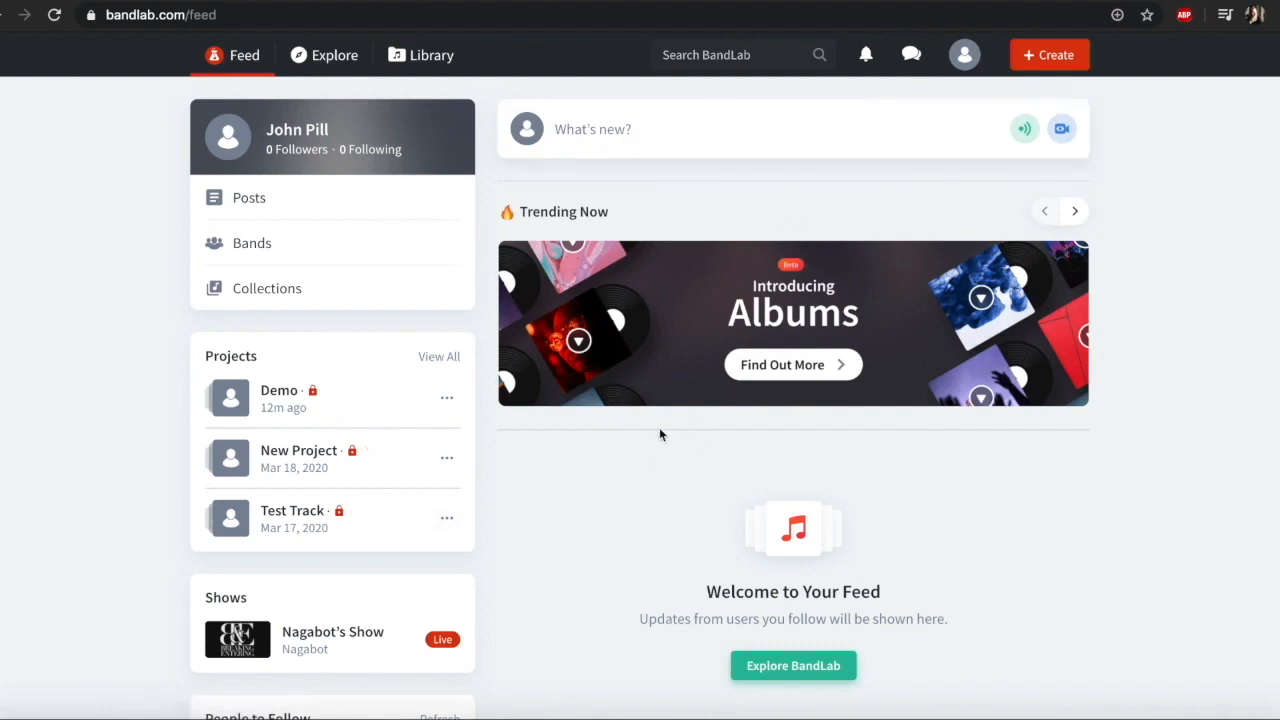
mouse_move(532, 172)
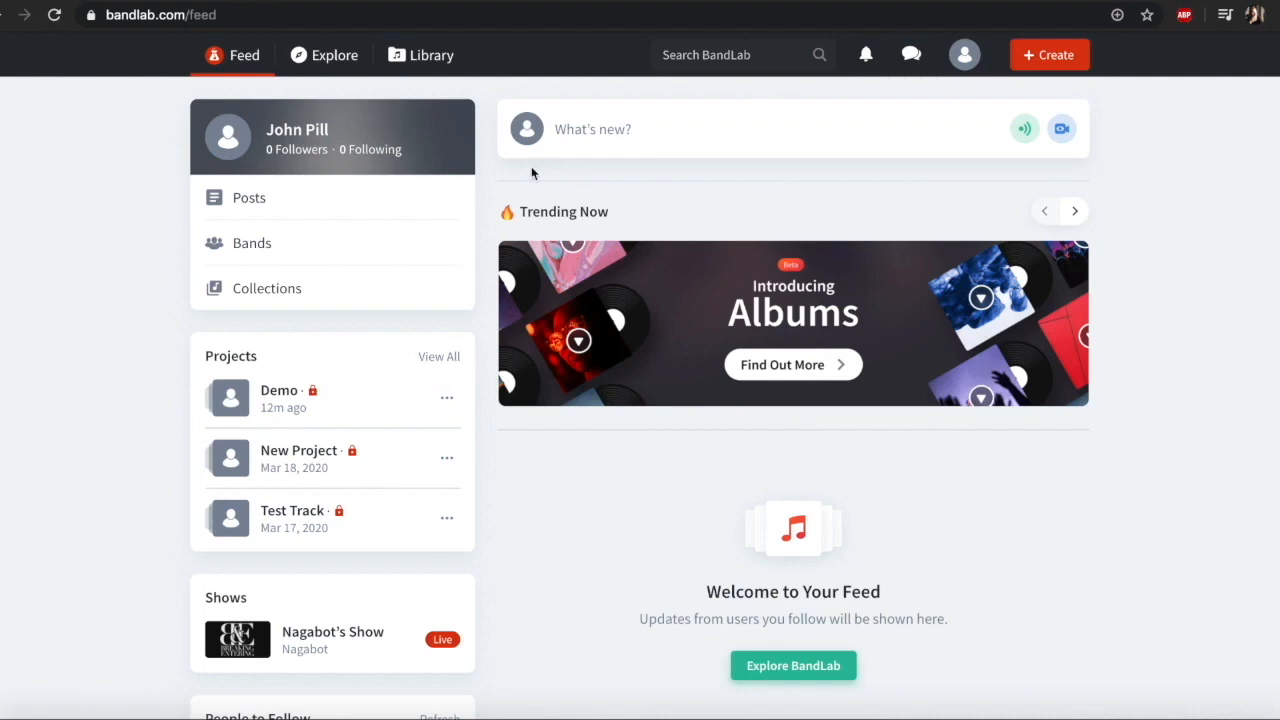
mouse_move(1162, 376)
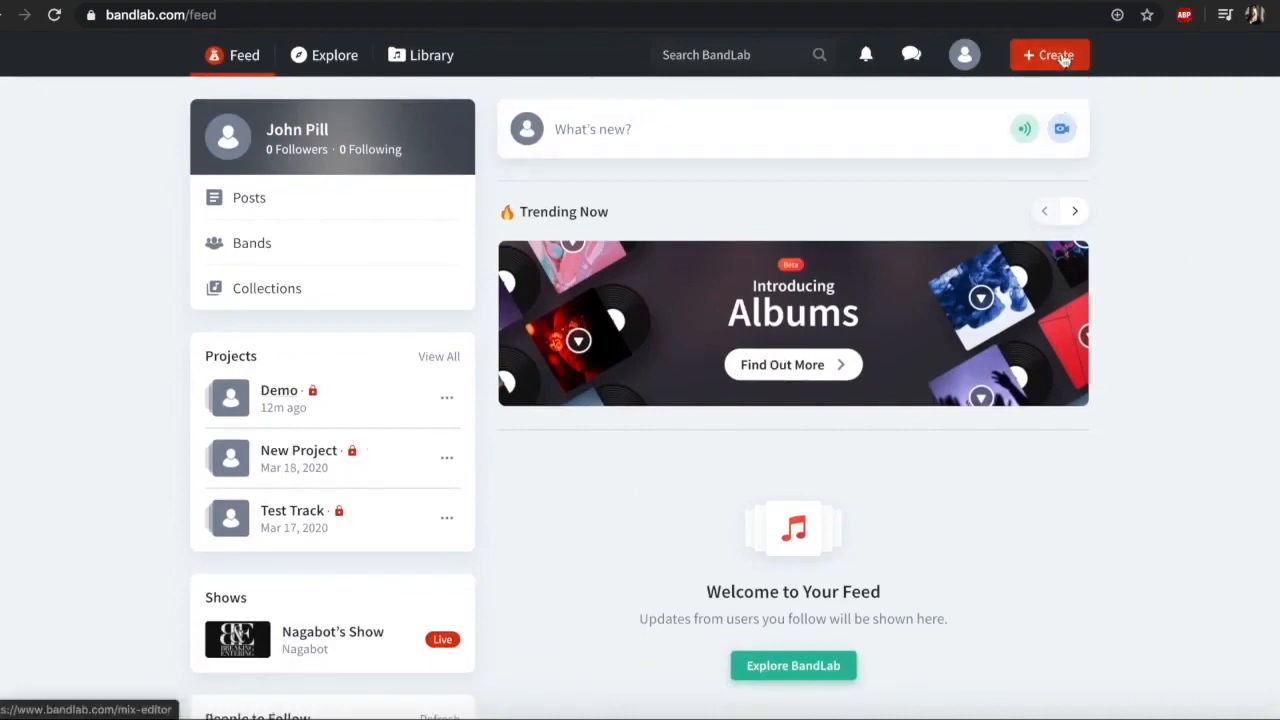
Step: Create a new project so the Mix Editor shows the New Track type choices
left_click(1048, 56)
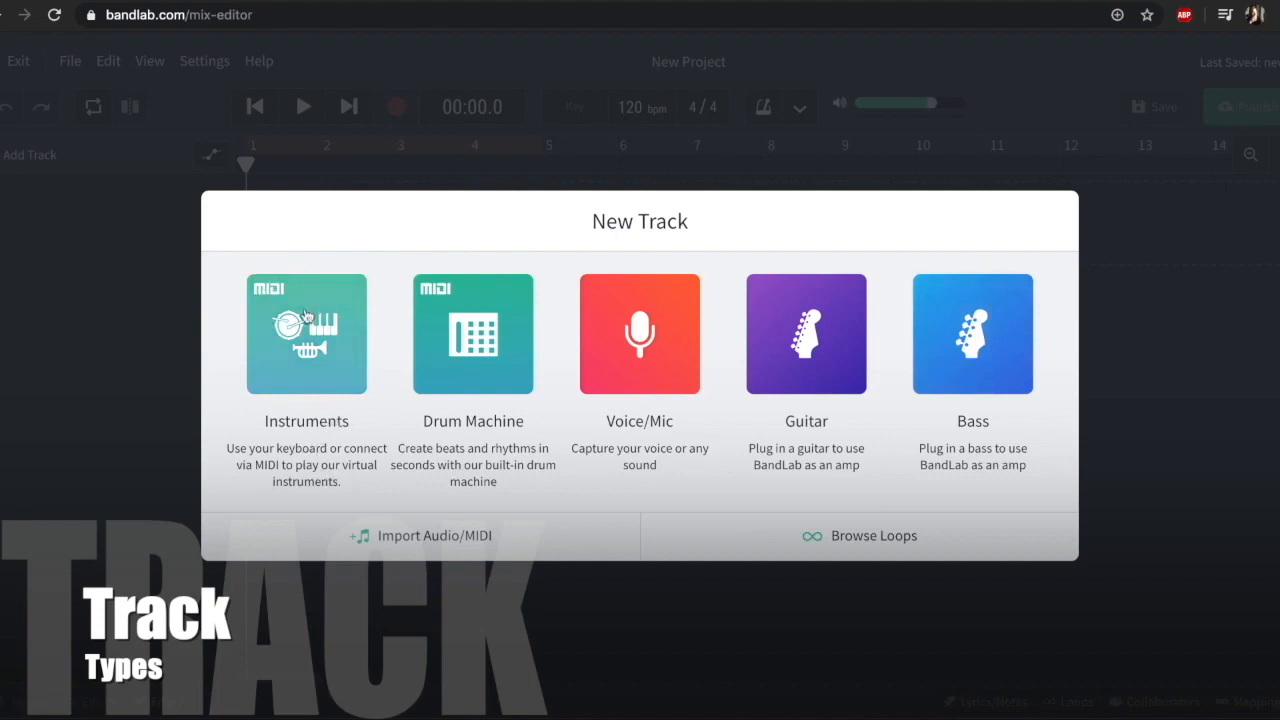
mouse_move(318, 370)
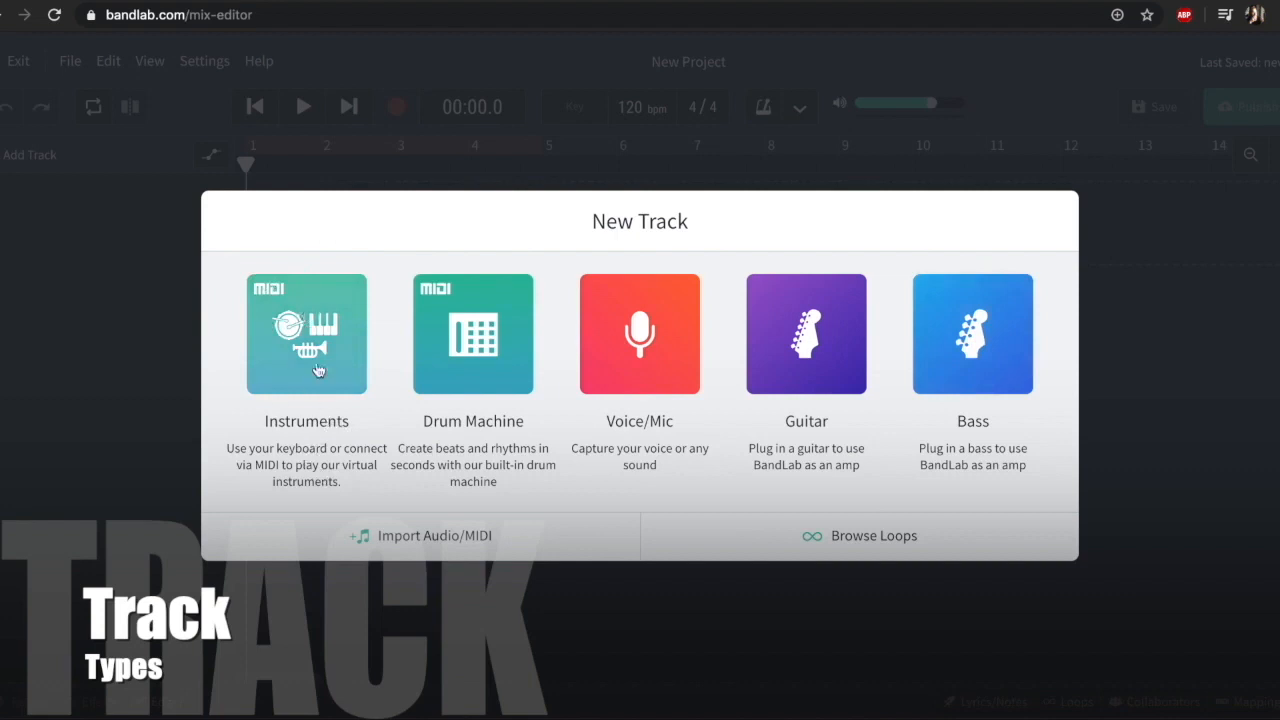
mouse_move(288, 428)
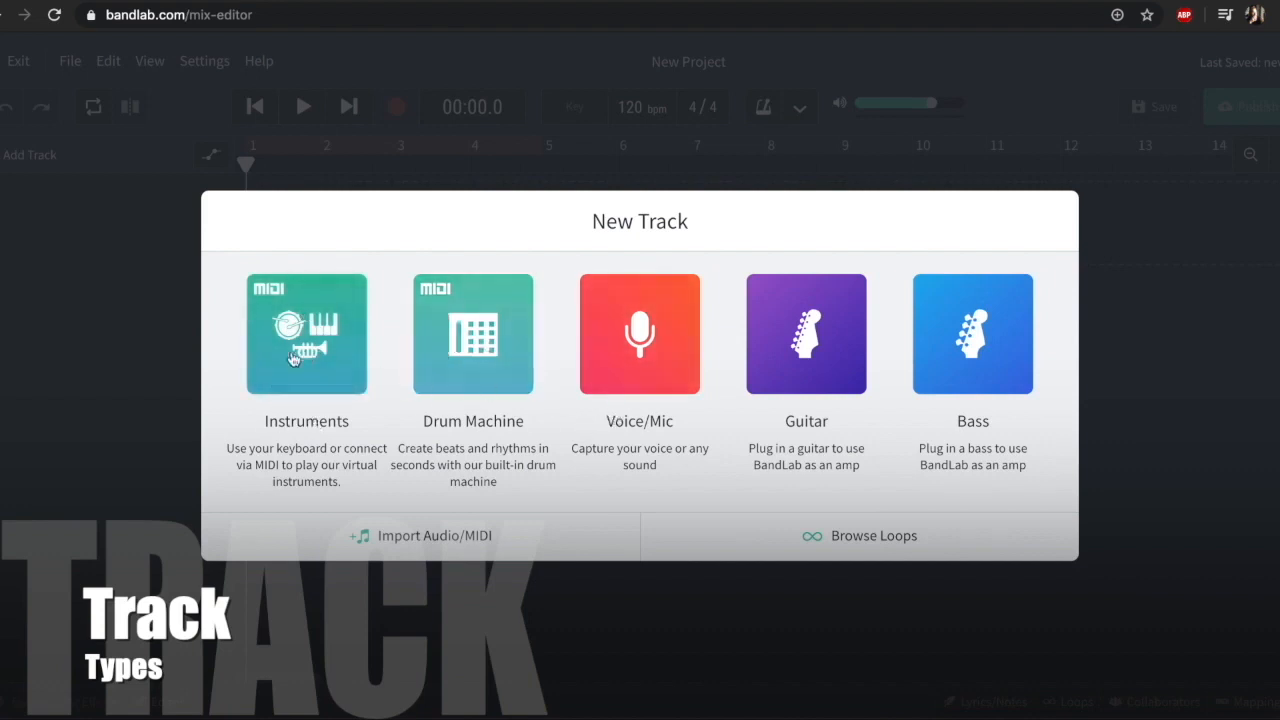
mouse_move(510, 356)
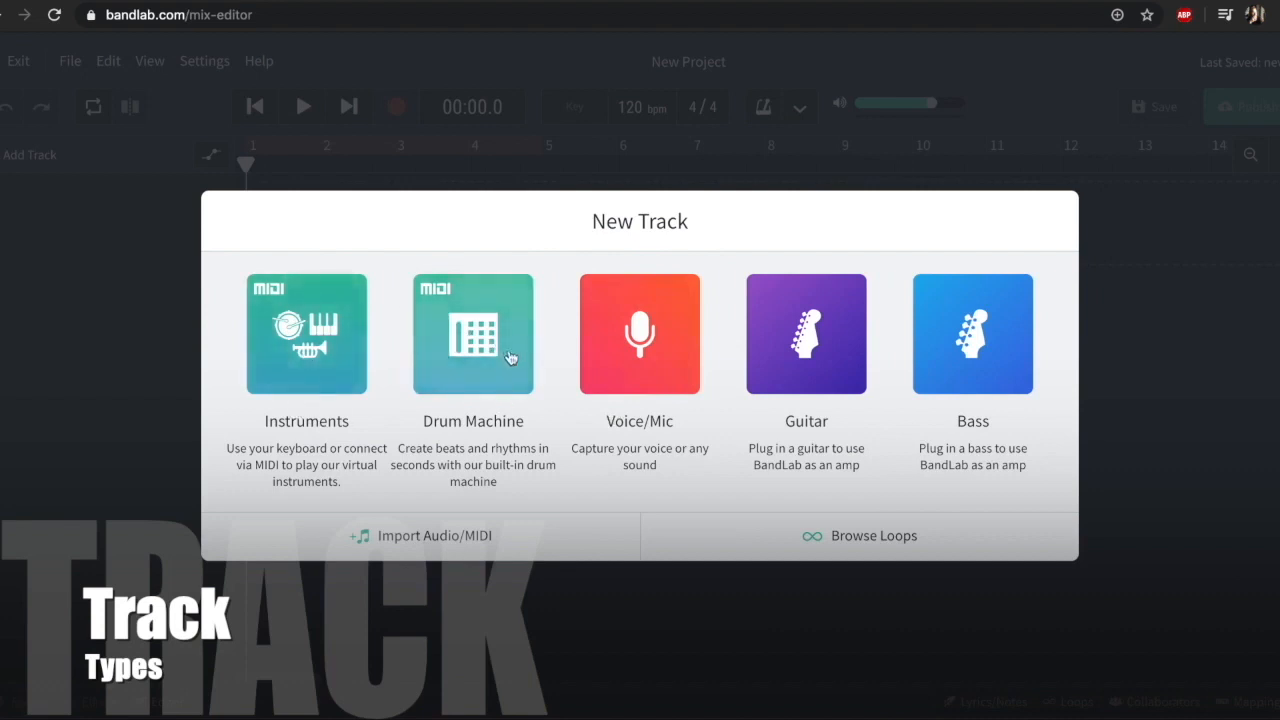
mouse_move(616, 368)
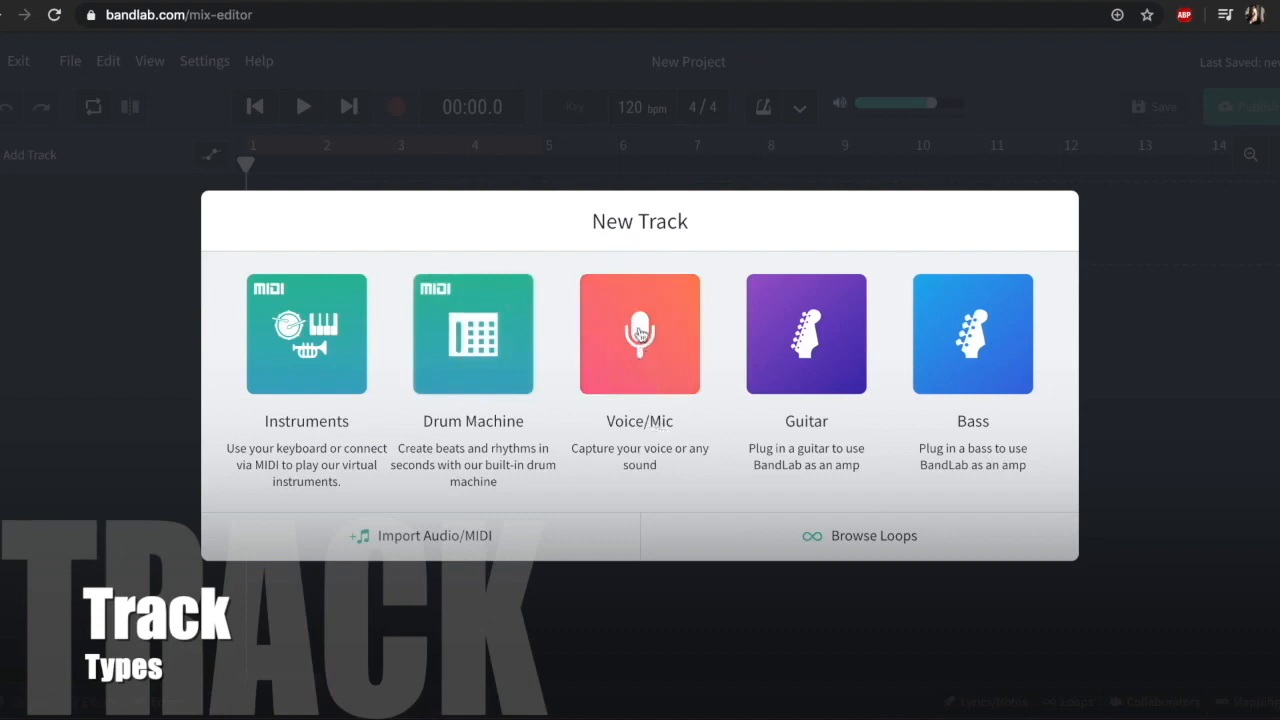
mouse_move(676, 352)
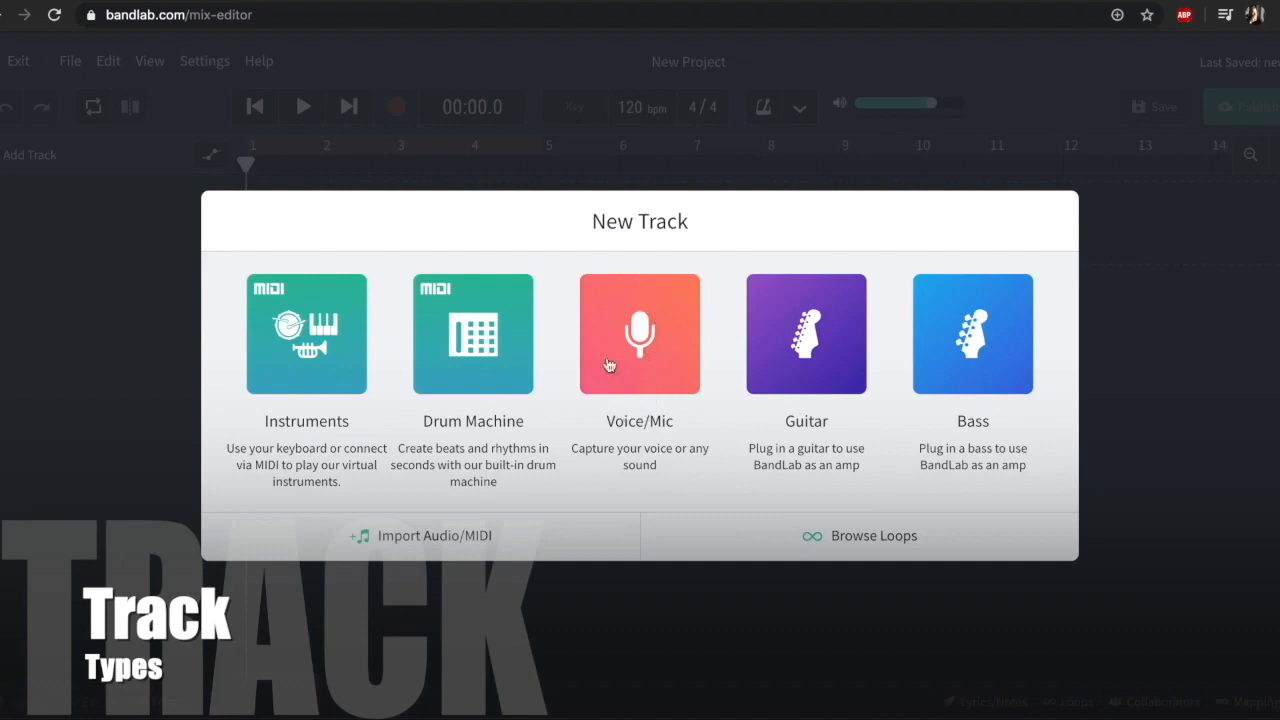
mouse_move(680, 360)
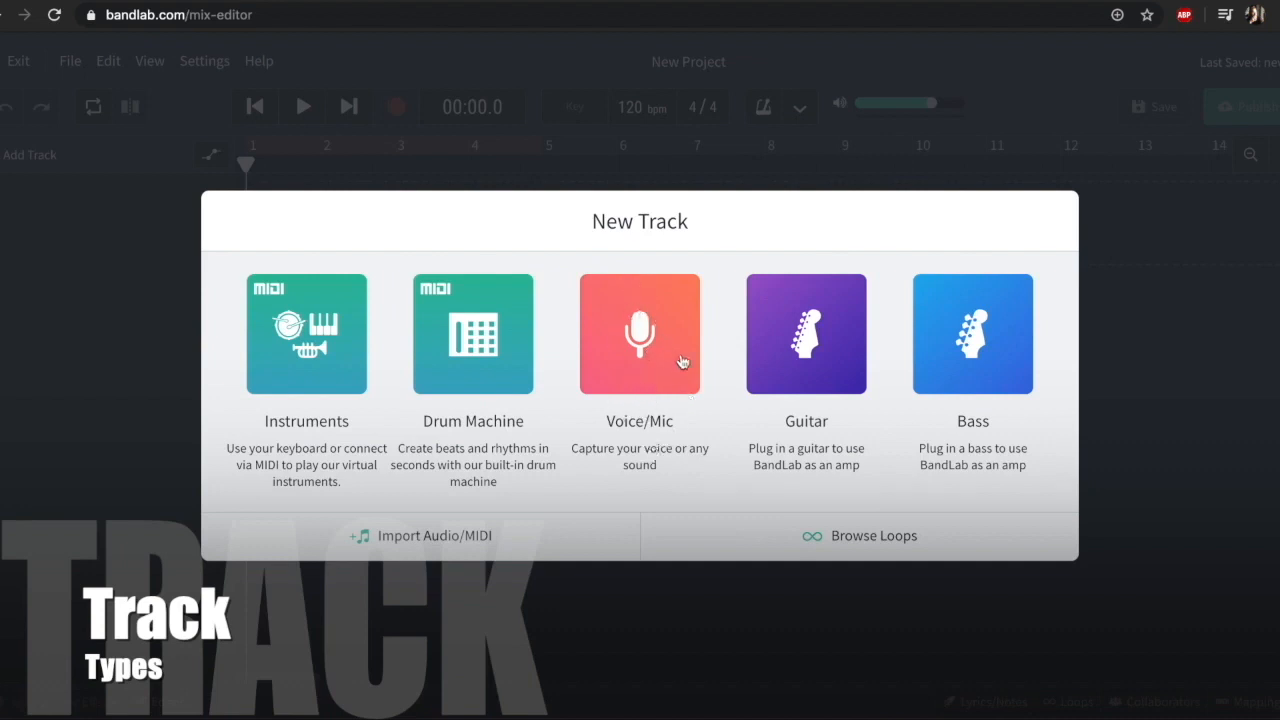
mouse_move(796, 344)
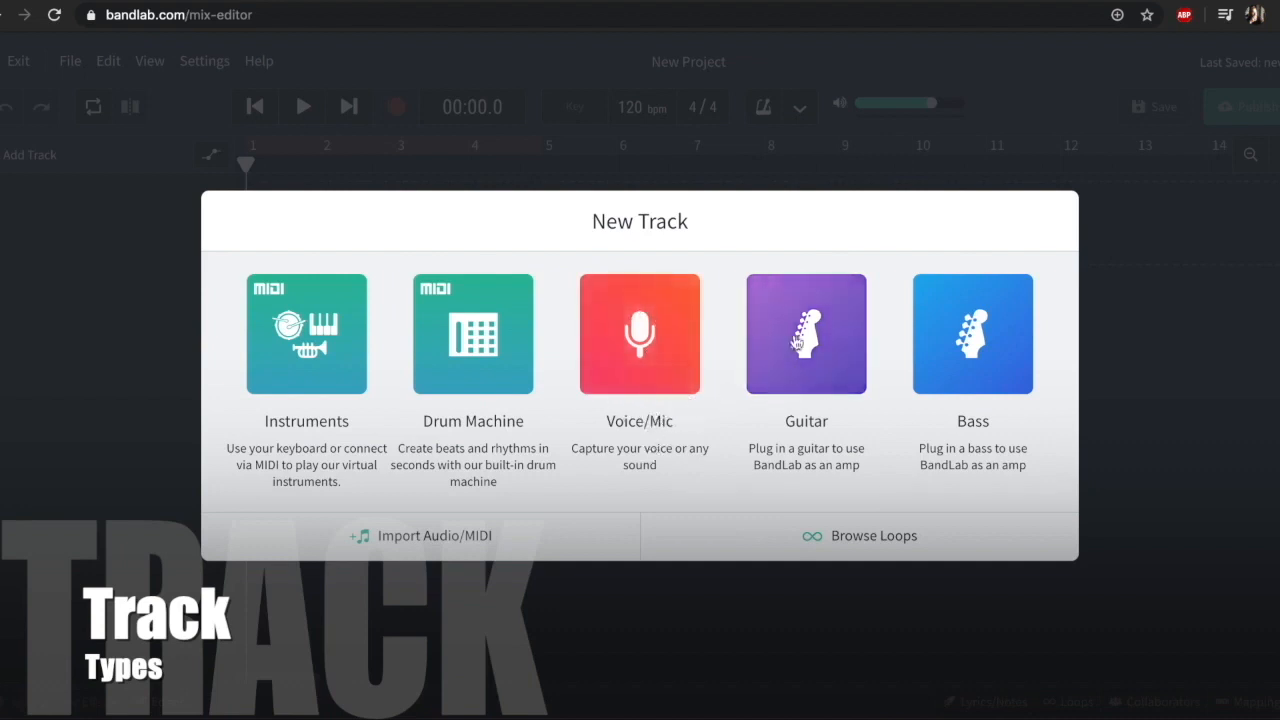
mouse_move(850, 412)
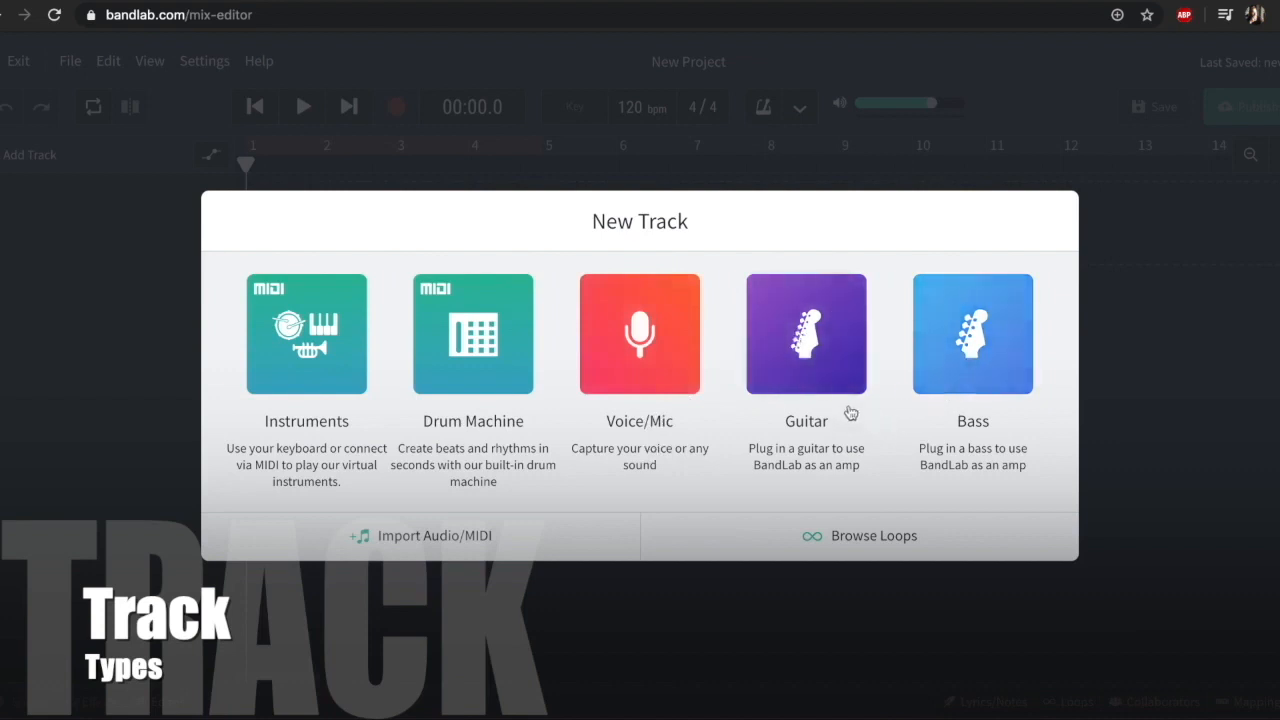
mouse_move(784, 390)
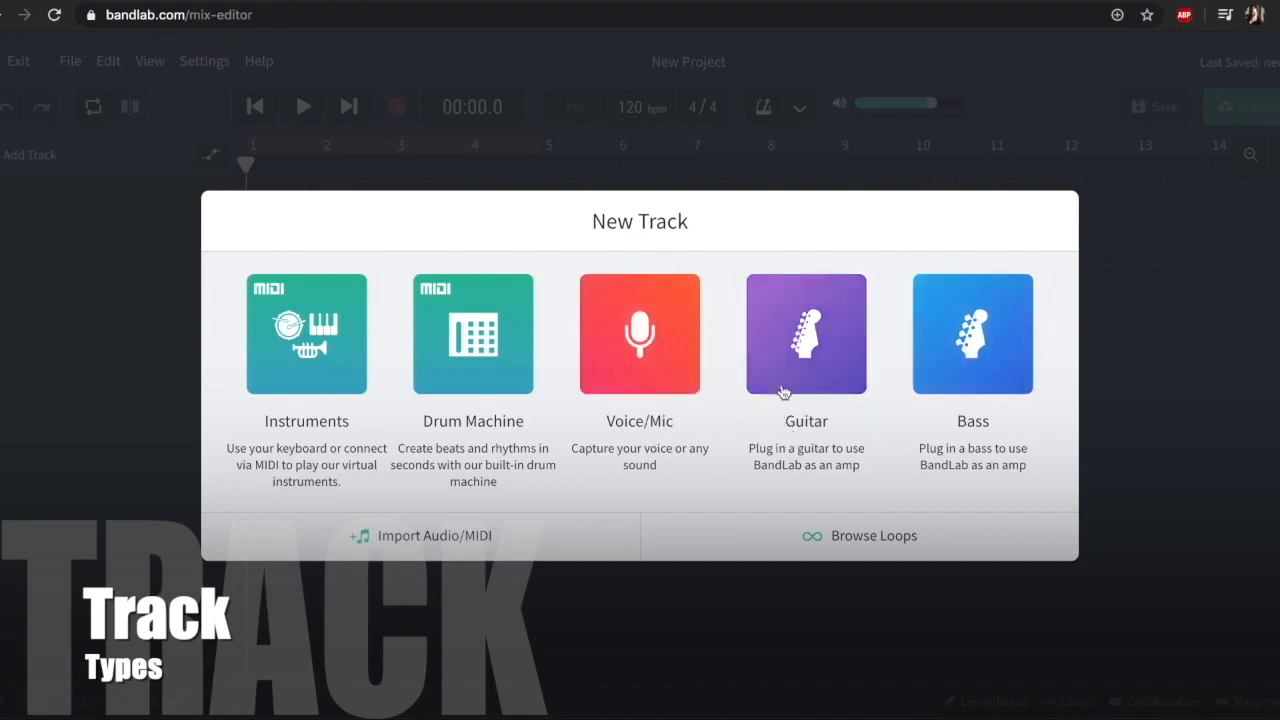
mouse_move(984, 386)
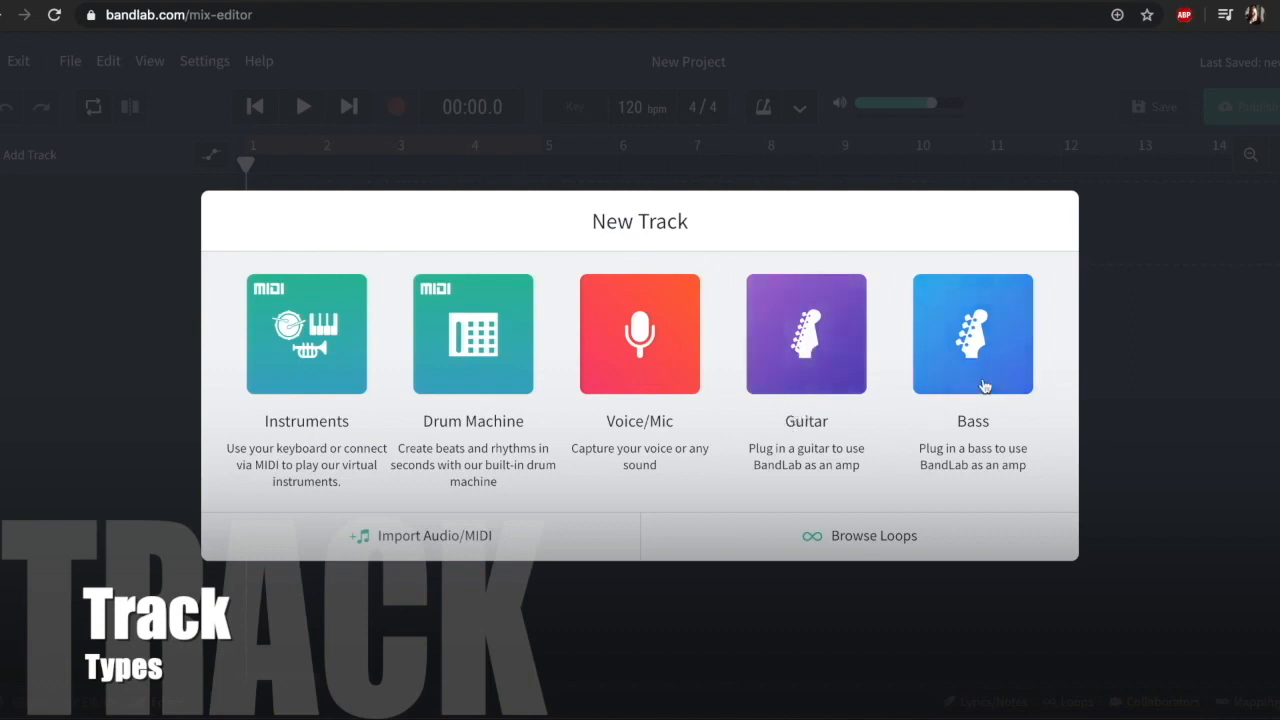
mouse_move(758, 460)
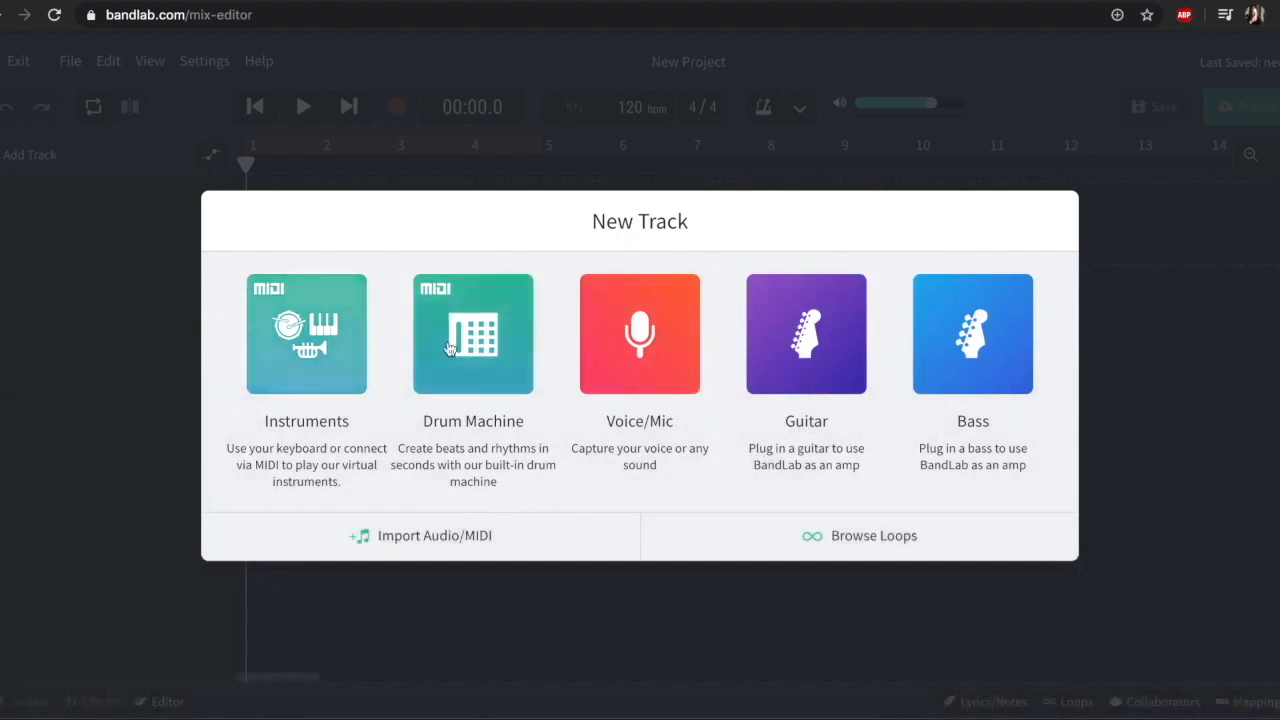
Step: Add a Drum Machine track with the 808 kit and switch to an empty pattern slot
left_click(472, 334)
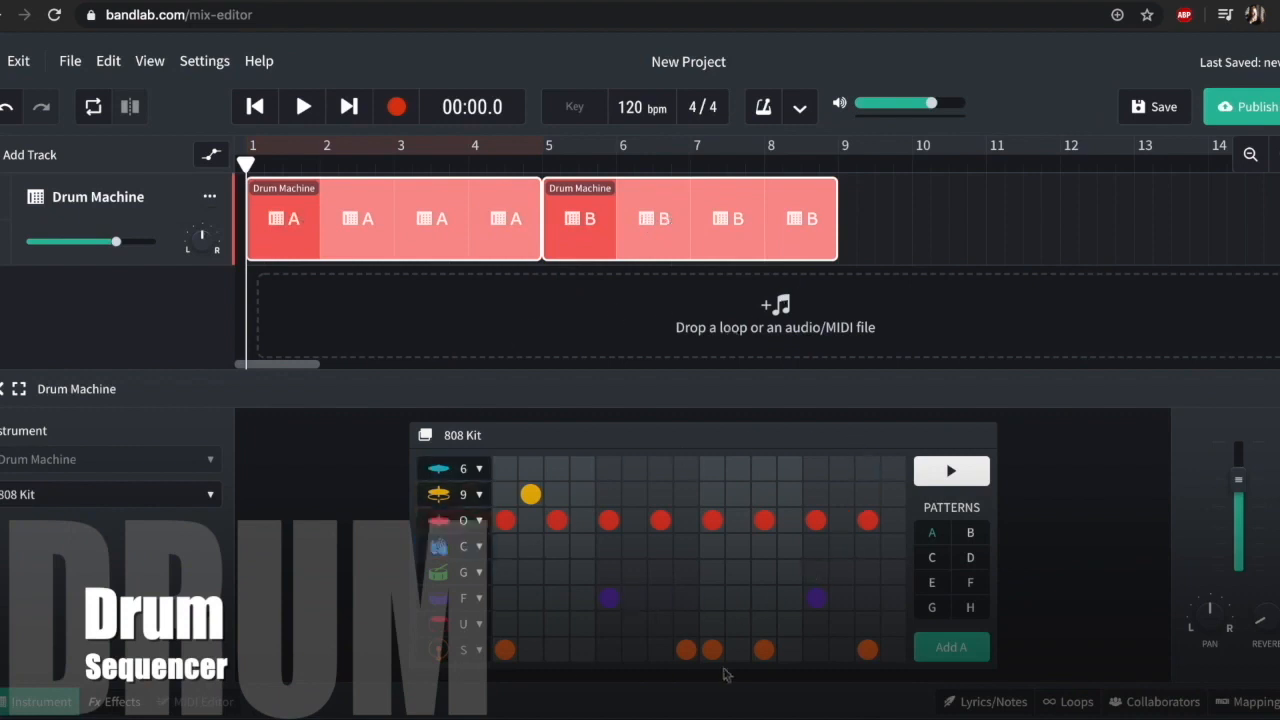
mouse_move(500, 670)
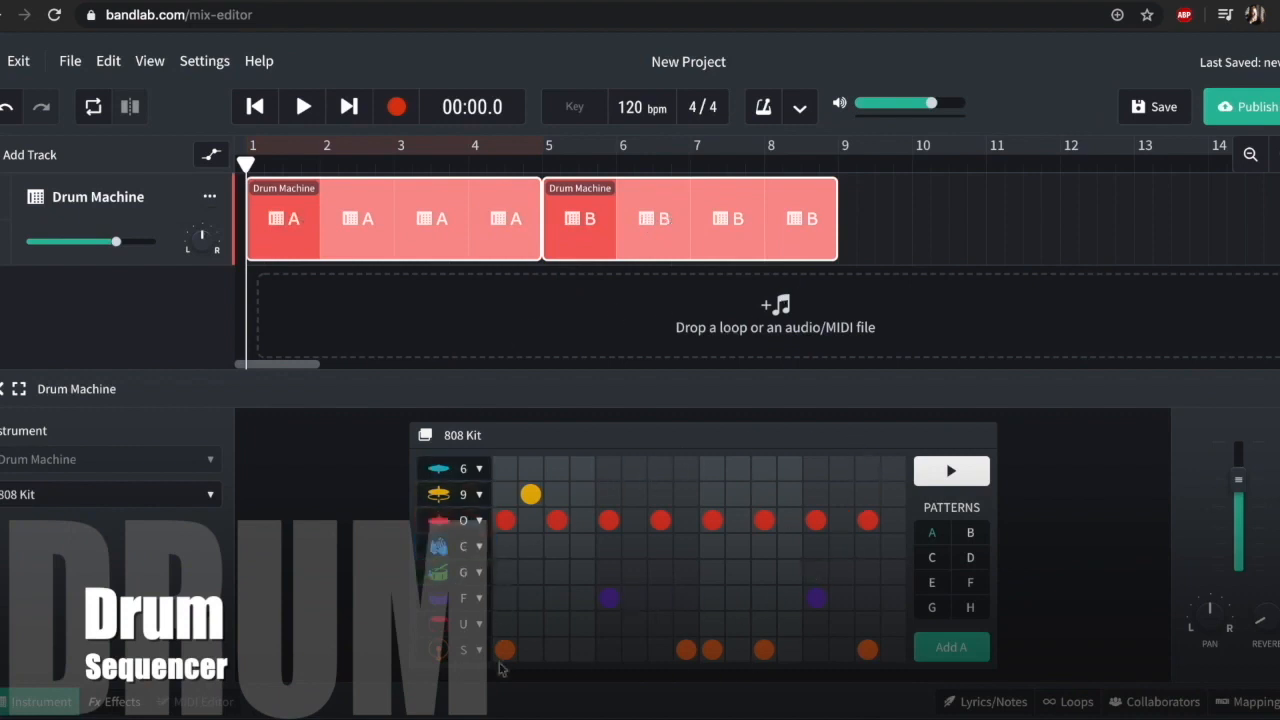
left_click(952, 470)
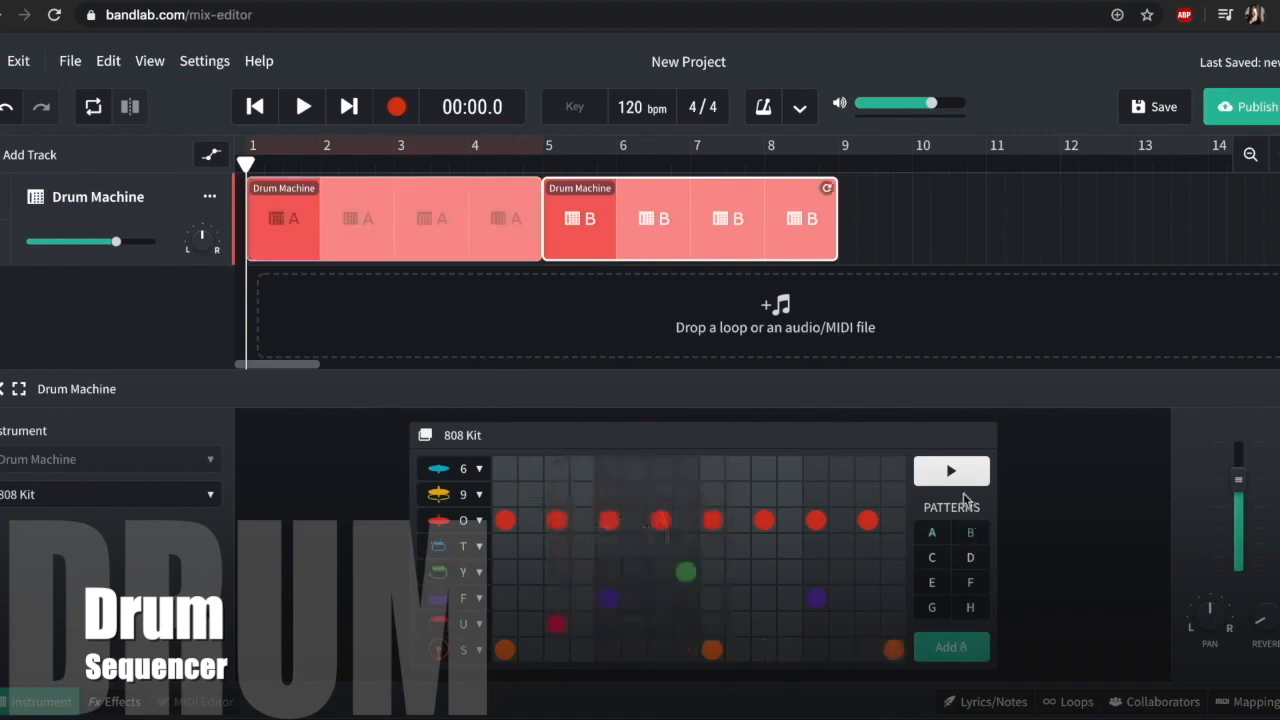
left_click(952, 472)
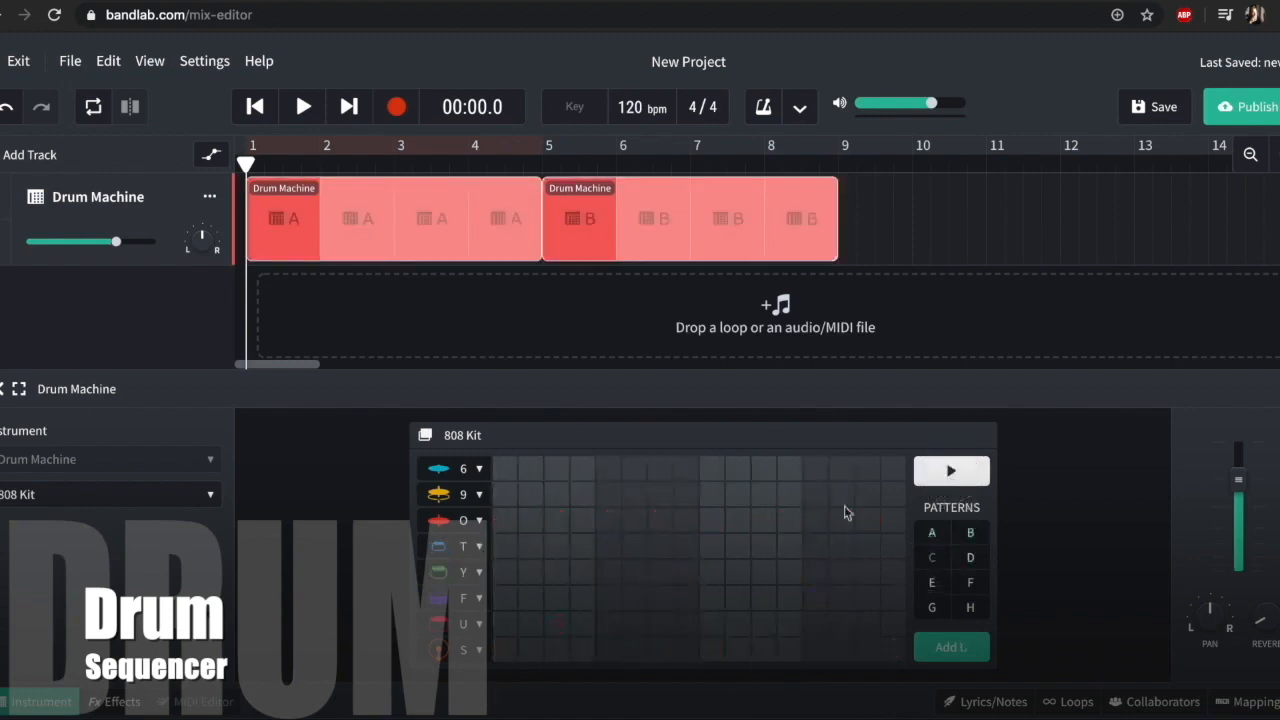
Step: Program a beat: hi-hats, bass-drum hits on each beat, a clap and two F-row hits
left_click(504, 648)
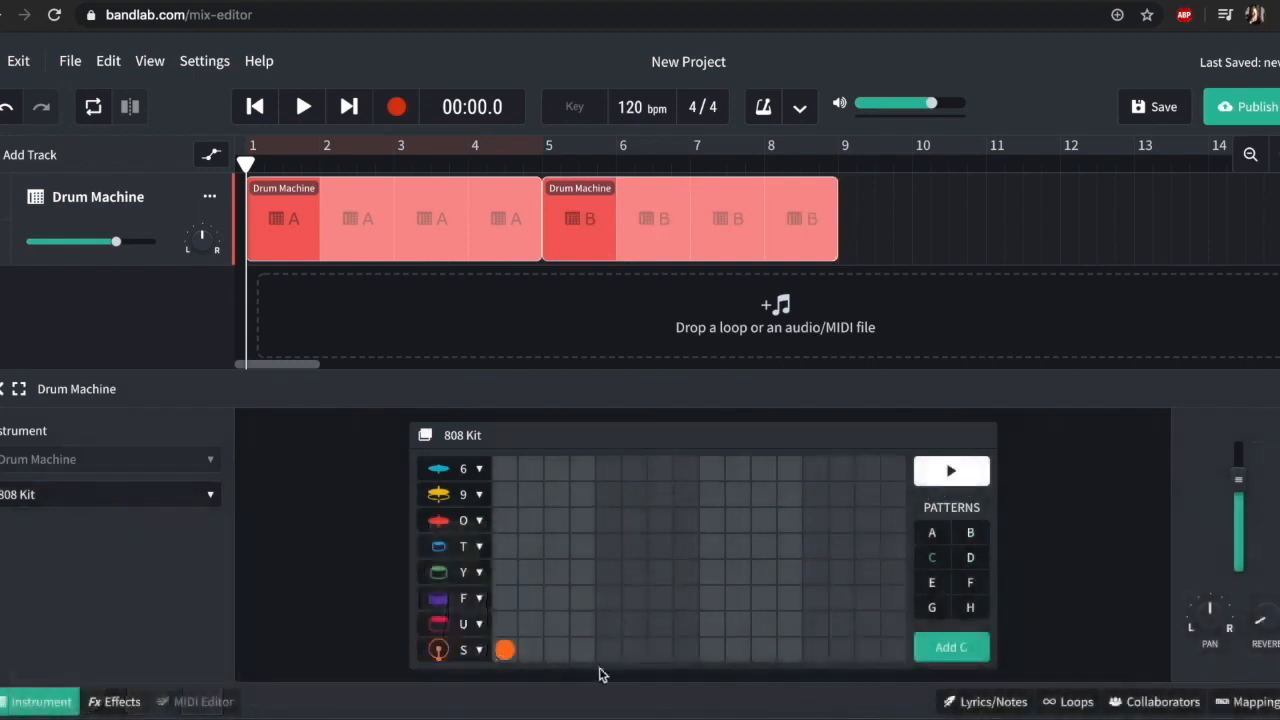
left_click(816, 650)
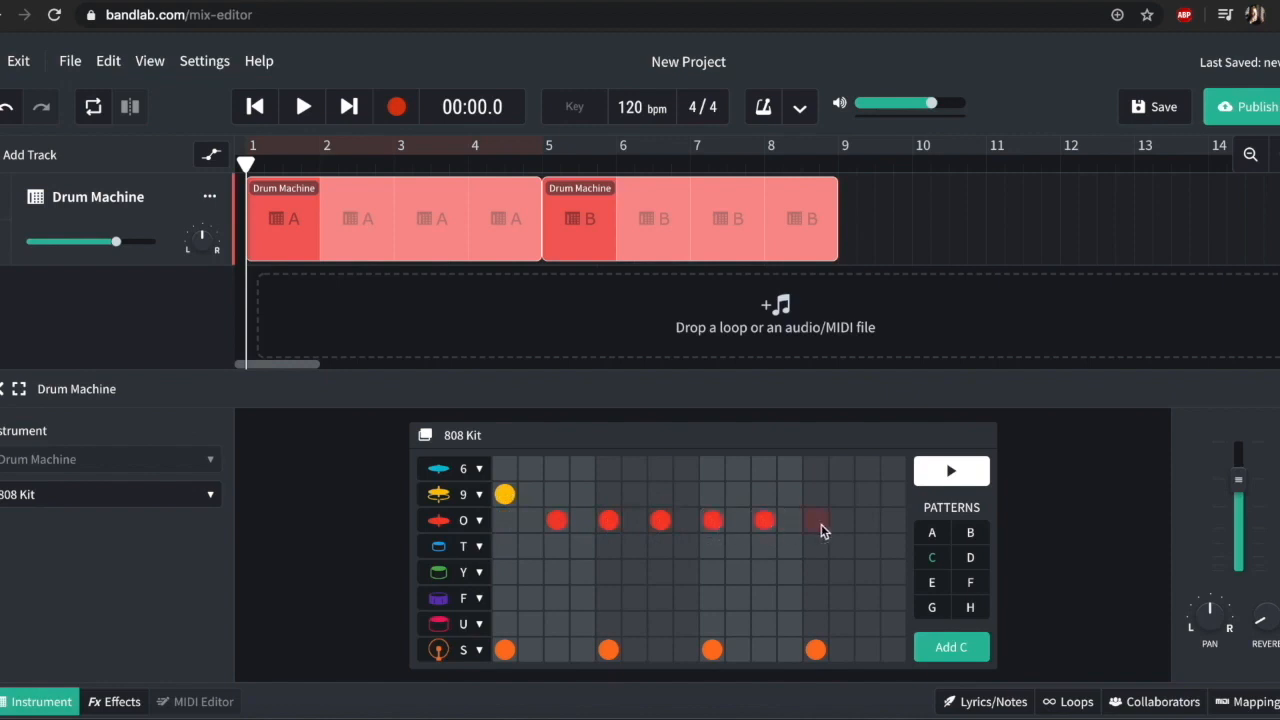
left_click(816, 520)
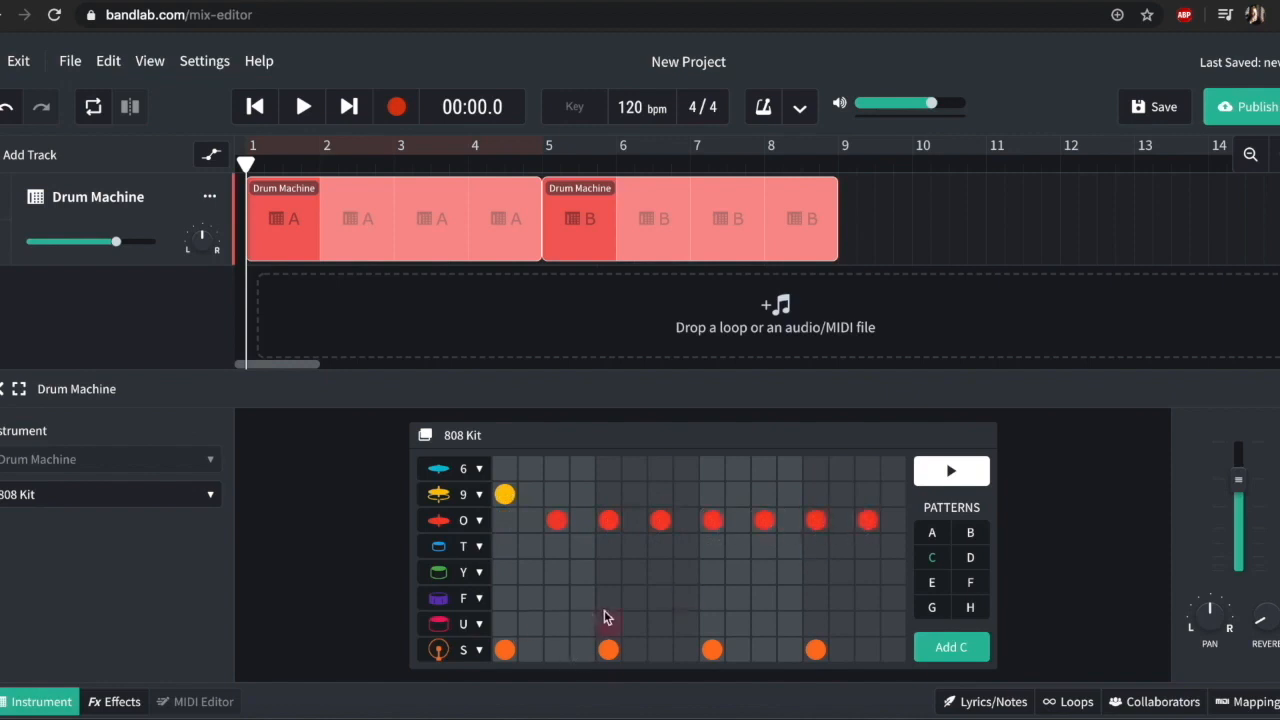
left_click(608, 596)
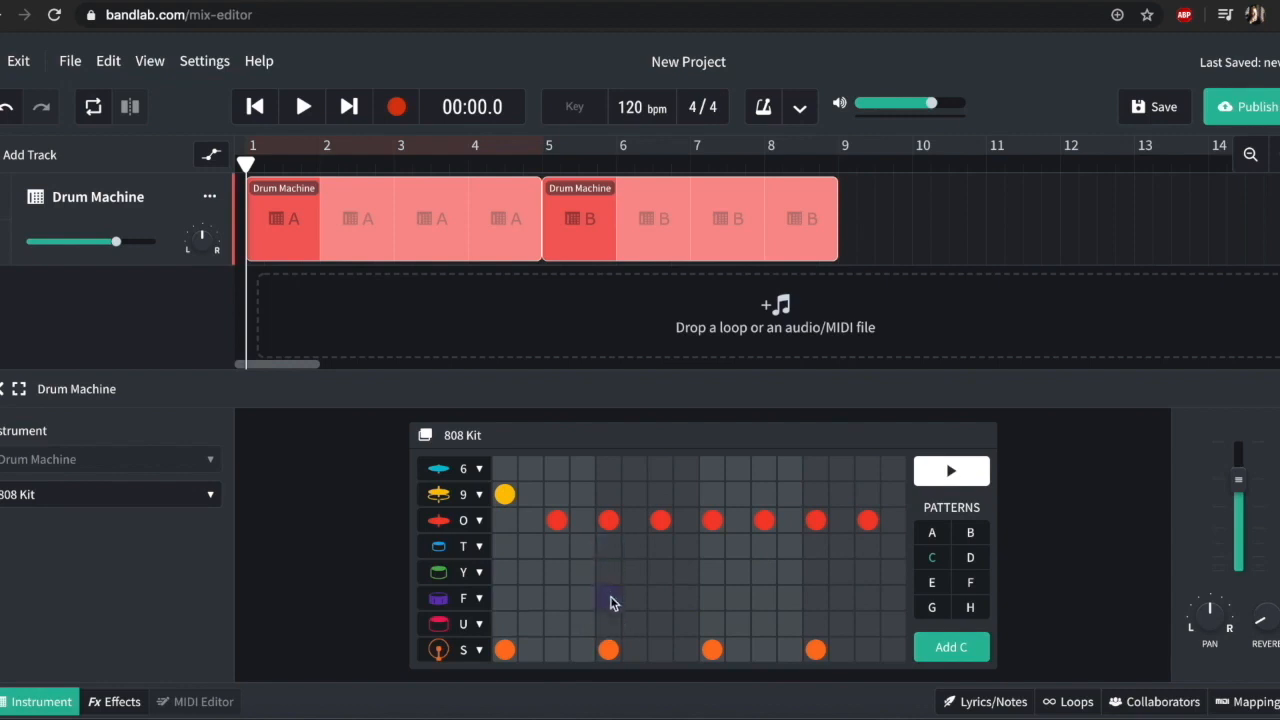
left_click(608, 598)
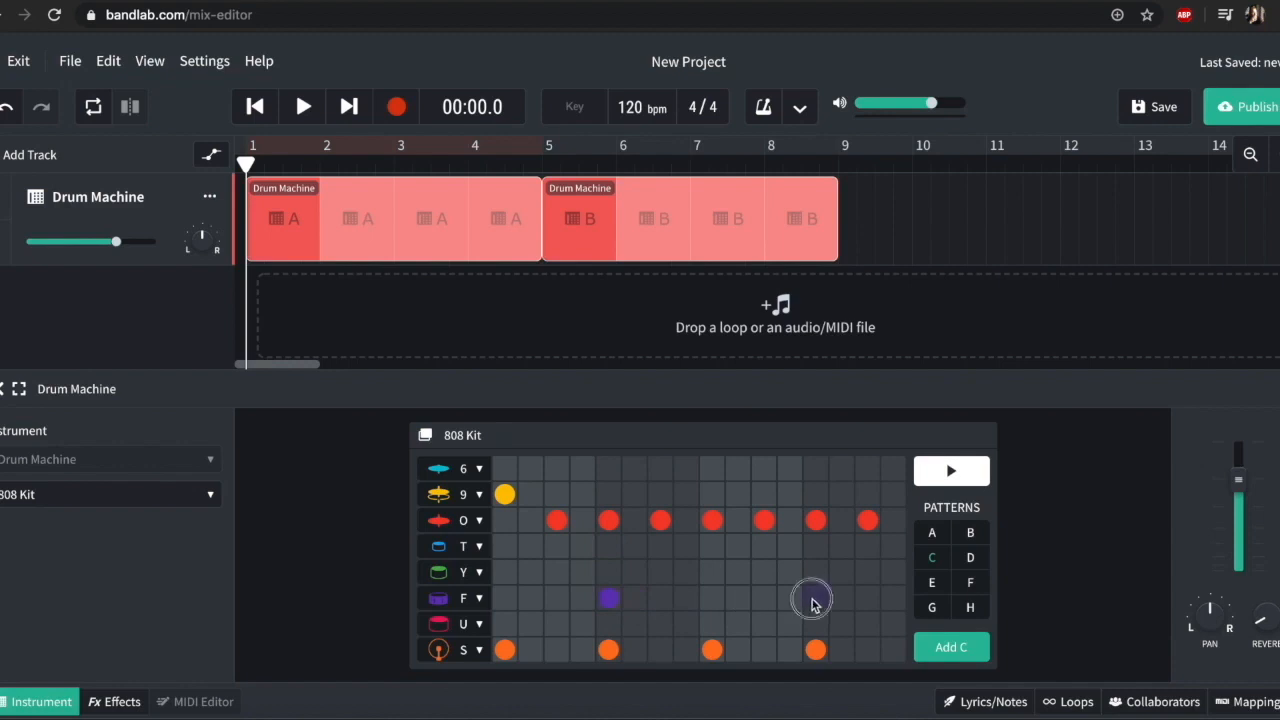
left_click(464, 494)
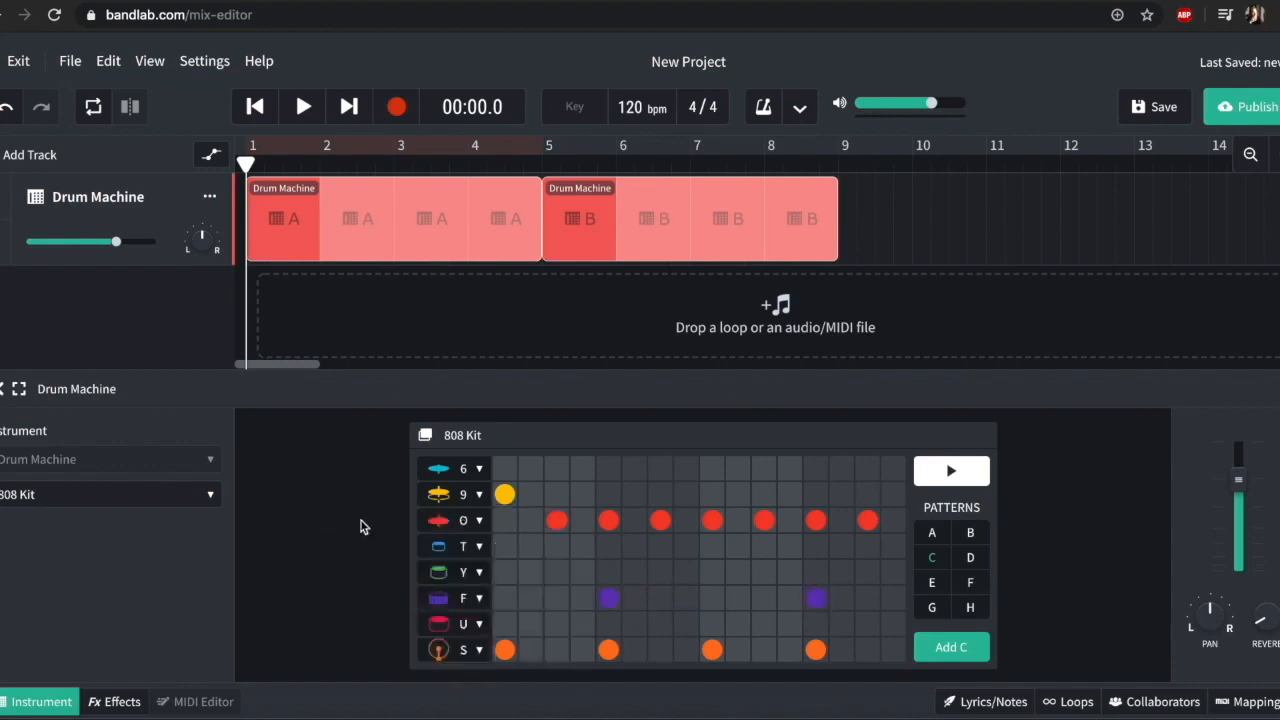
mouse_move(90, 504)
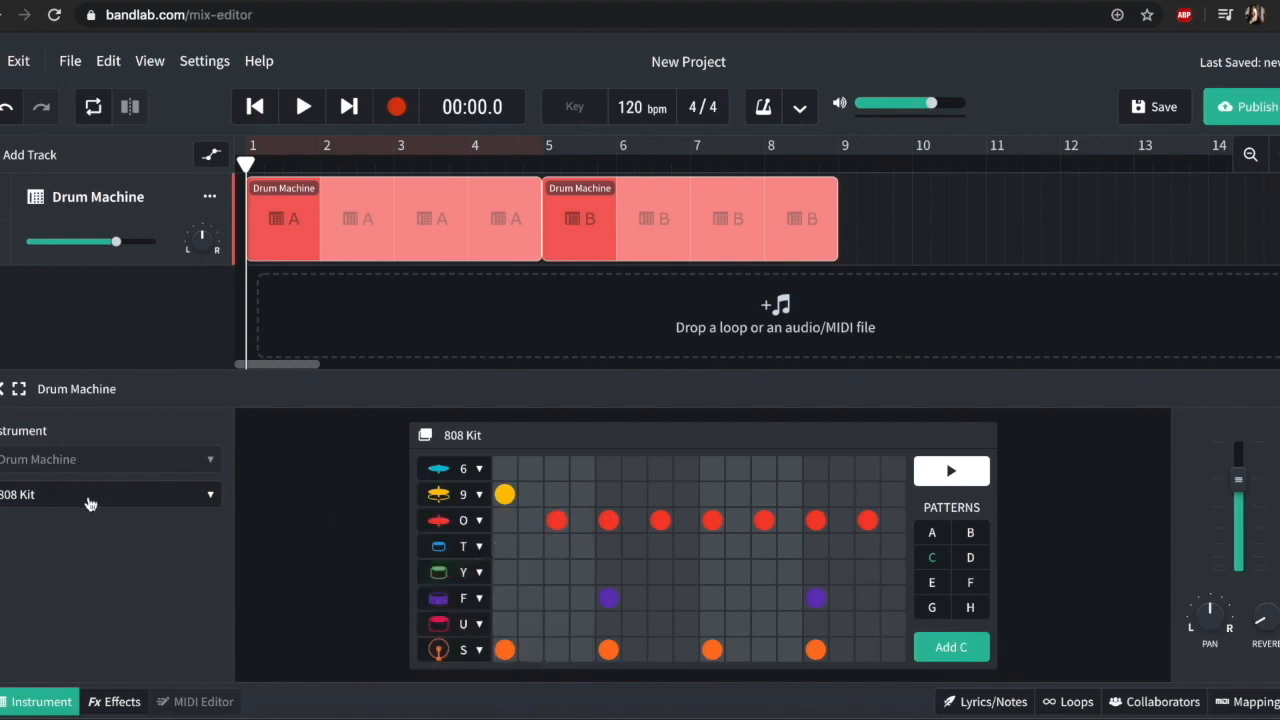
Step: Switch to the IDM Kit and move the opening hit from row 9 to row 6
left_click(100, 494)
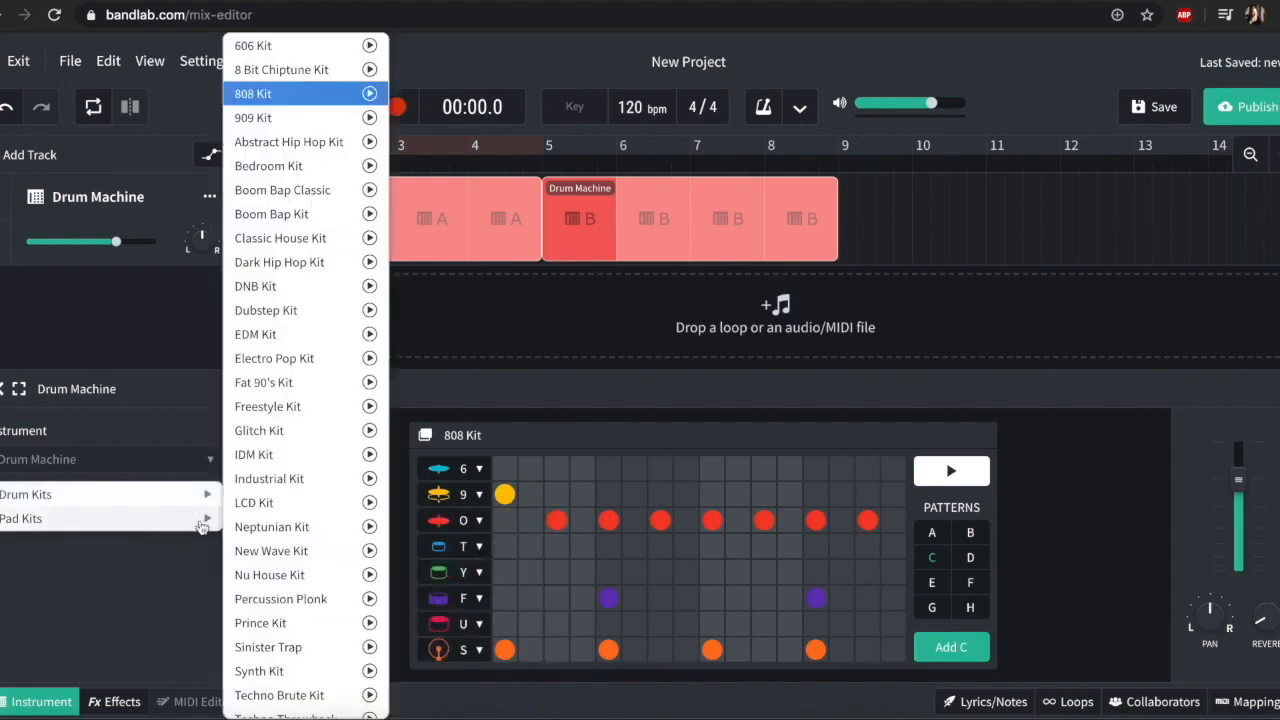
mouse_move(168, 516)
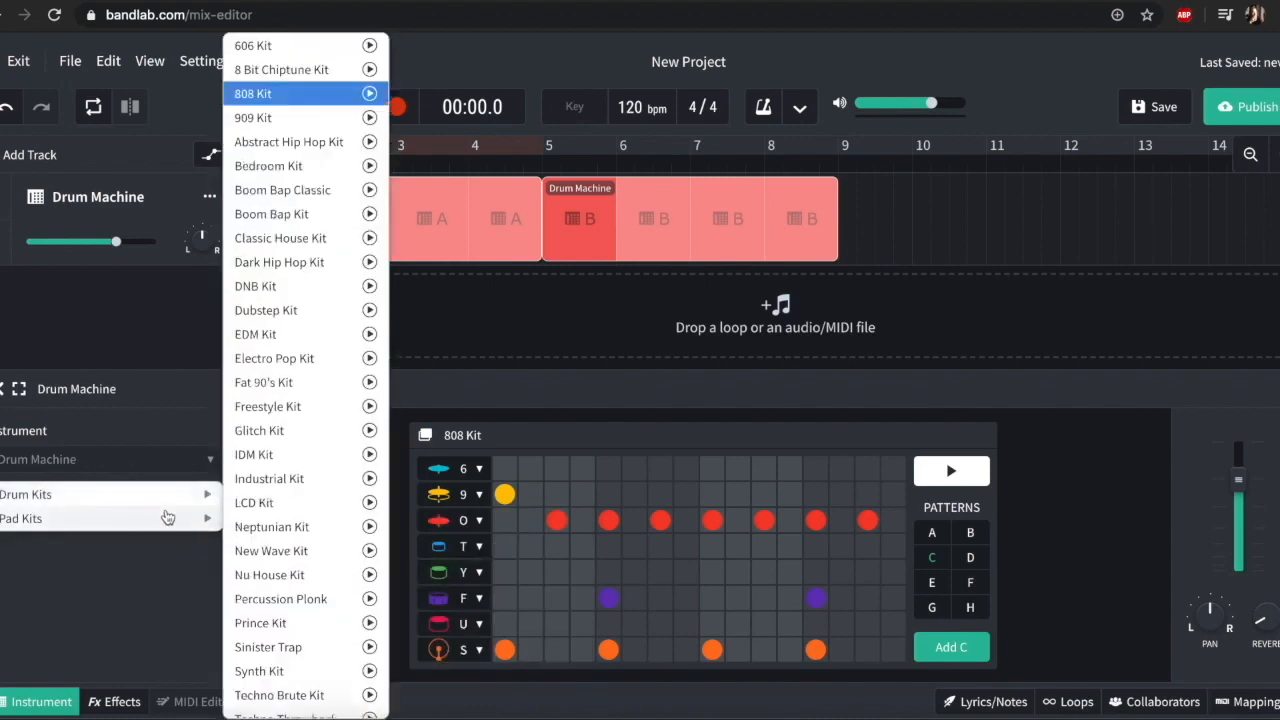
mouse_move(304, 488)
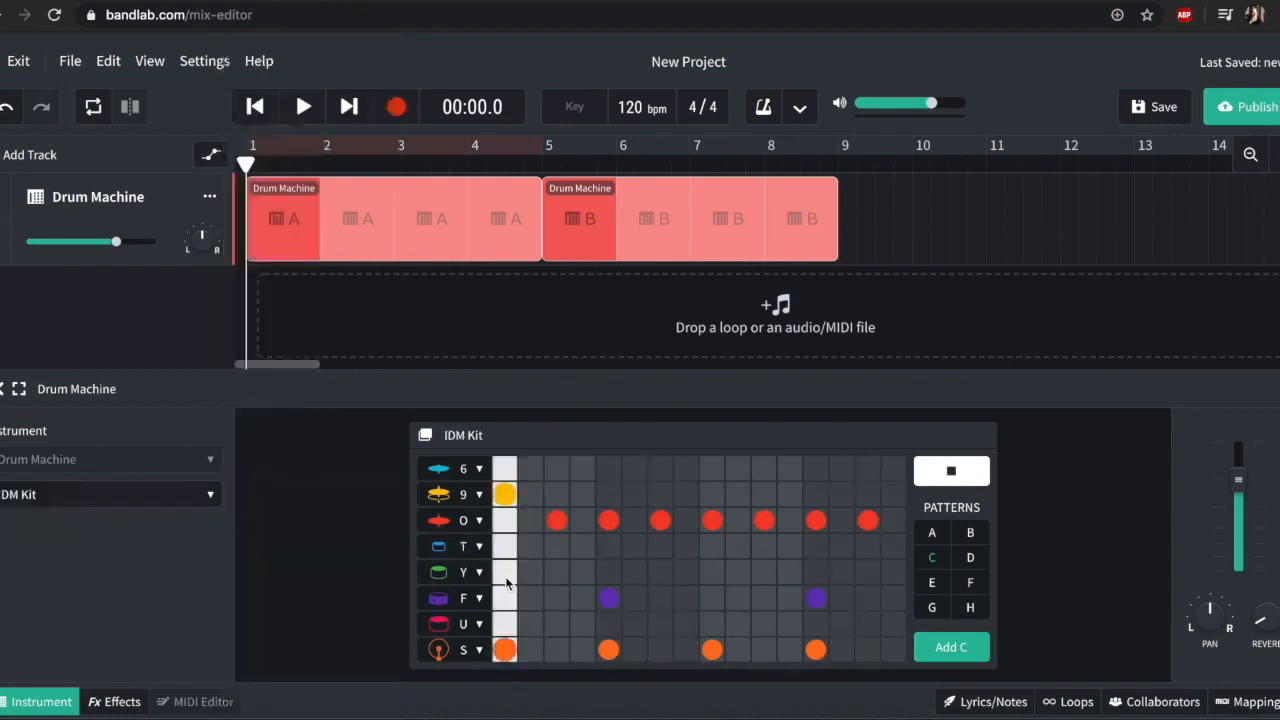
left_click(952, 470)
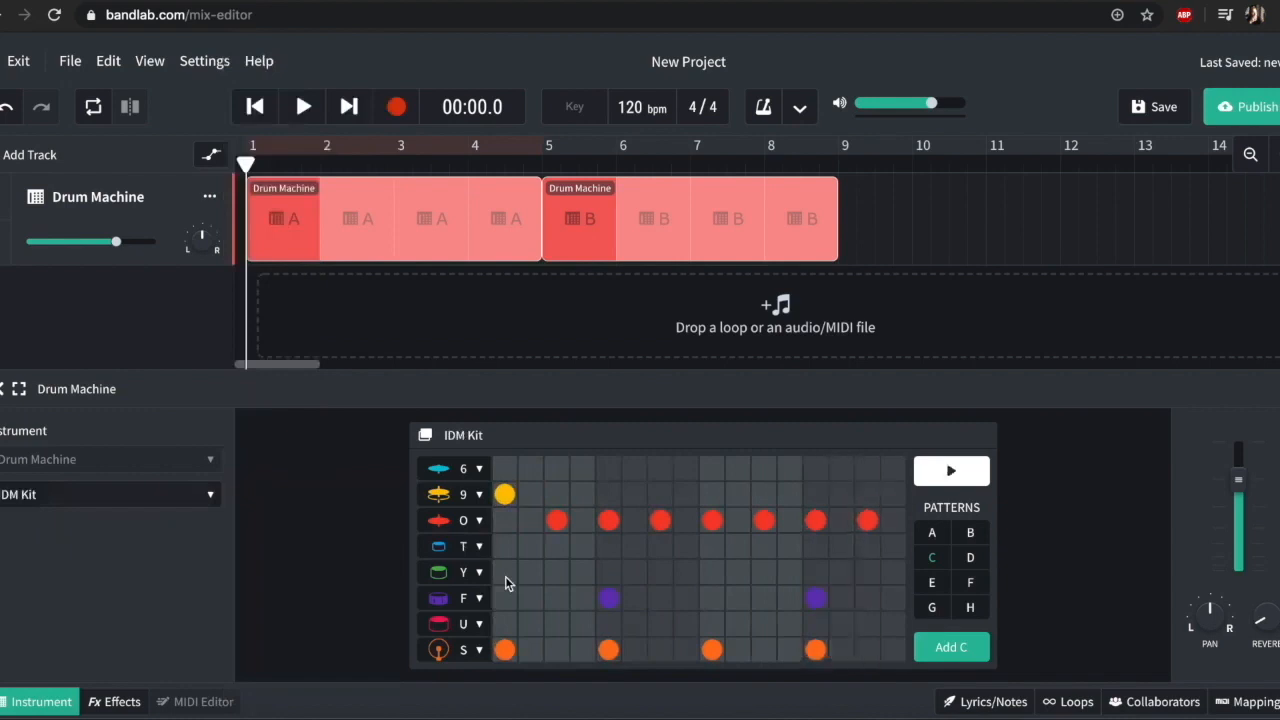
left_click(952, 470)
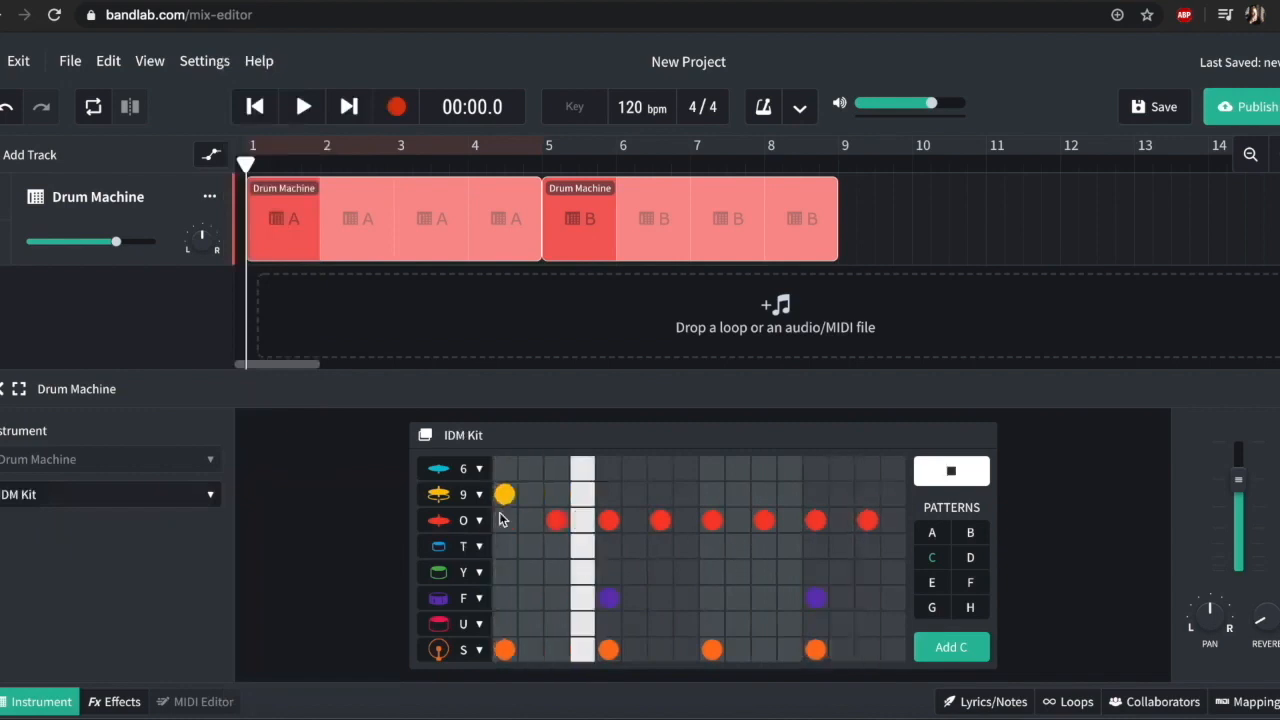
left_click(504, 468)
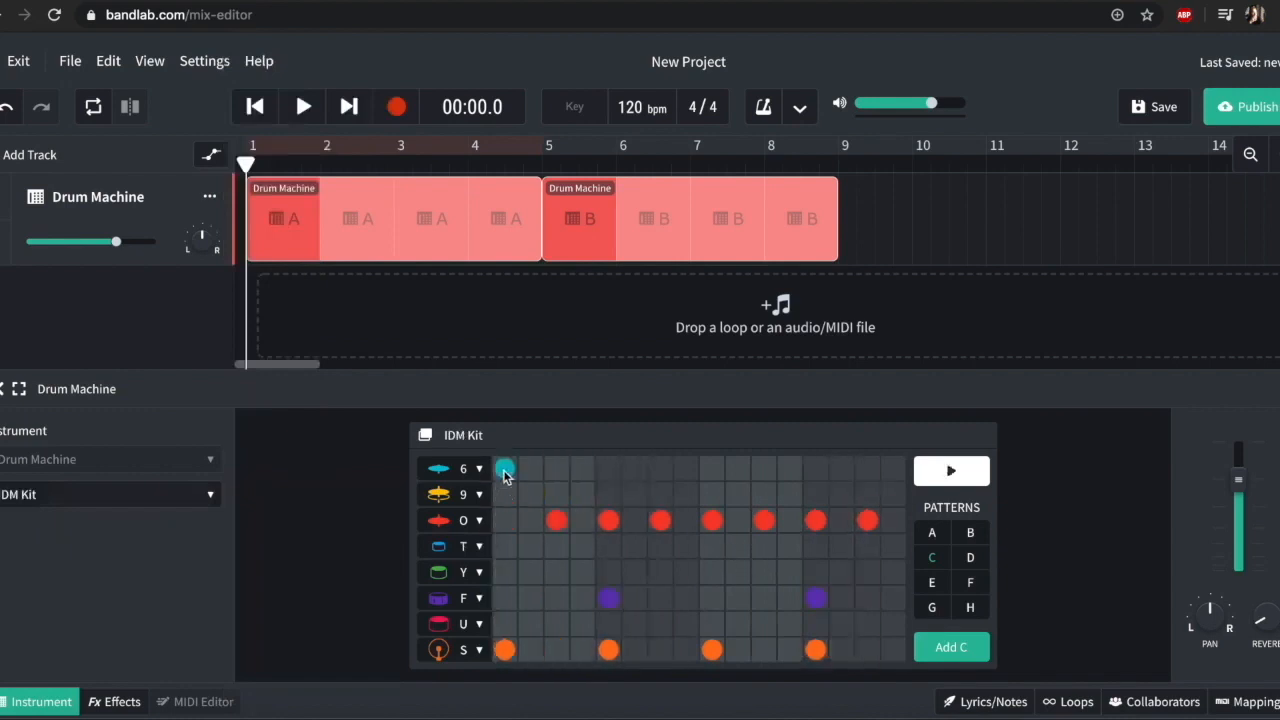
left_click(950, 470)
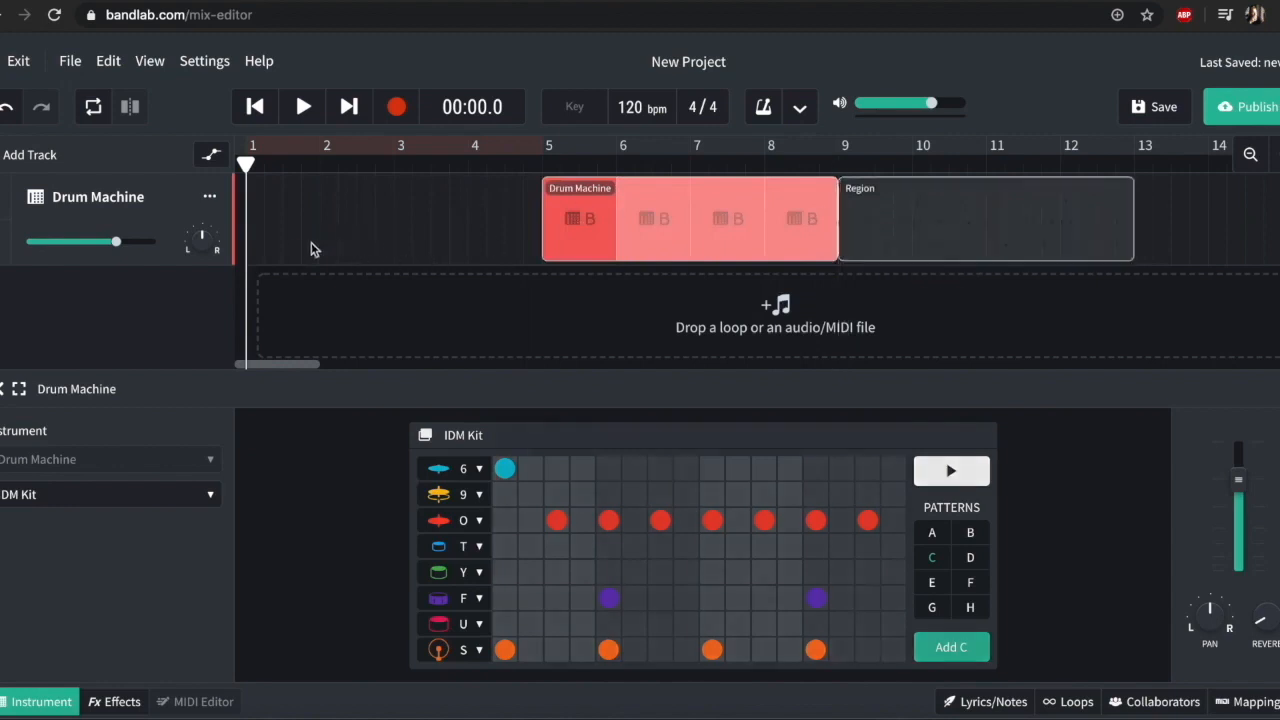
mouse_move(508, 182)
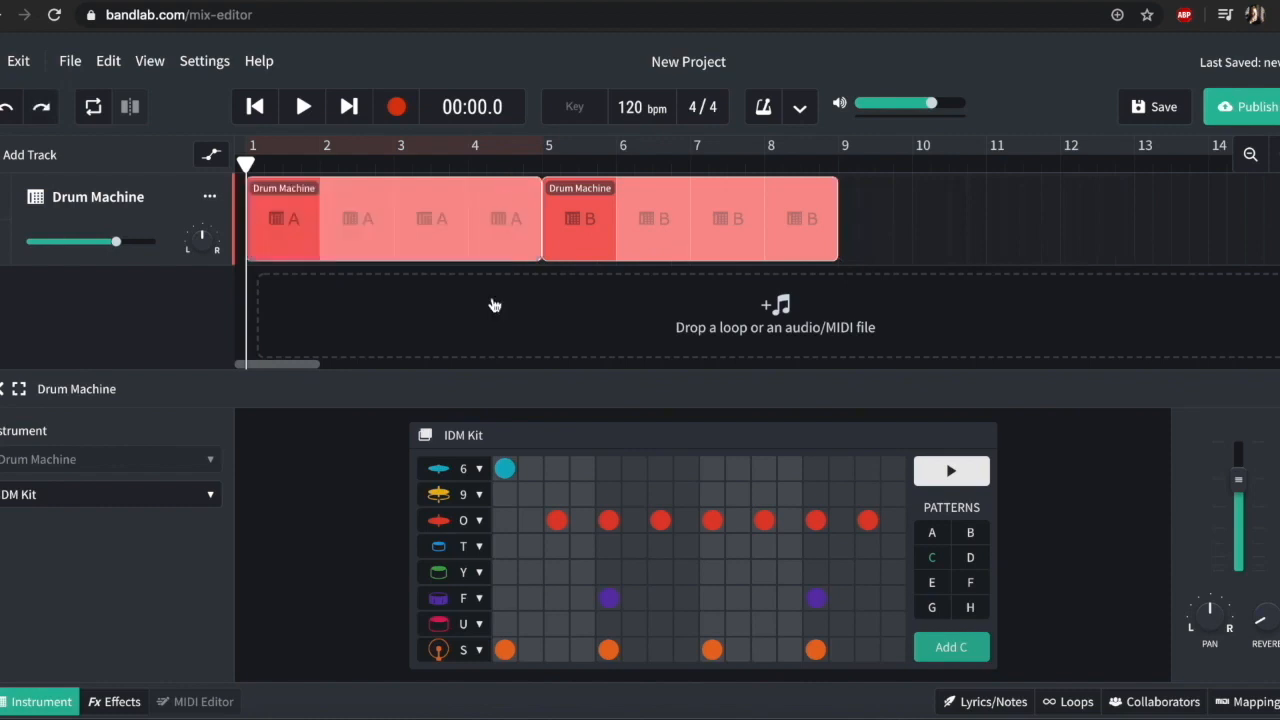
mouse_move(704, 300)
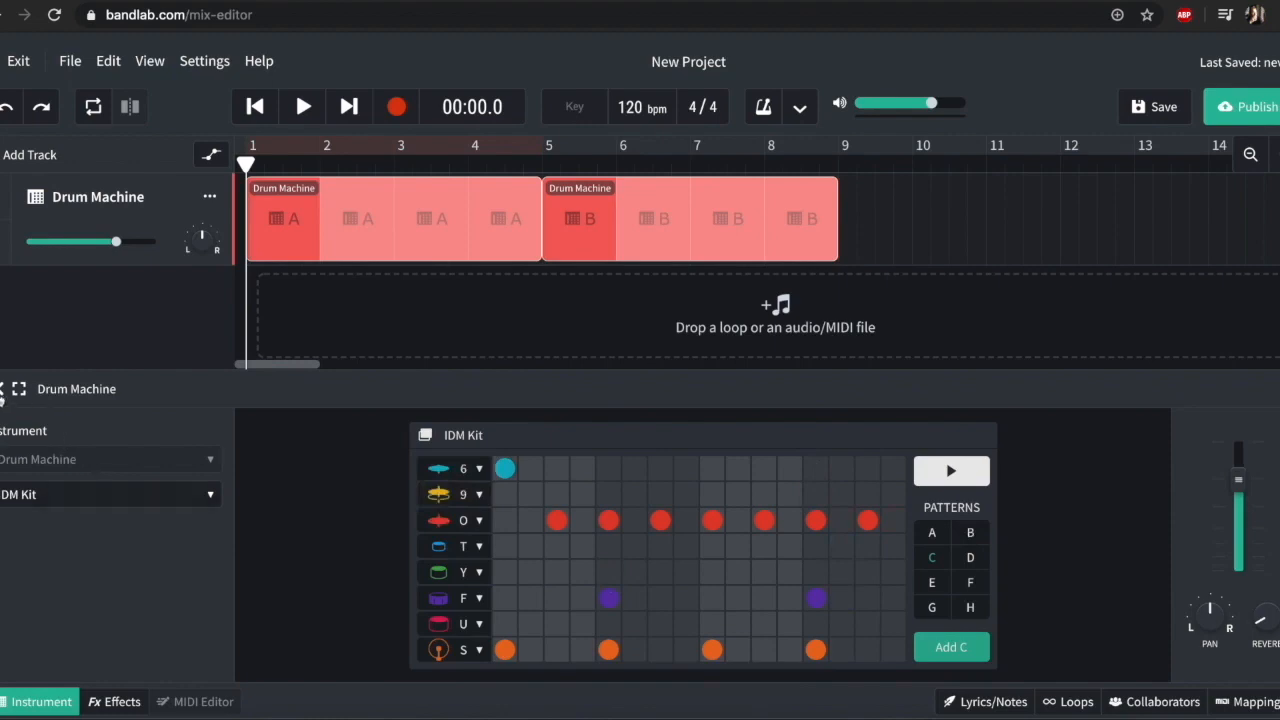
mouse_move(28, 168)
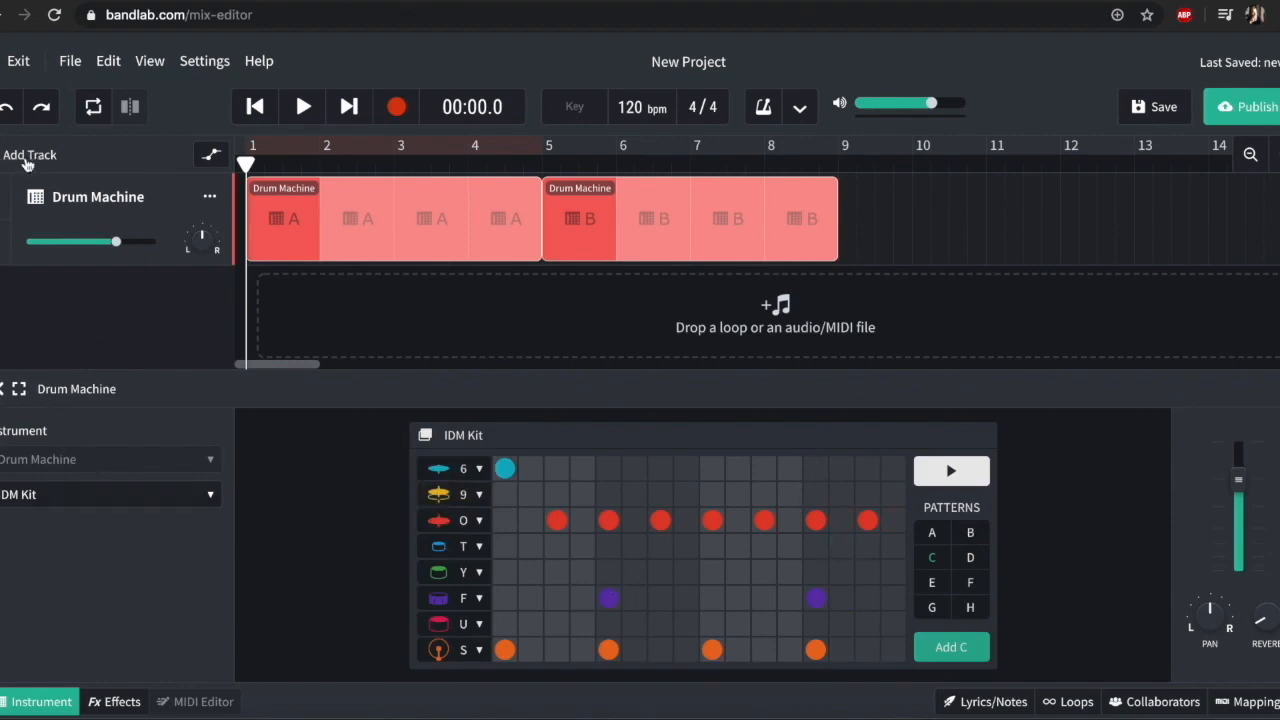
Step: Add an Instruments track using Synth Pads > Retro Juno Pad at octave 3
left_click(30, 156)
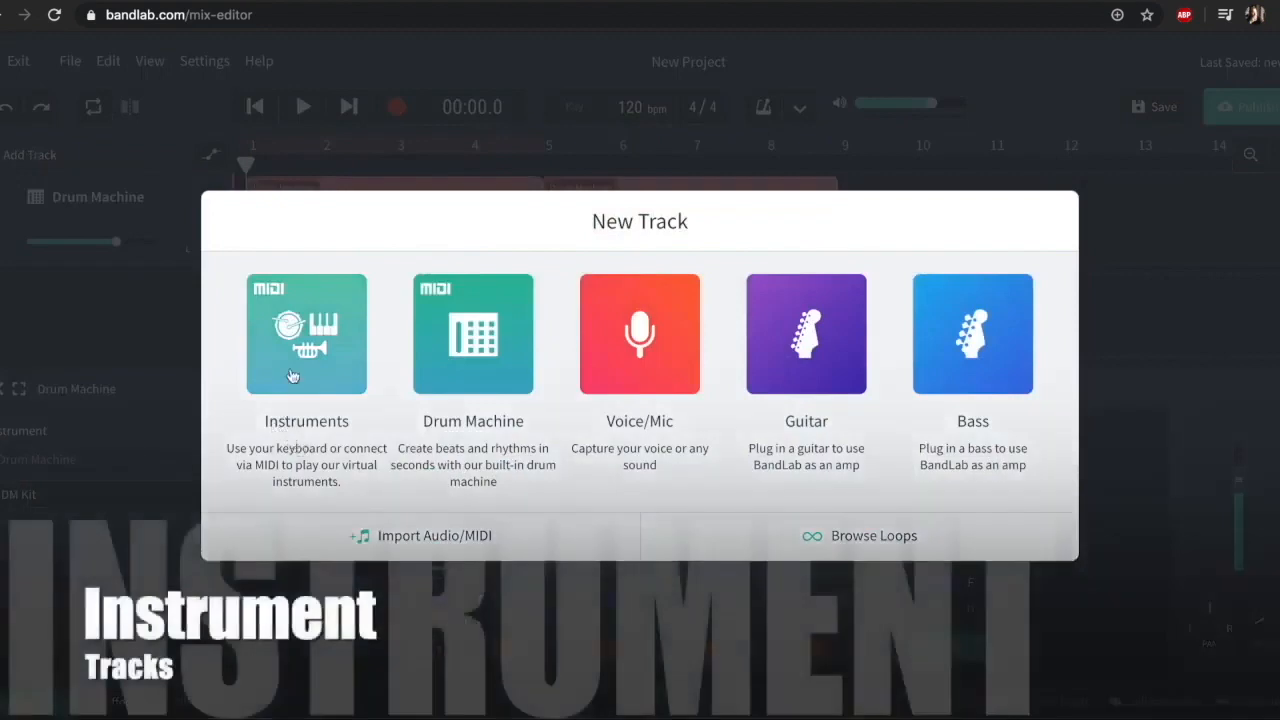
left_click(306, 334)
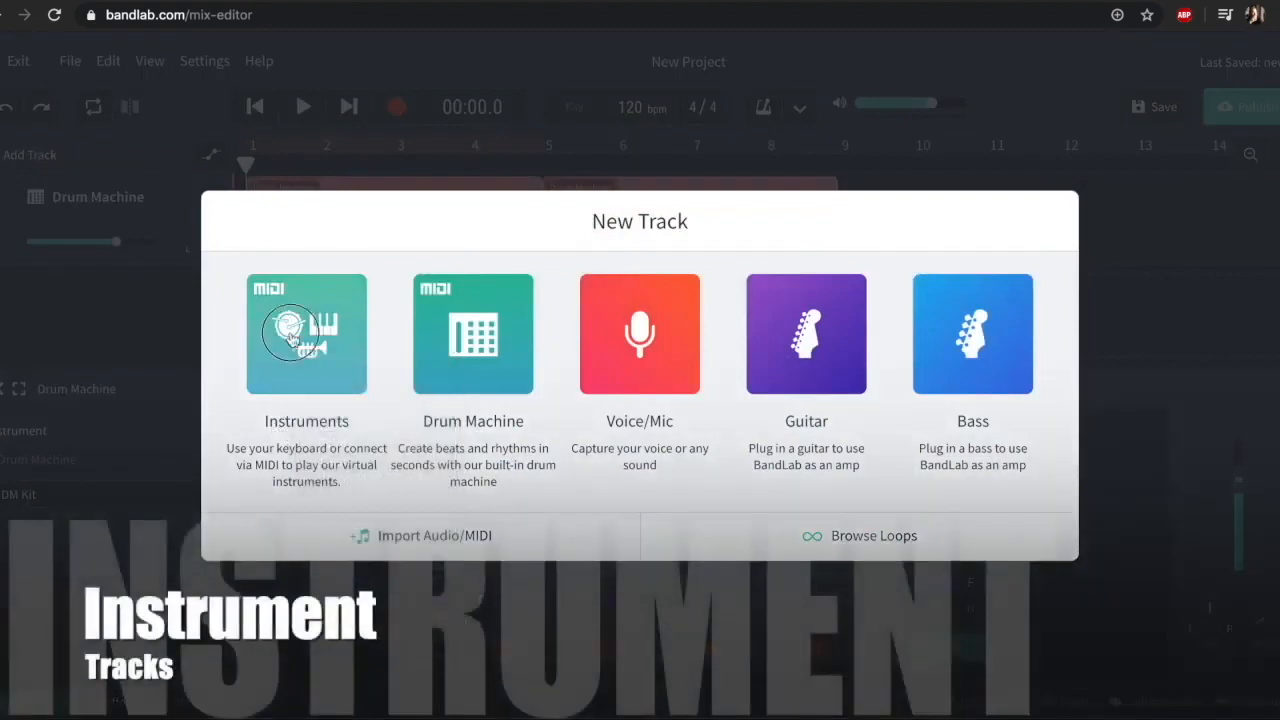
left_click(306, 334)
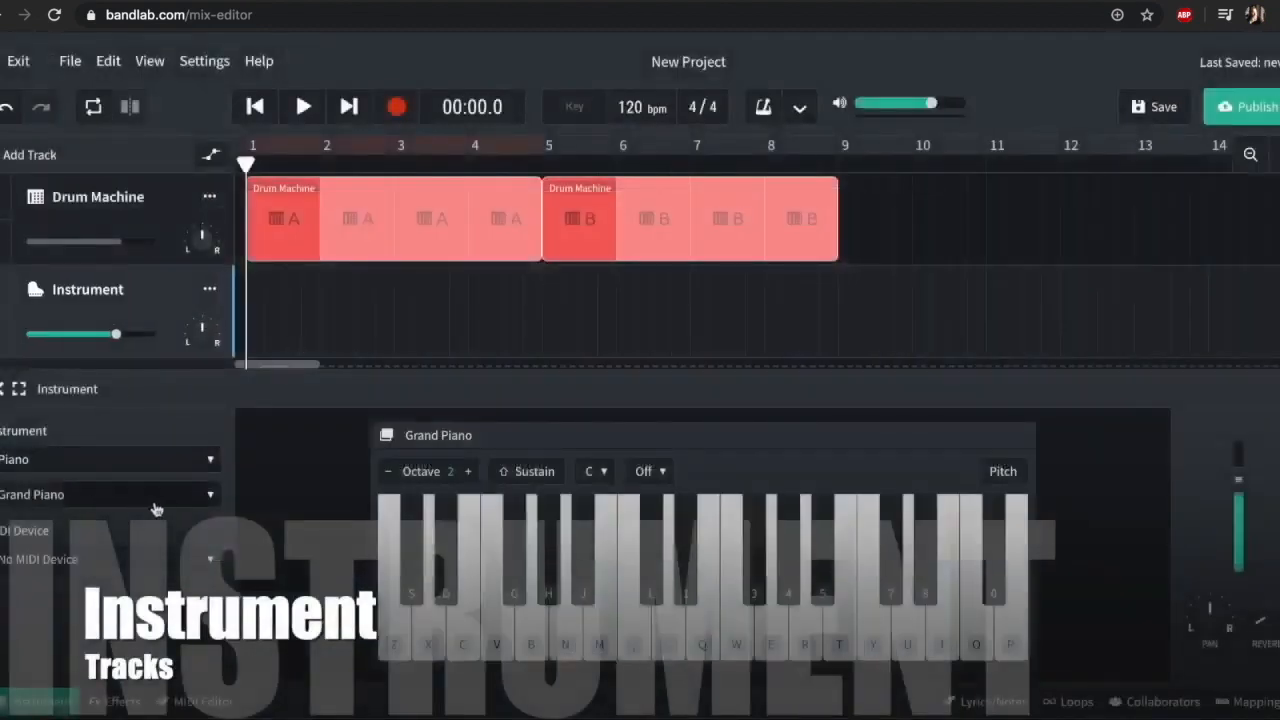
left_click(110, 458)
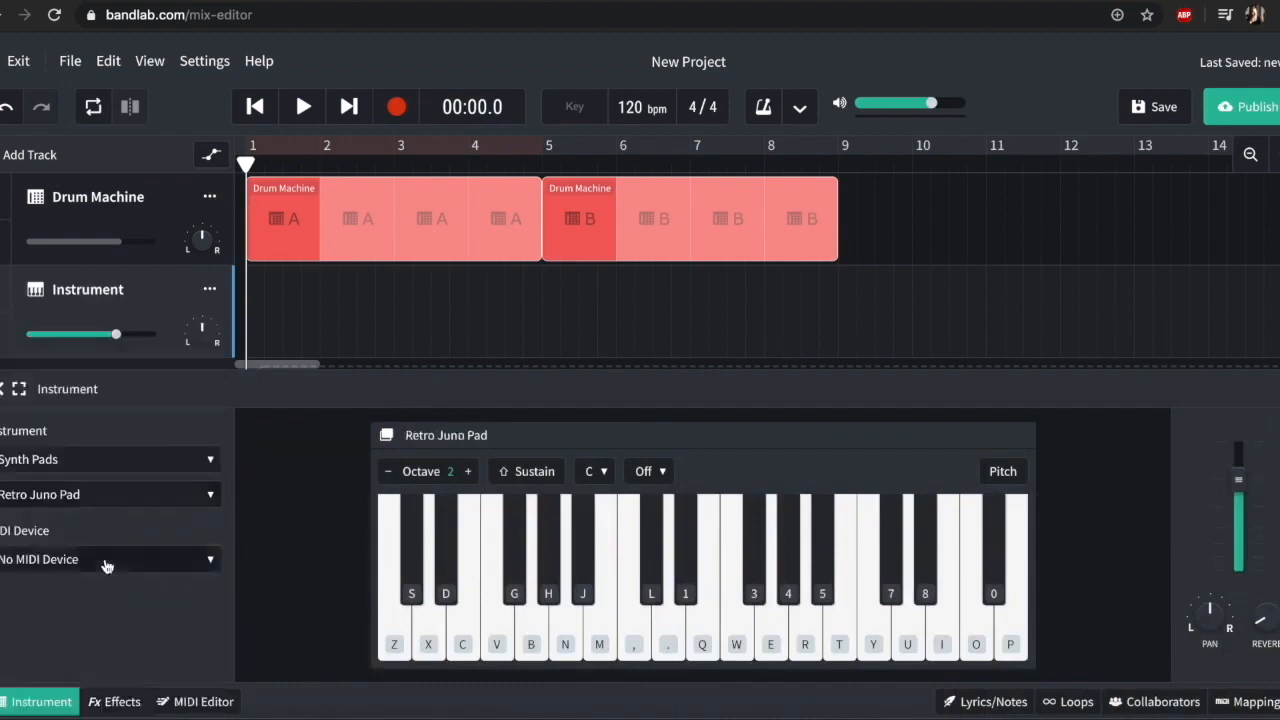
left_click(468, 472)
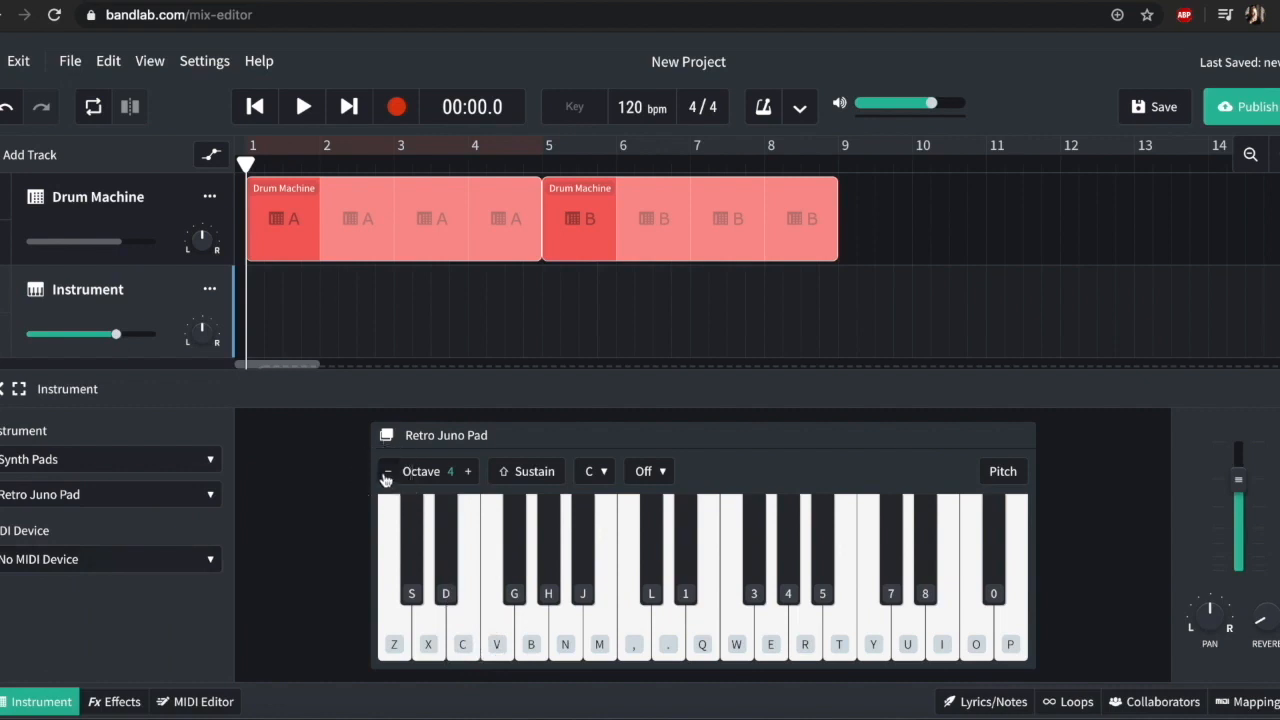
left_click(388, 472)
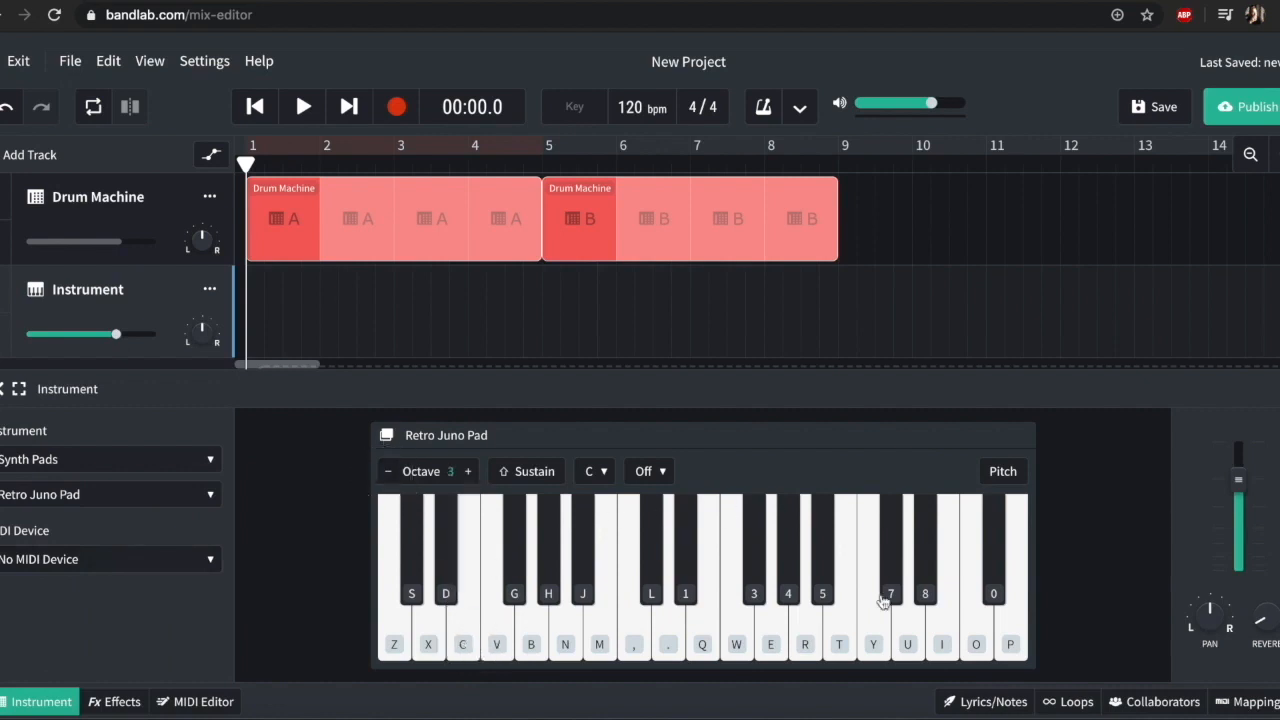
mouse_move(584, 554)
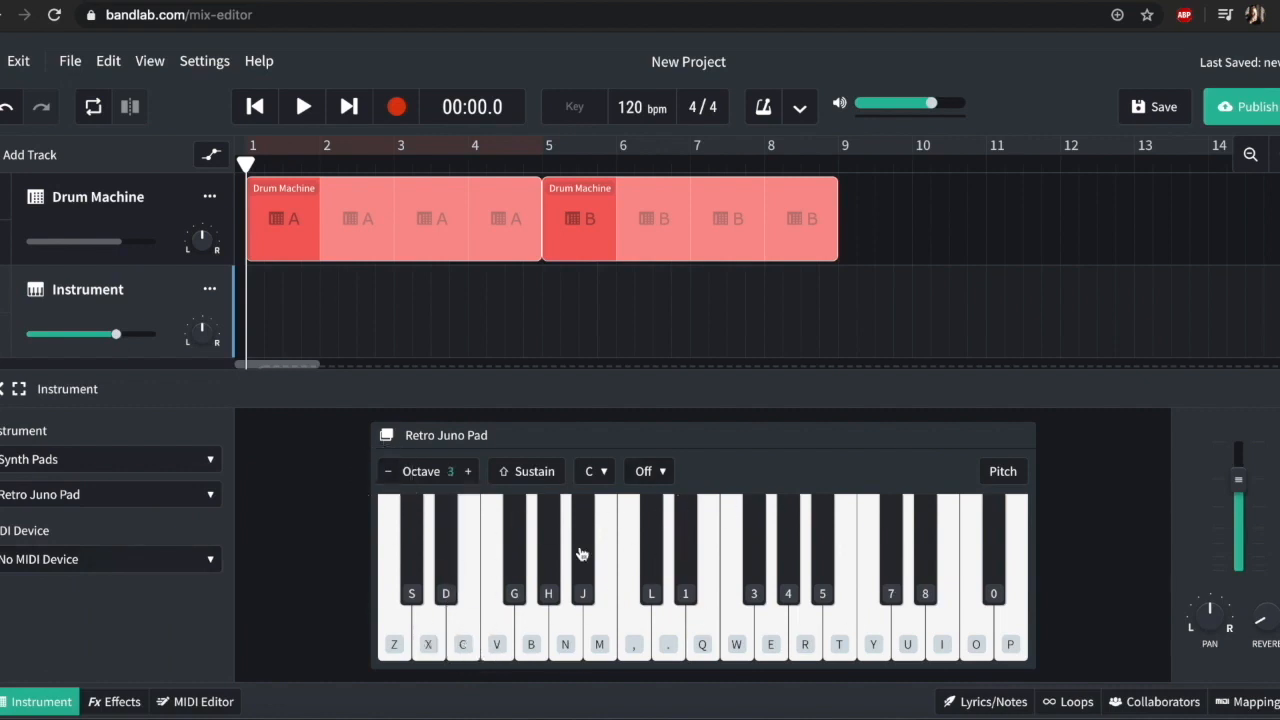
mouse_move(548, 576)
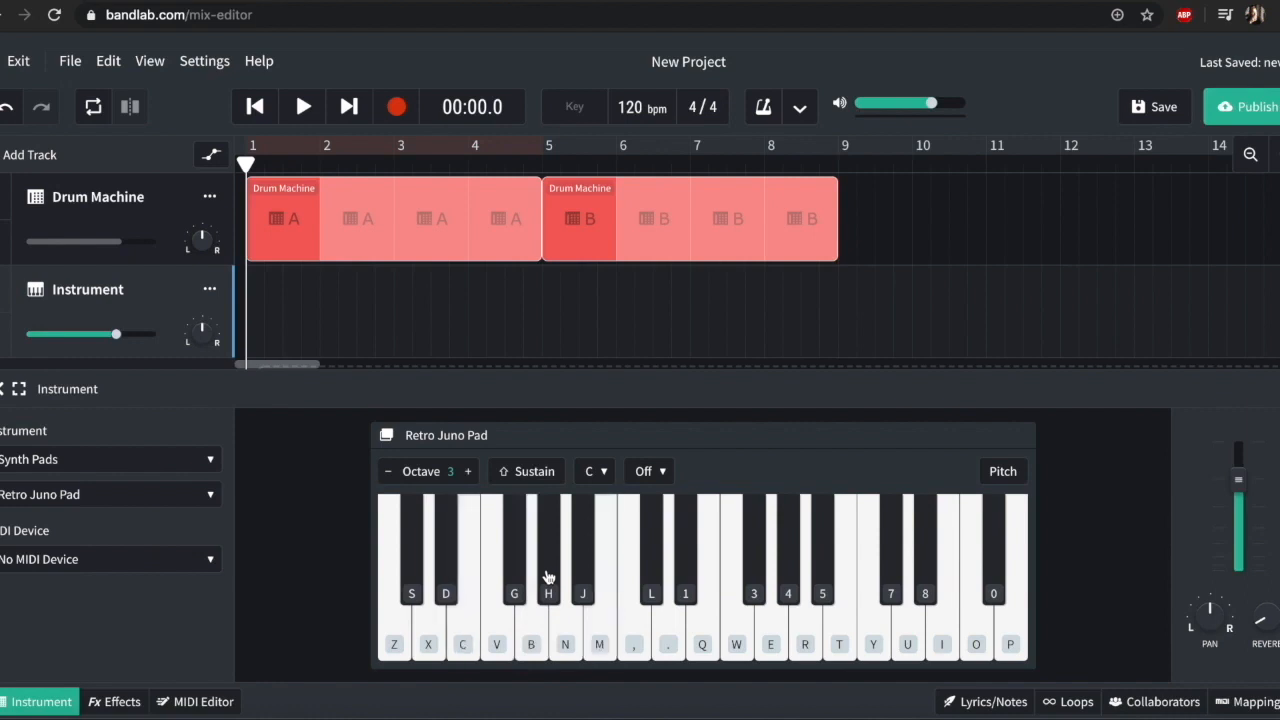
mouse_move(400, 176)
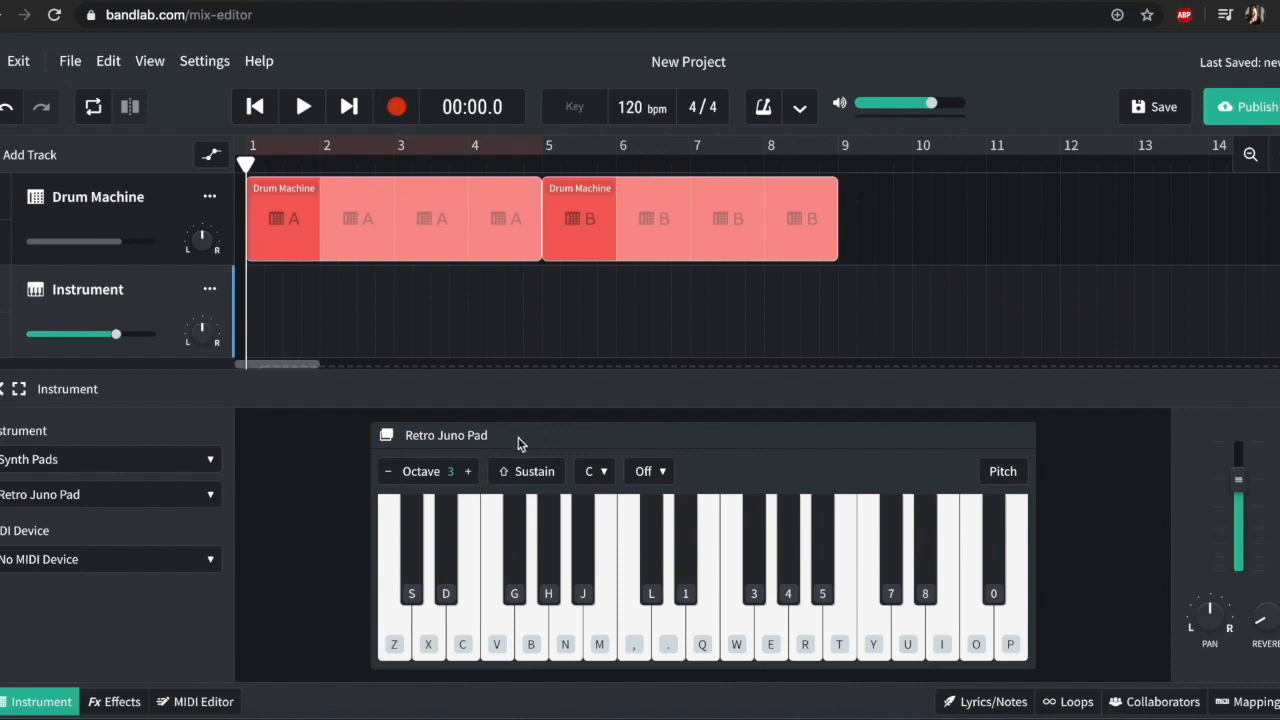
mouse_move(504, 444)
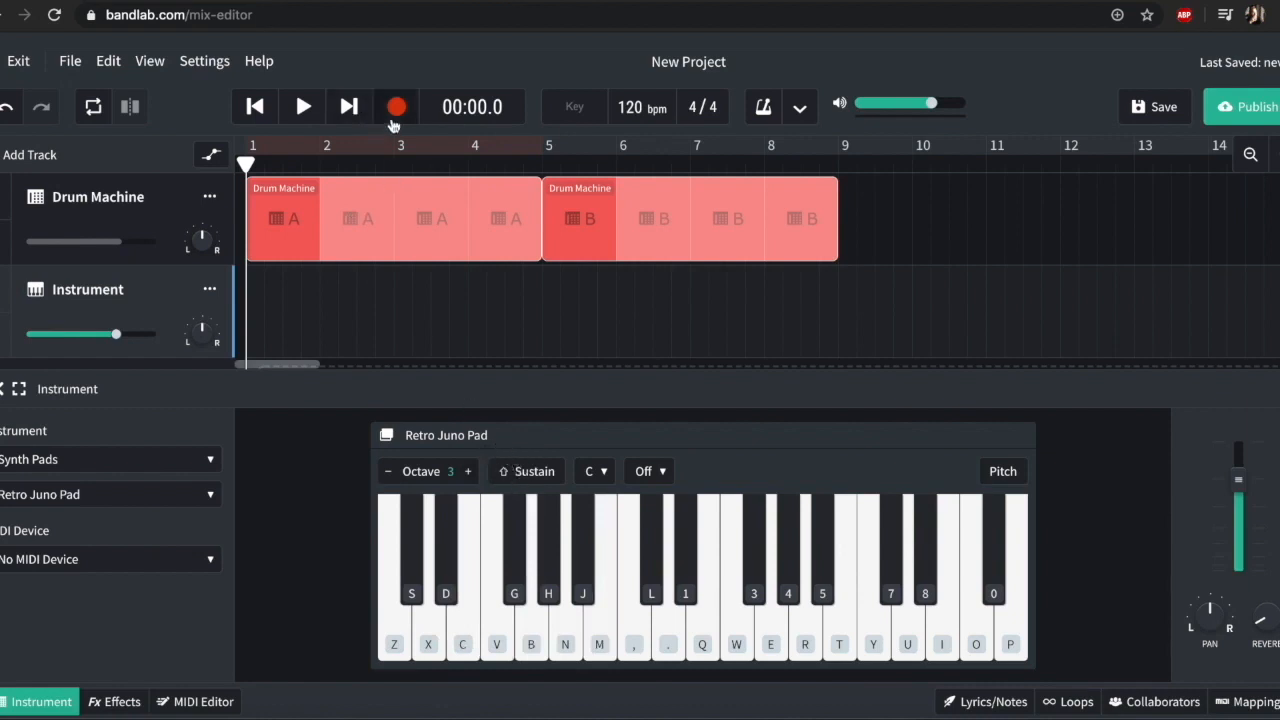
Step: Record a held three-note chord on the synth track and view it in the MIDI Editor
left_click(396, 106)
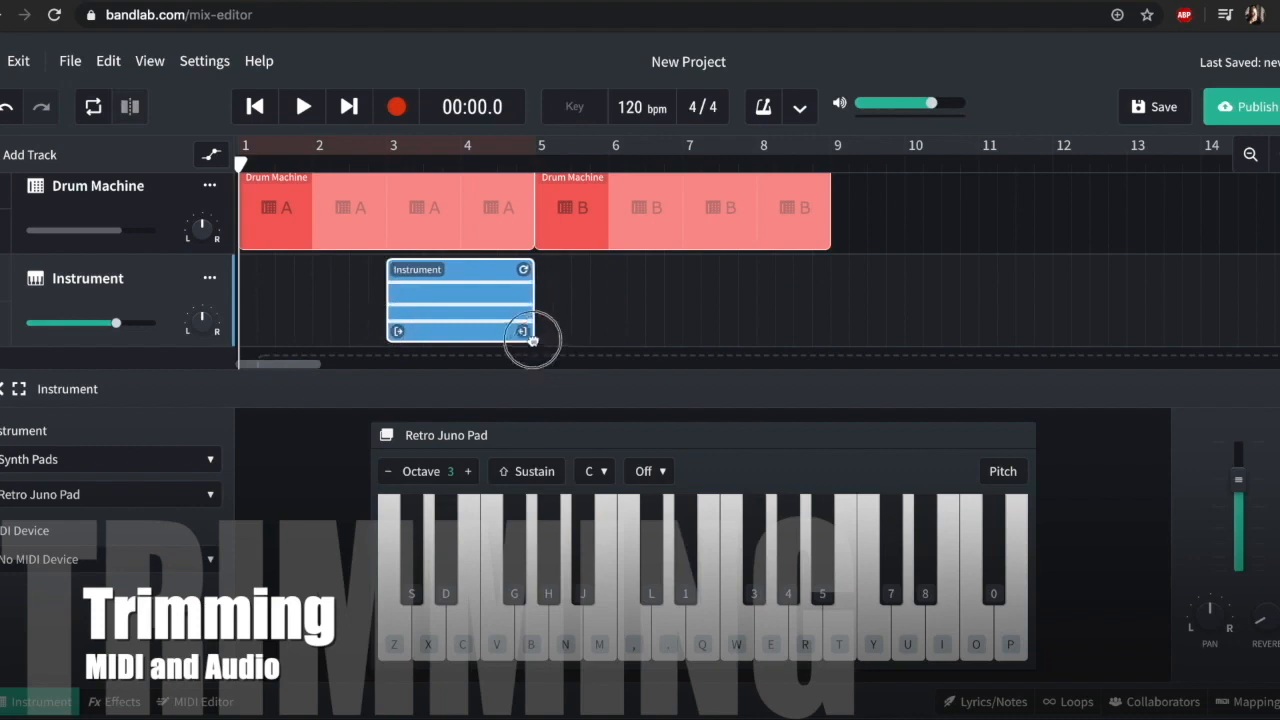
left_click(202, 700)
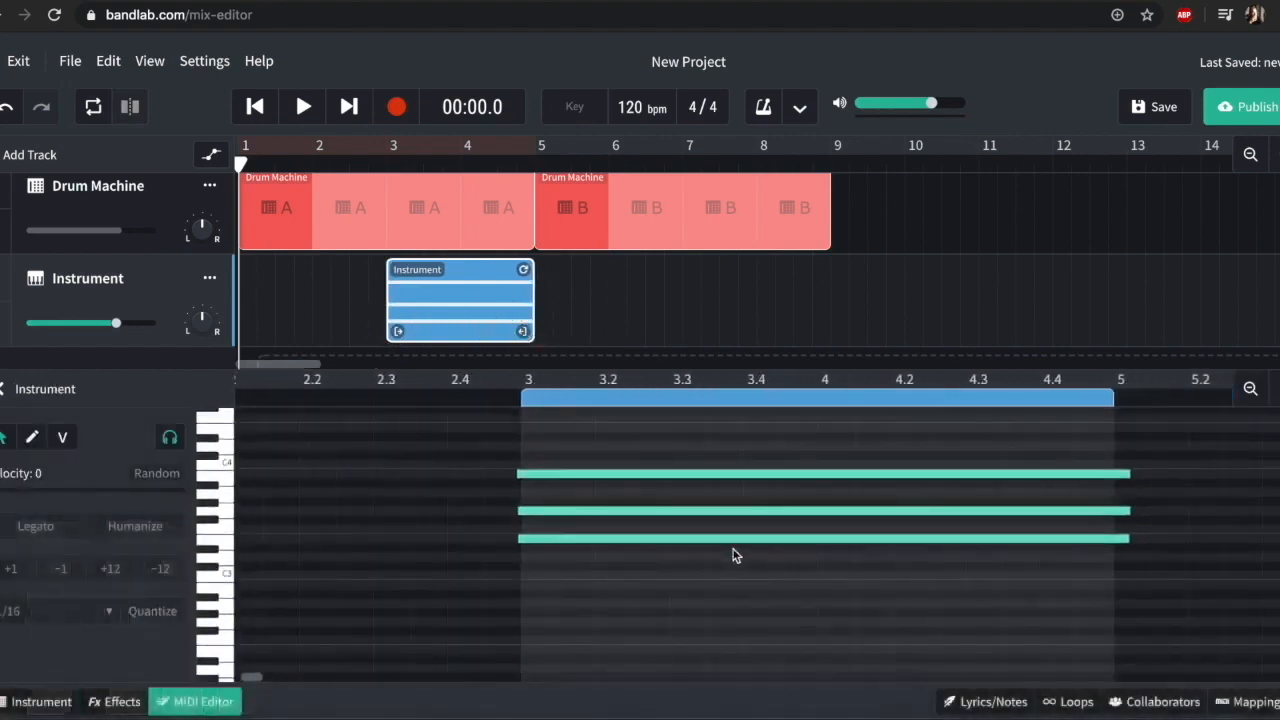
Step: Move the chord clip to bar 1 and loop it out to bar 5, then play back
left_click(518, 476)
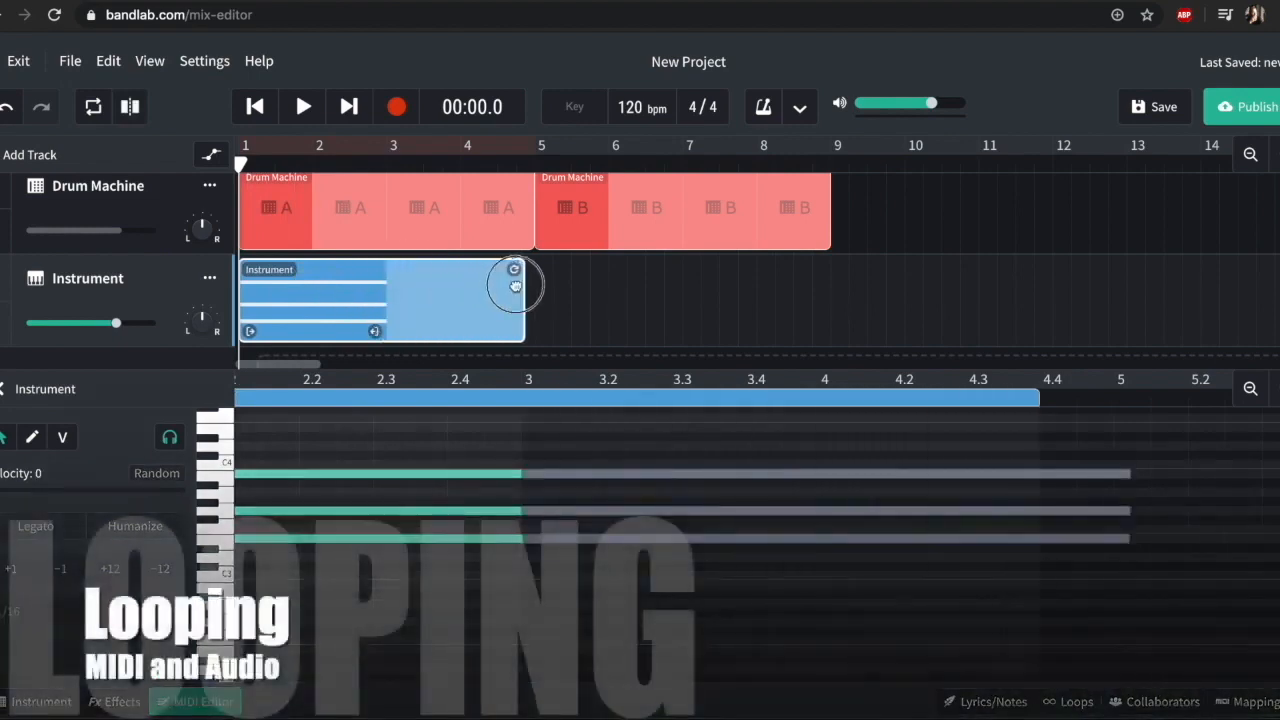
left_click_drag(516, 284, 828, 320)
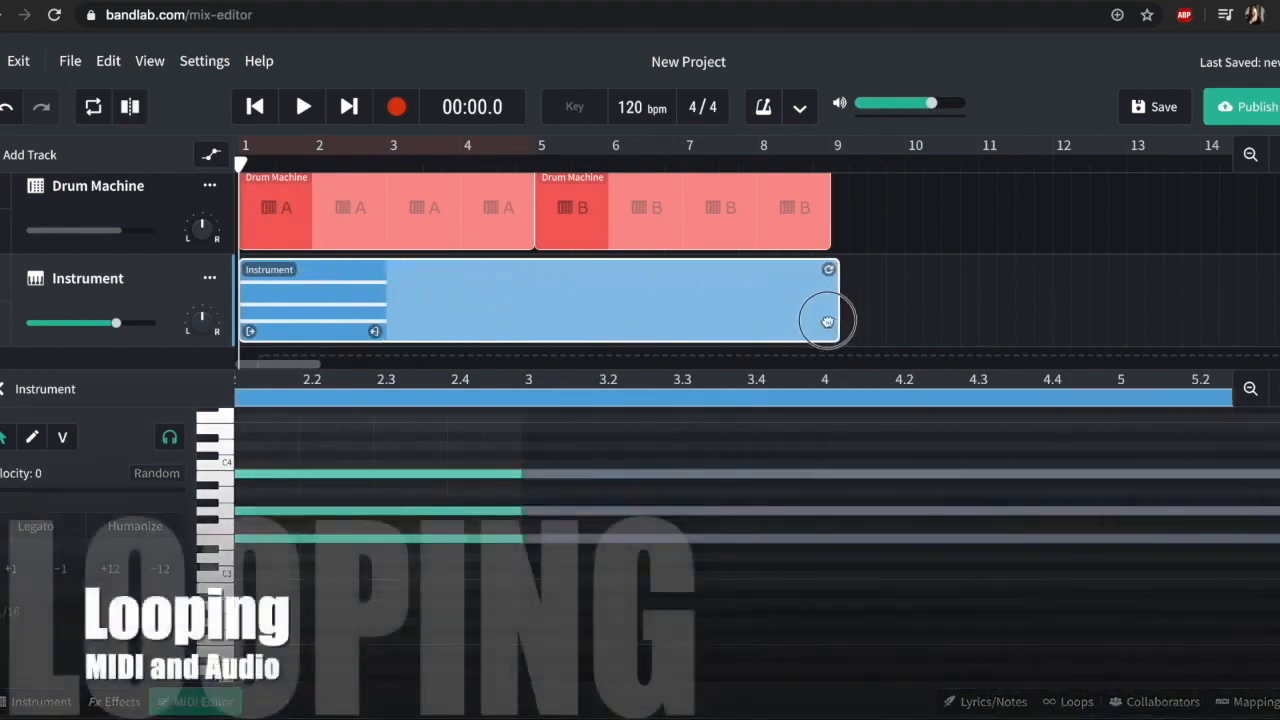
left_click_drag(828, 320, 822, 276)
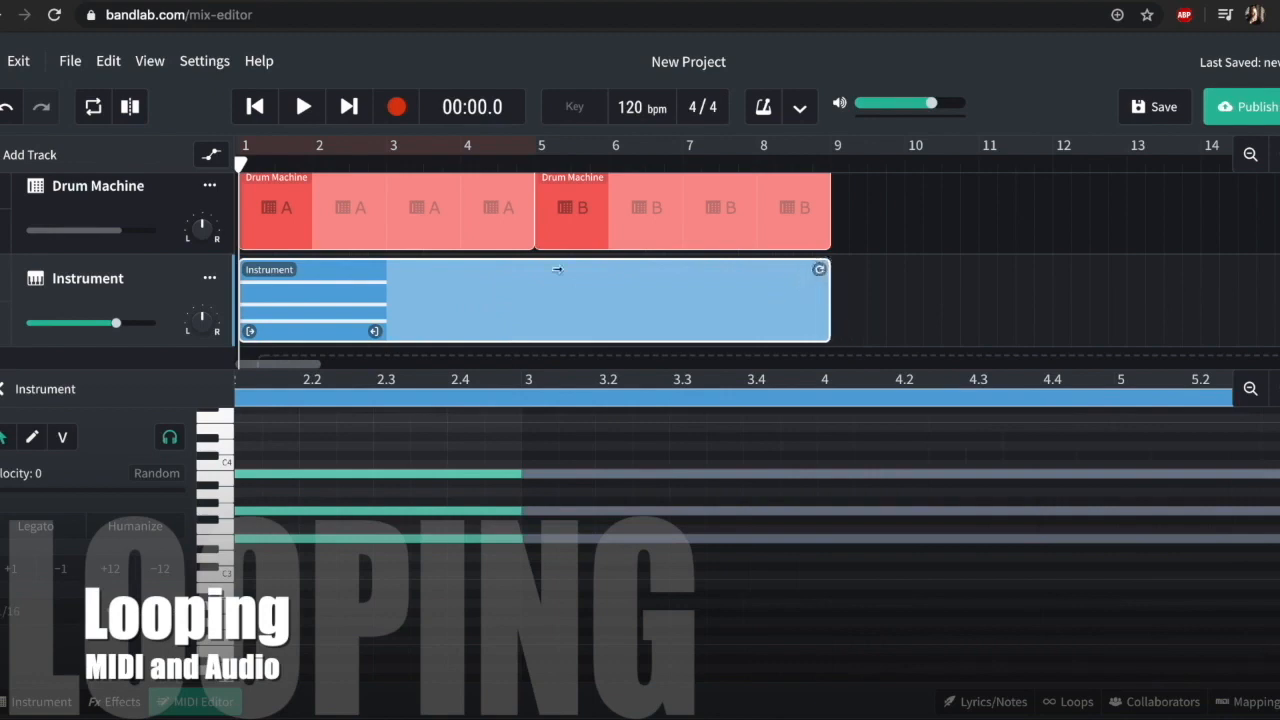
left_click(302, 106)
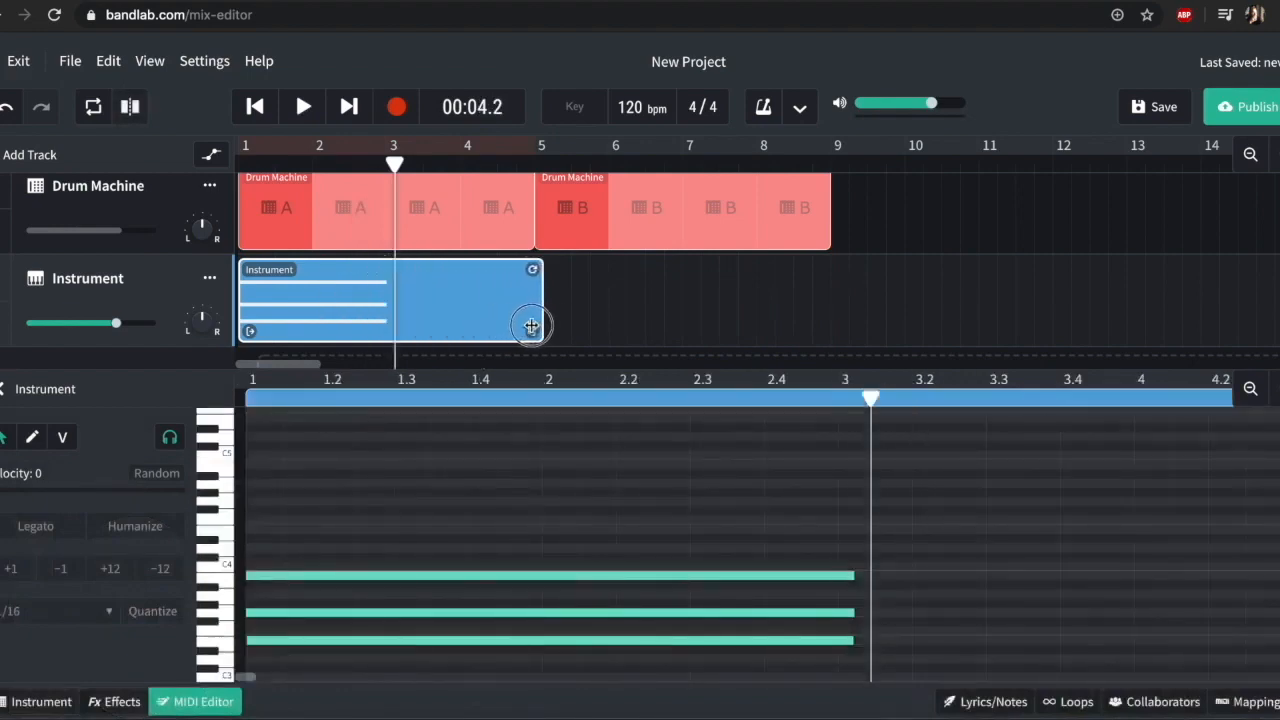
Step: Extend the chord clip's loop to bar 9 and view its notes in the MIDI Editor
left_click_drag(530, 324, 376, 332)
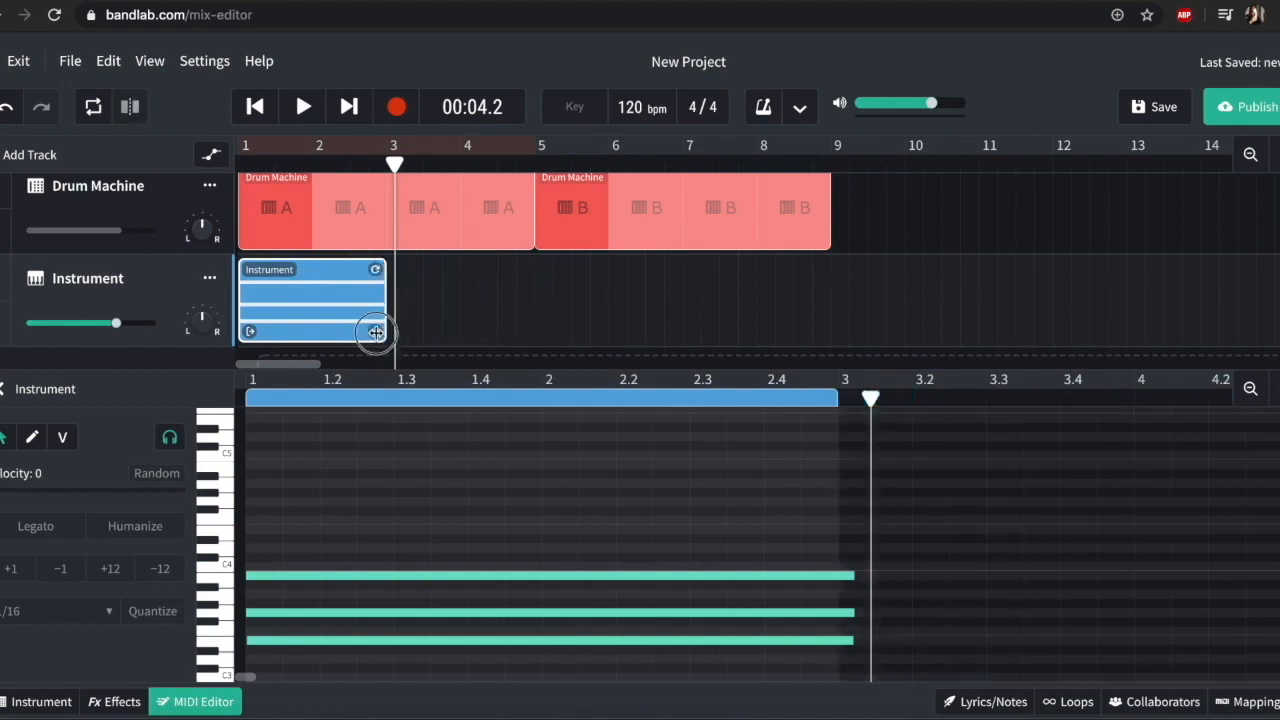
left_click_drag(376, 332, 524, 332)
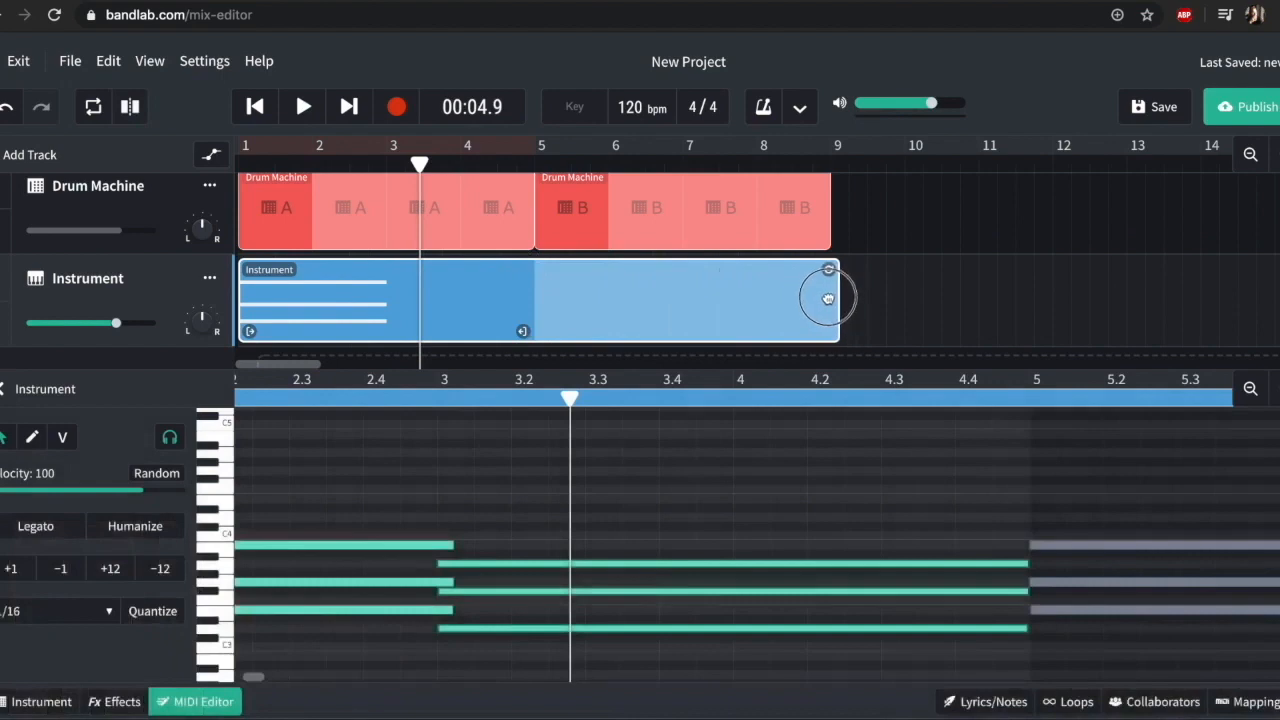
mouse_move(820, 308)
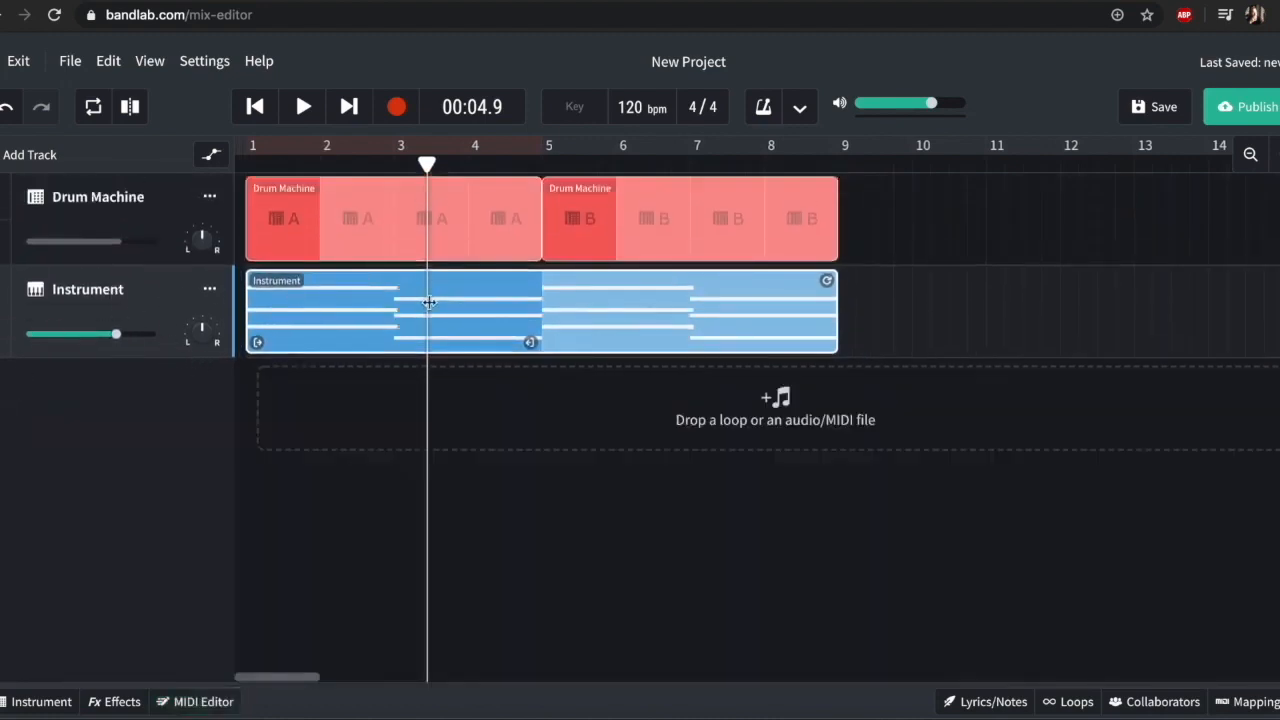
left_click(202, 700)
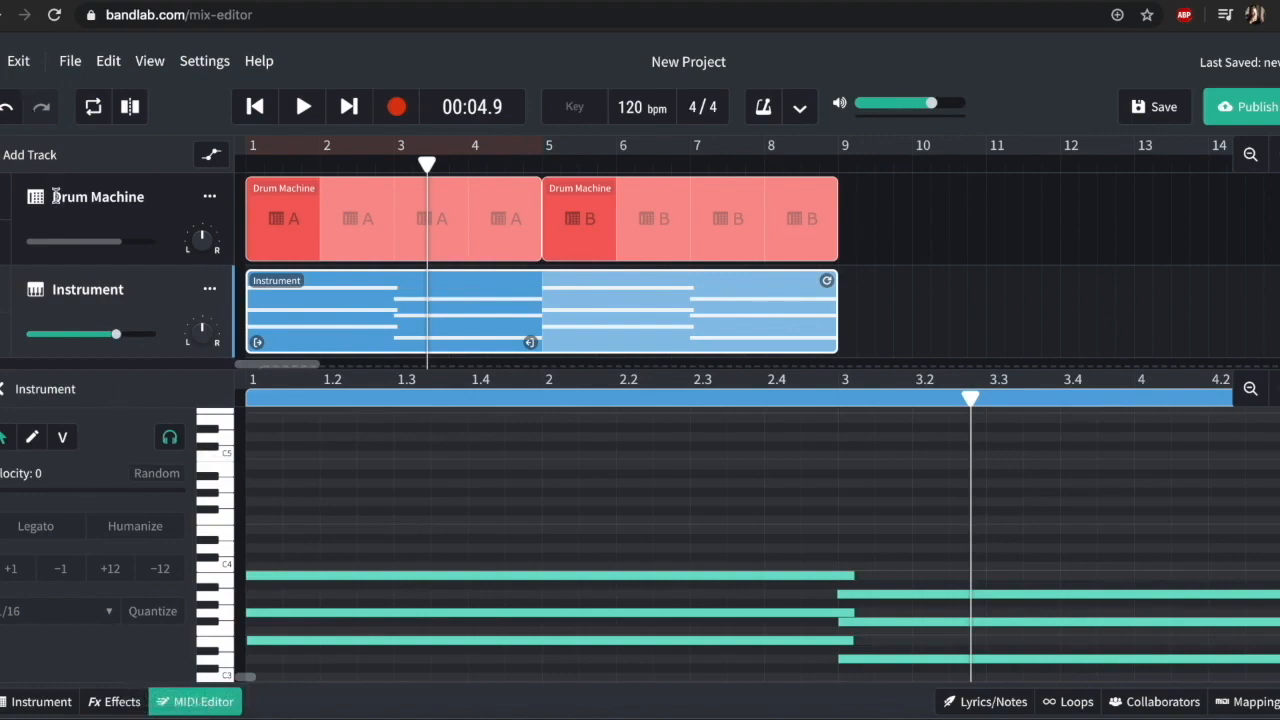
Step: Add a Synth Bass > Attack Bass track, record a bass line and loop it to bar 9
left_click(30, 156)
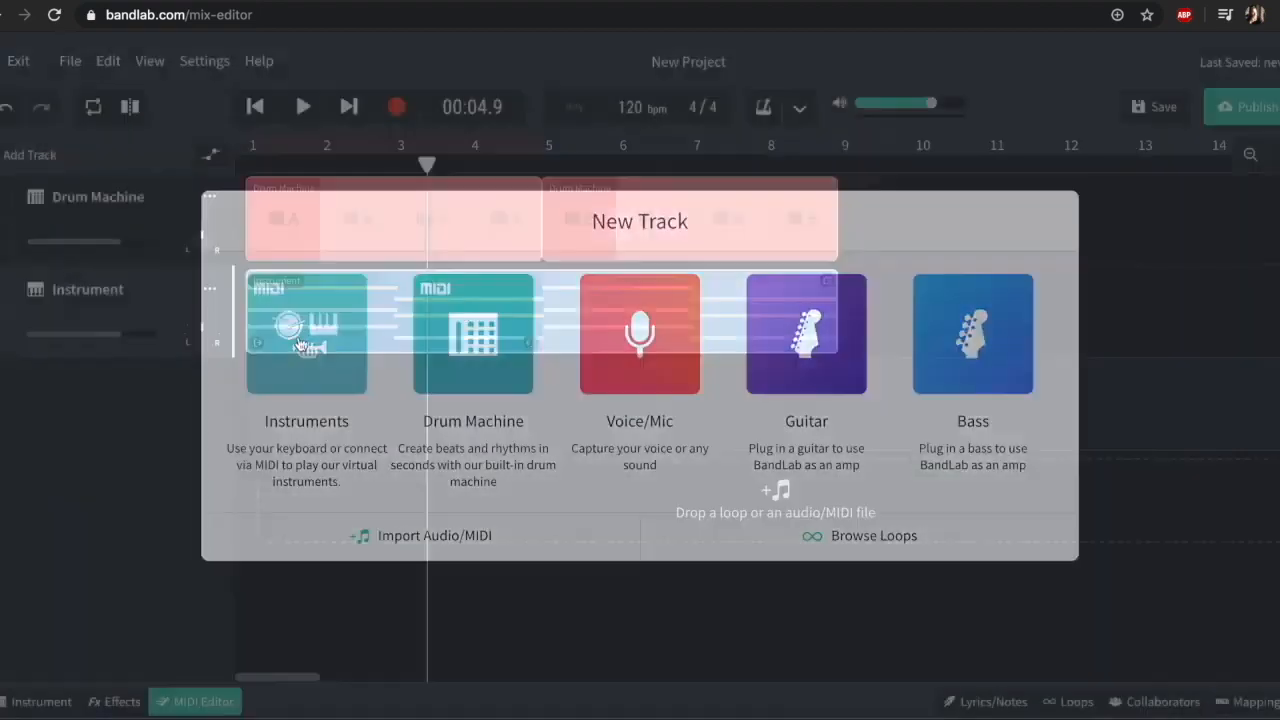
left_click(306, 332)
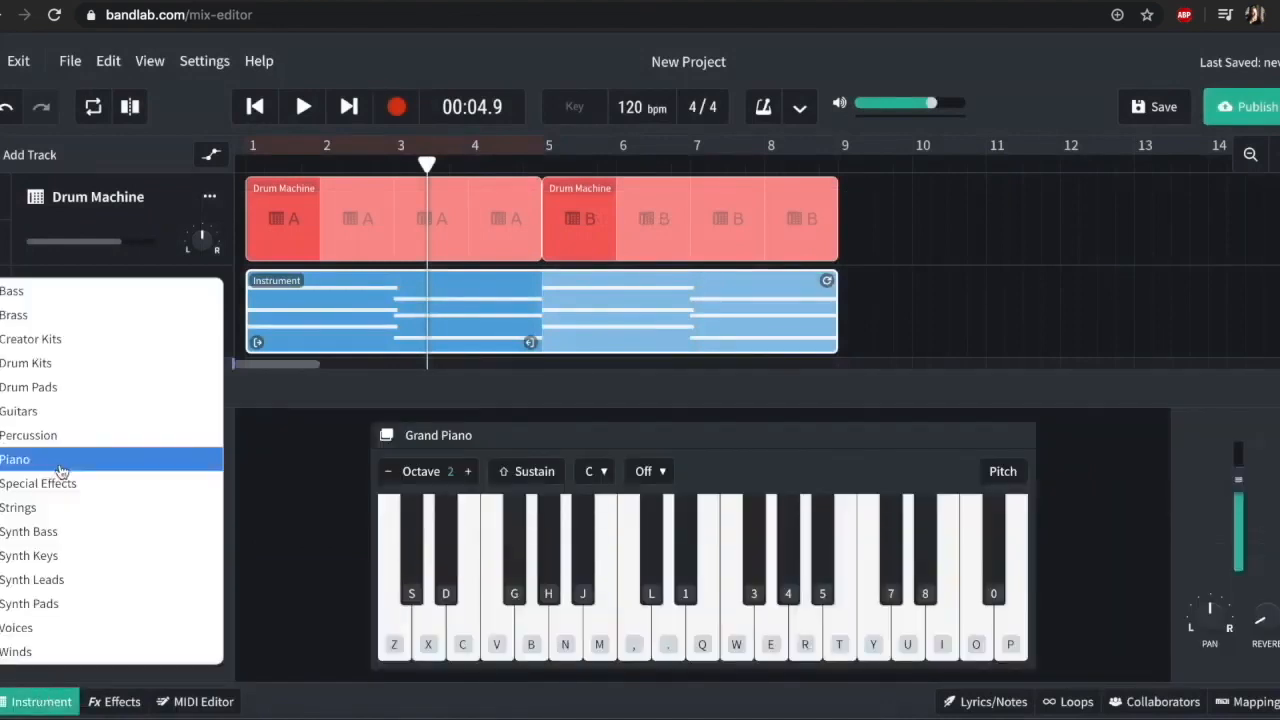
mouse_move(84, 532)
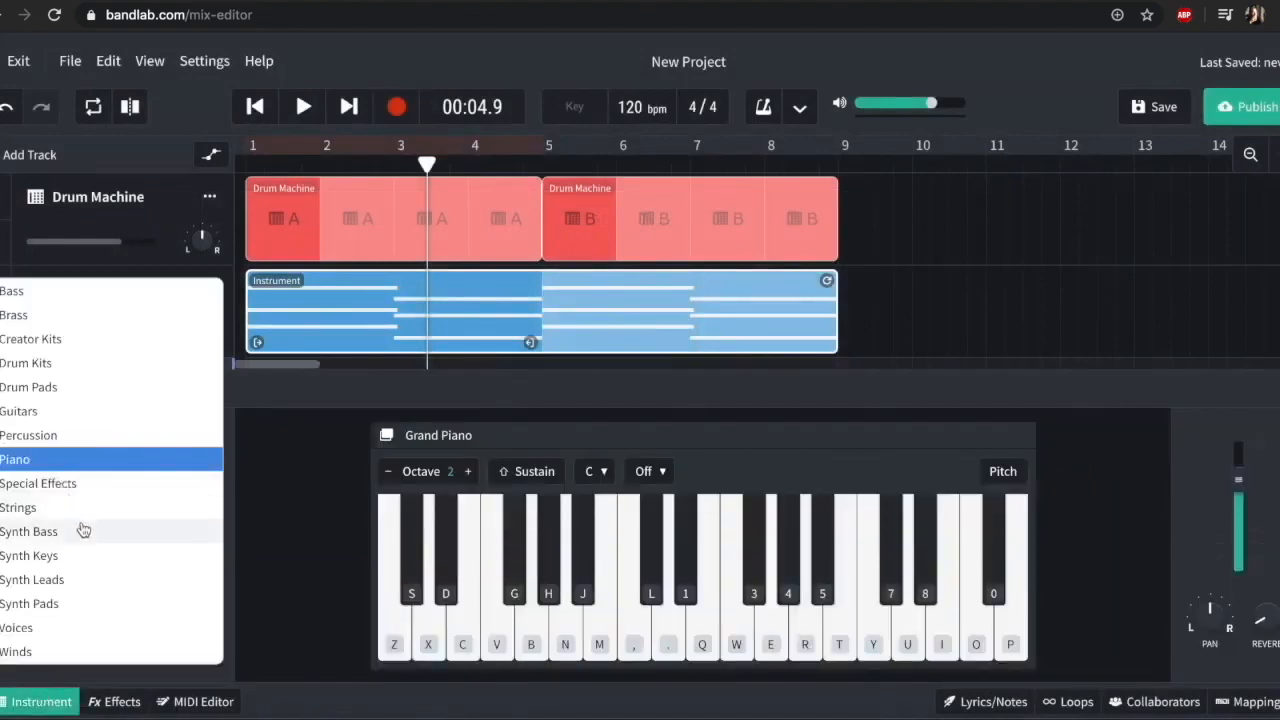
mouse_move(88, 544)
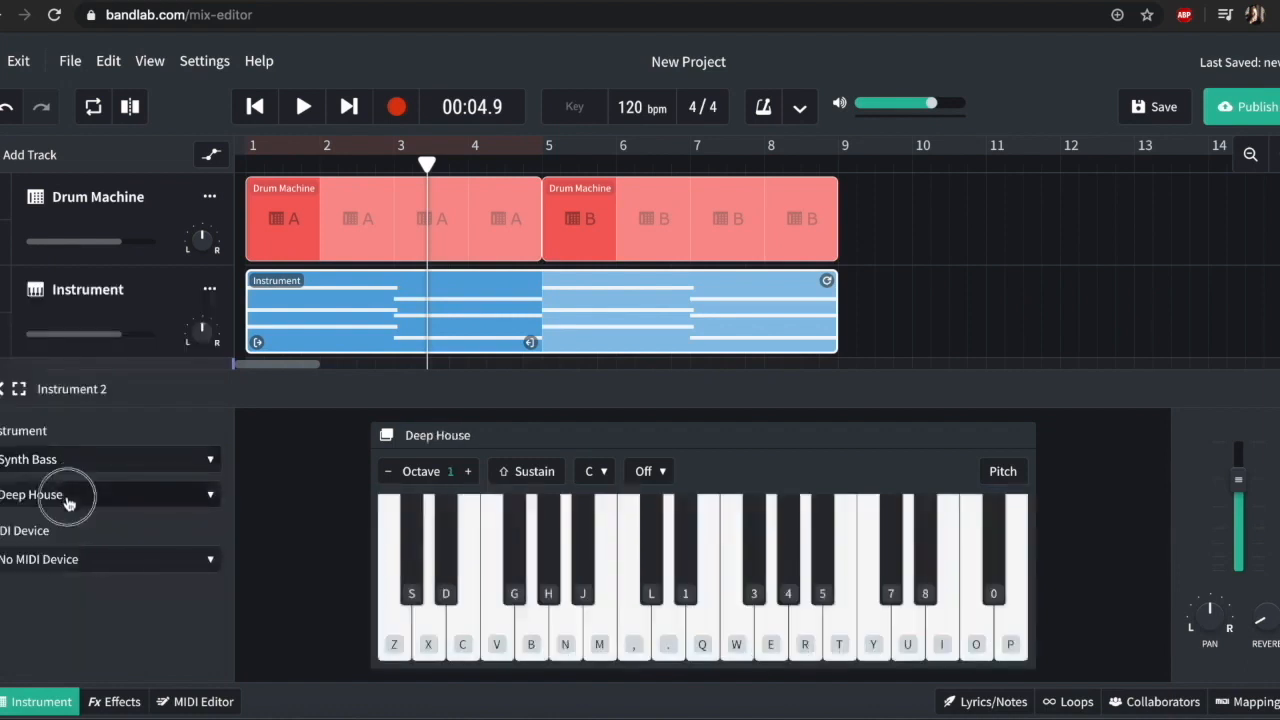
left_click(100, 494)
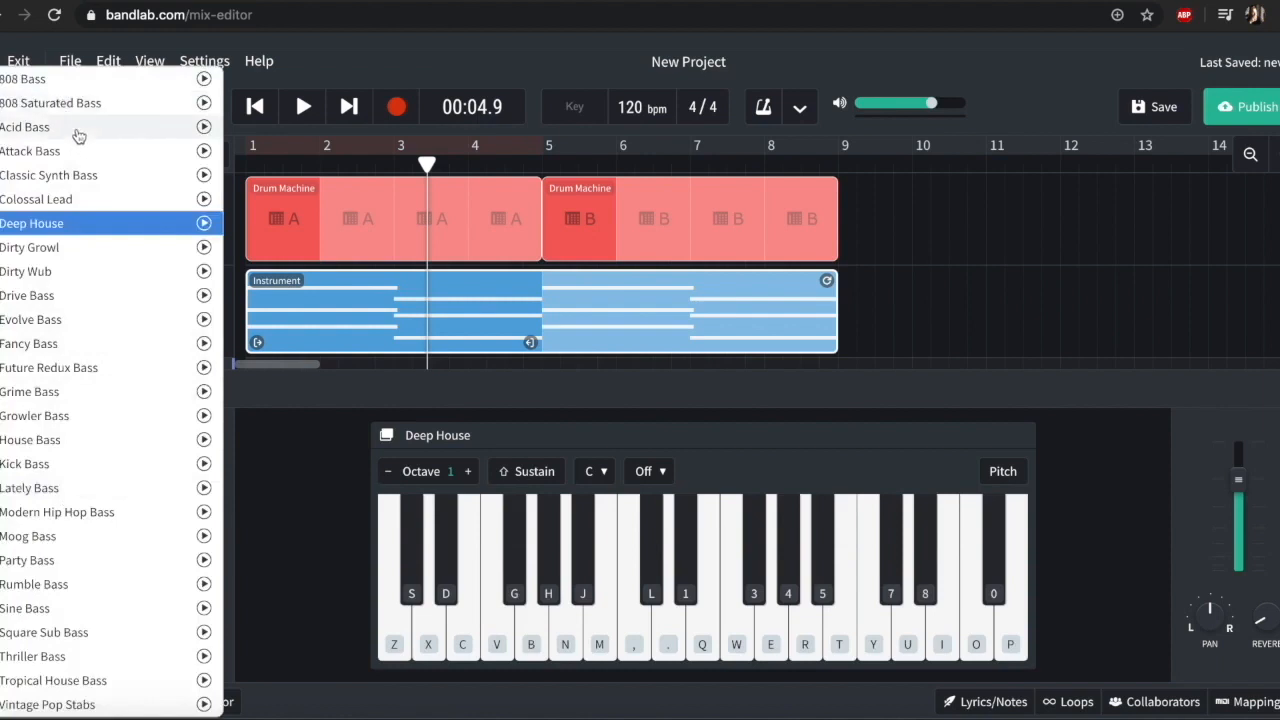
left_click(30, 152)
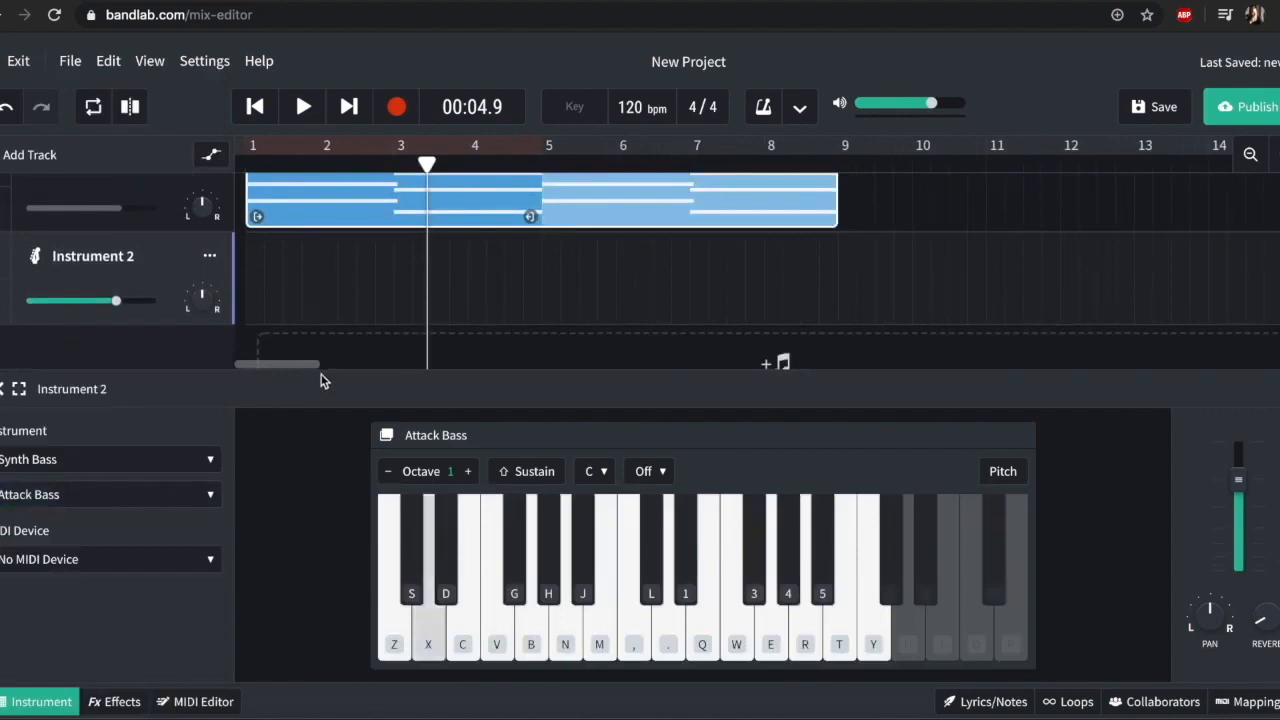
mouse_move(276, 108)
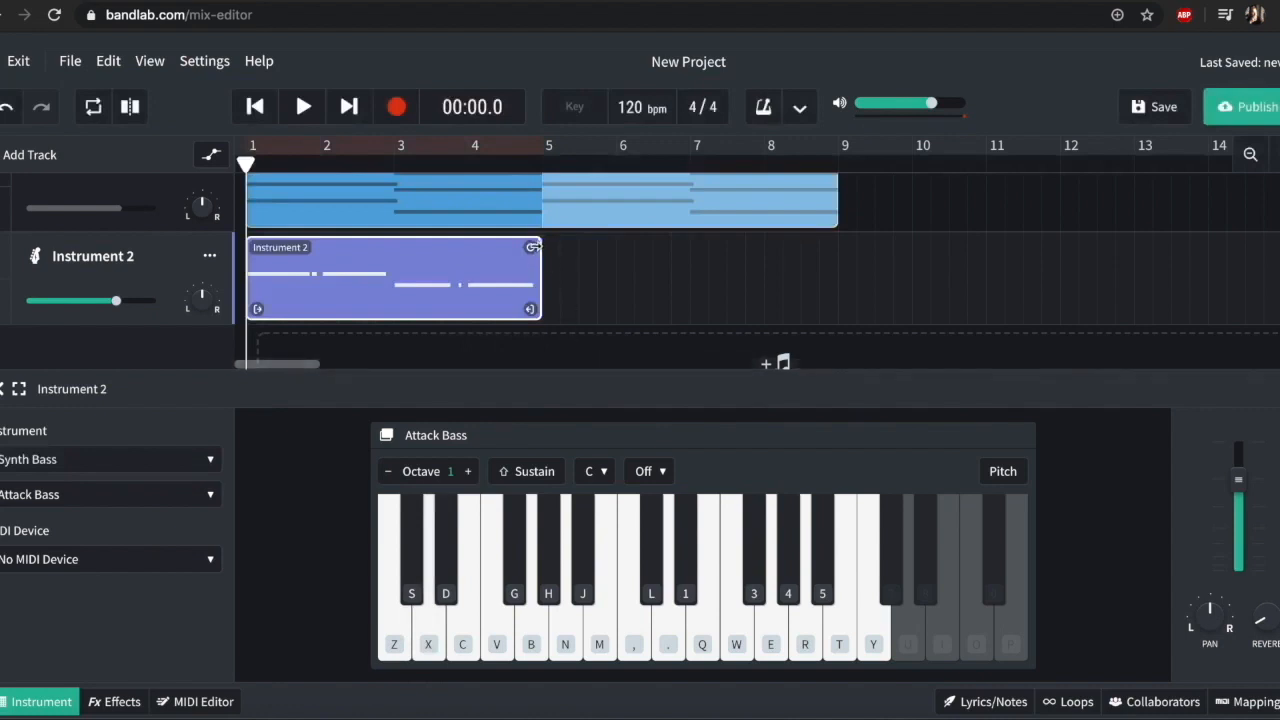
left_click_drag(532, 276, 836, 276)
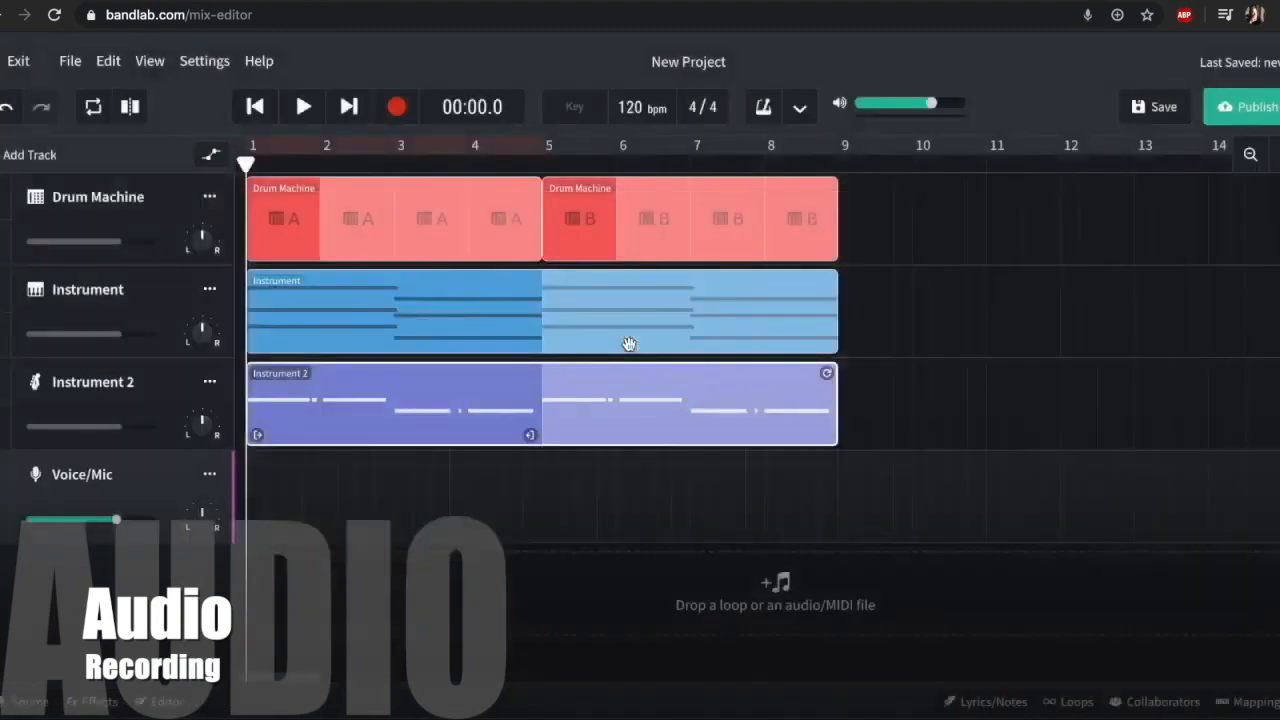
mouse_move(110, 364)
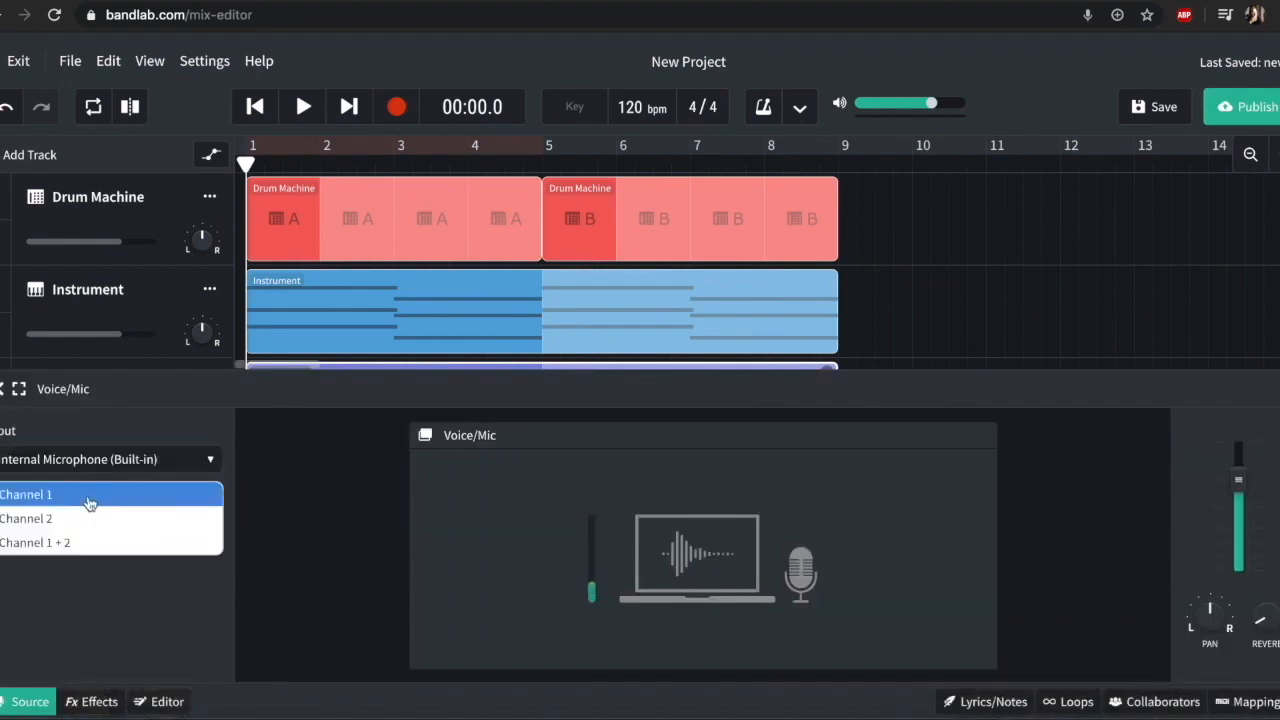
Step: Set the Voice/Mic track to record from Channel 1 of the built-in microphone
left_click(26, 494)
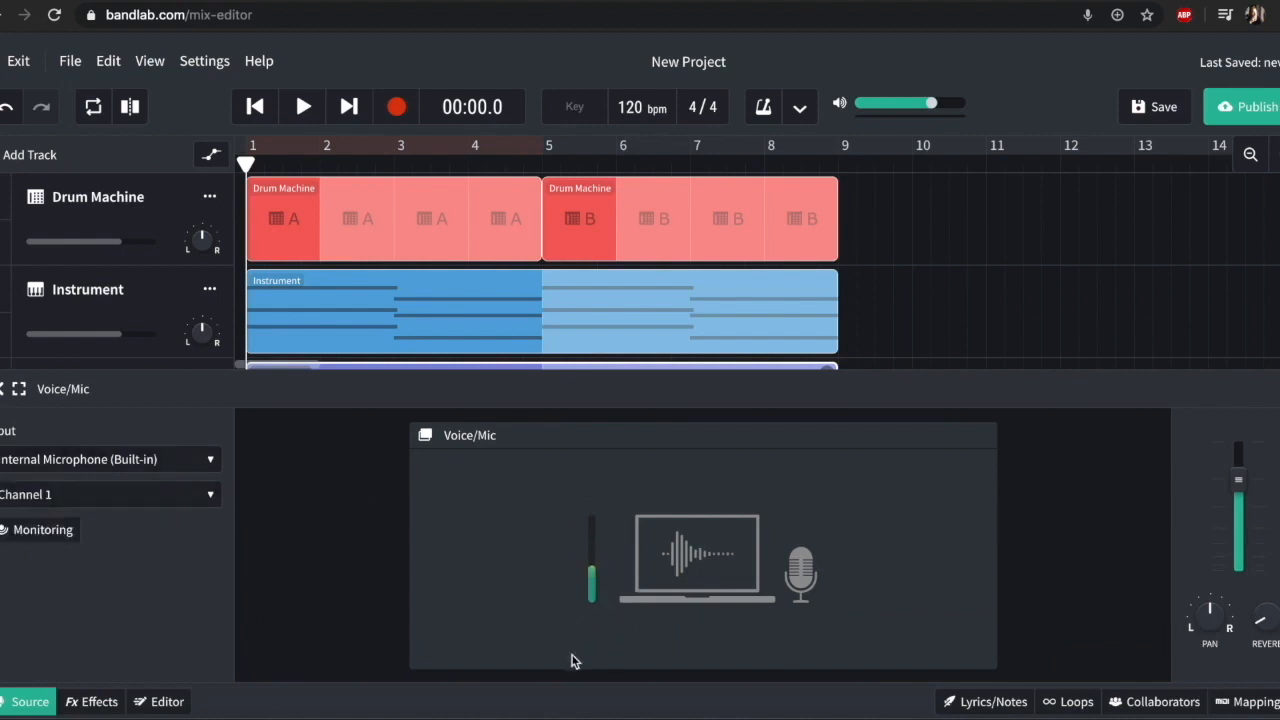
mouse_move(650, 672)
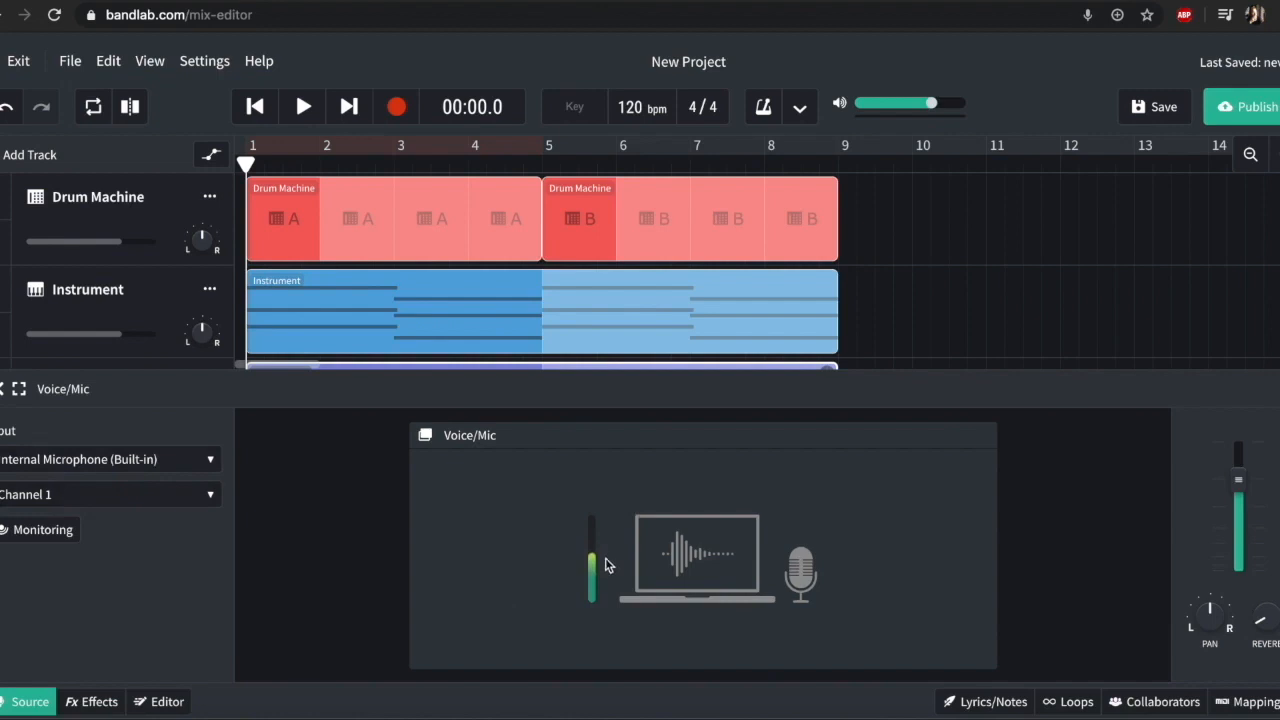
mouse_move(592, 536)
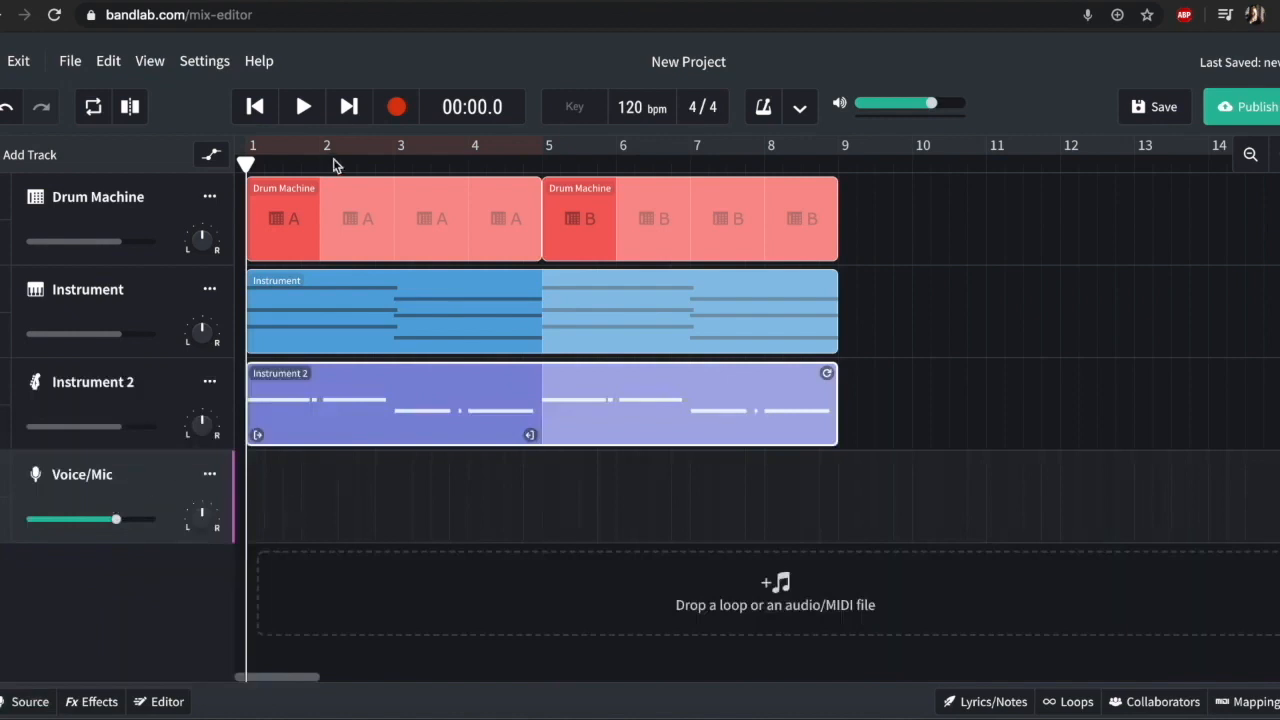
mouse_move(396, 108)
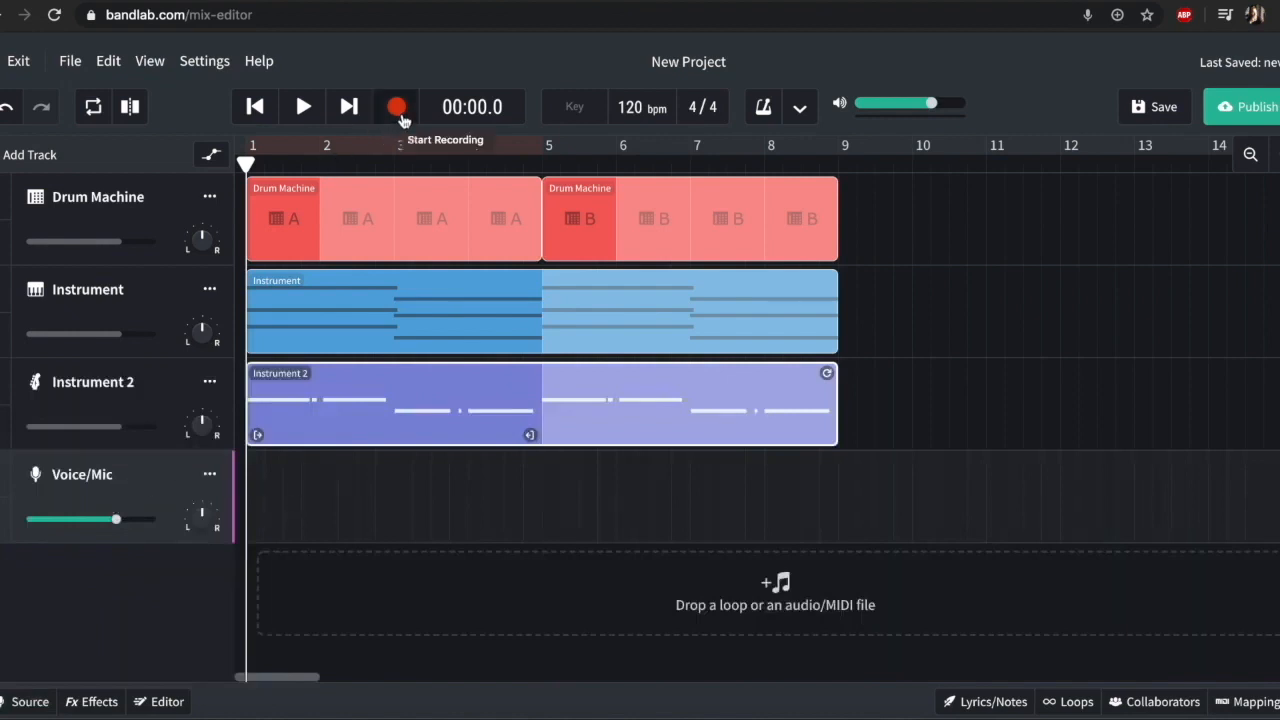
Step: Record a short vocal take, then enable cycle playback with the loop region across bars 1 to 9
left_click(396, 108)
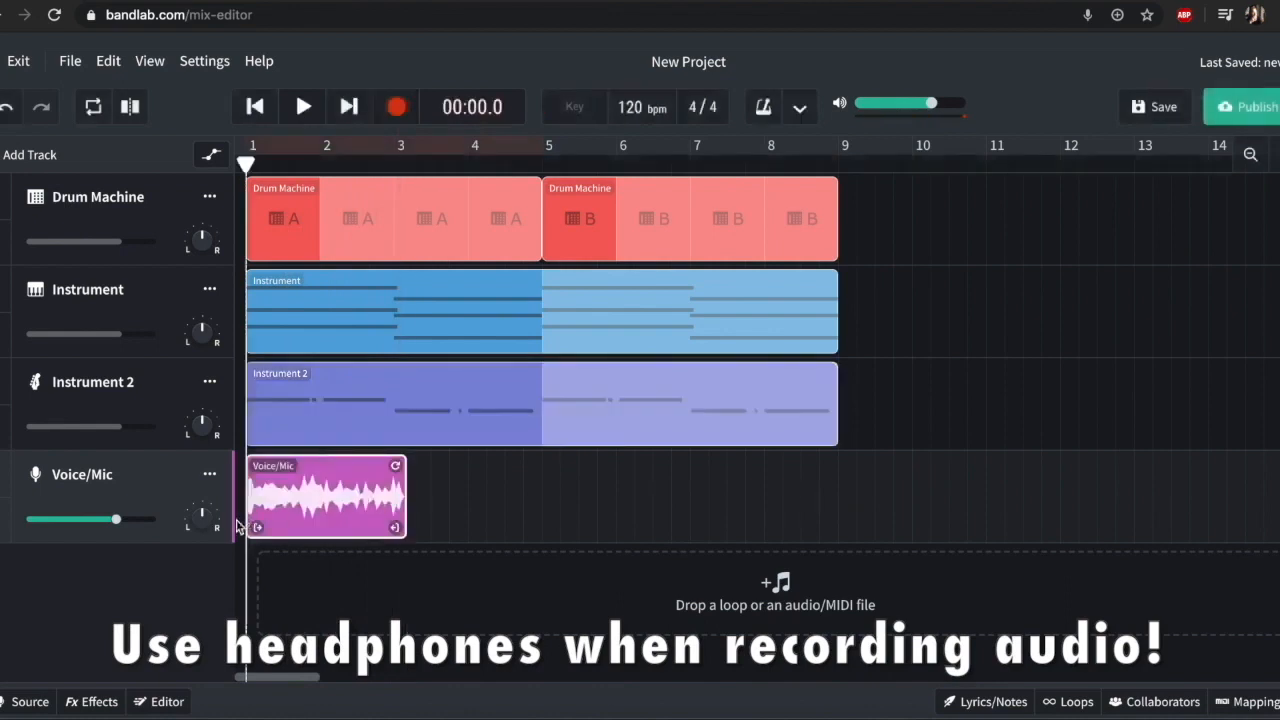
mouse_move(672, 176)
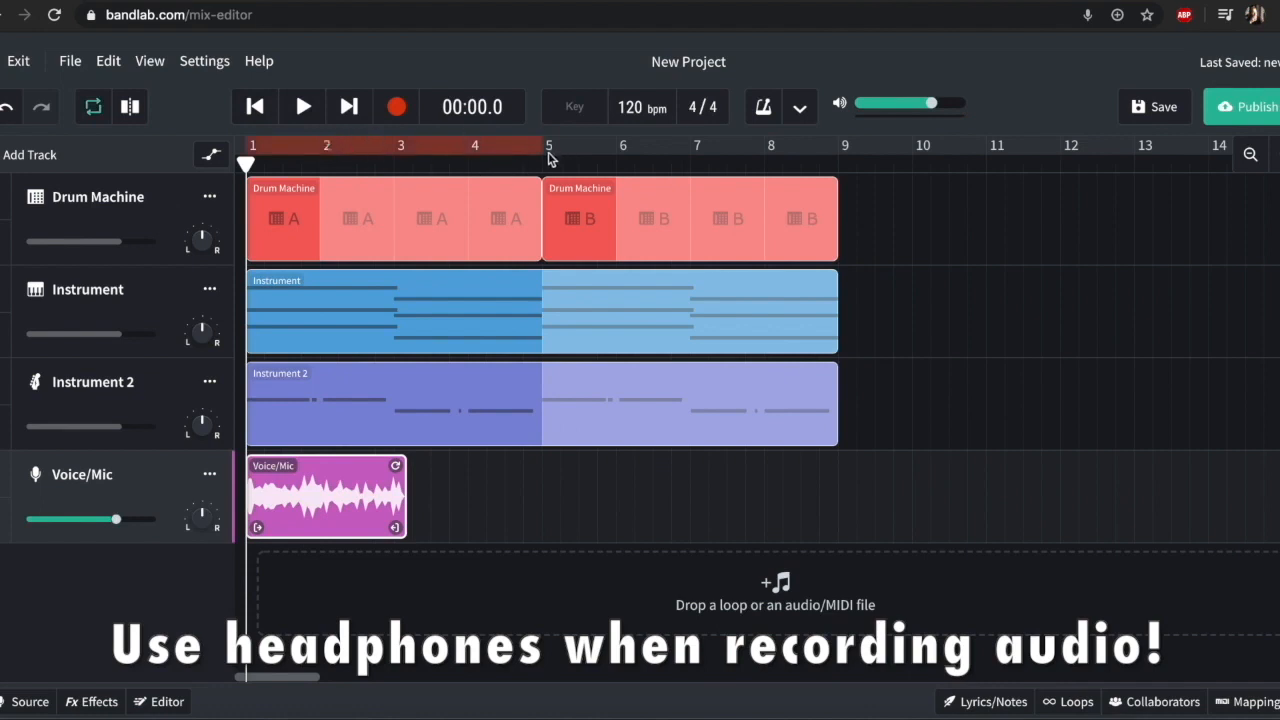
left_click(302, 106)
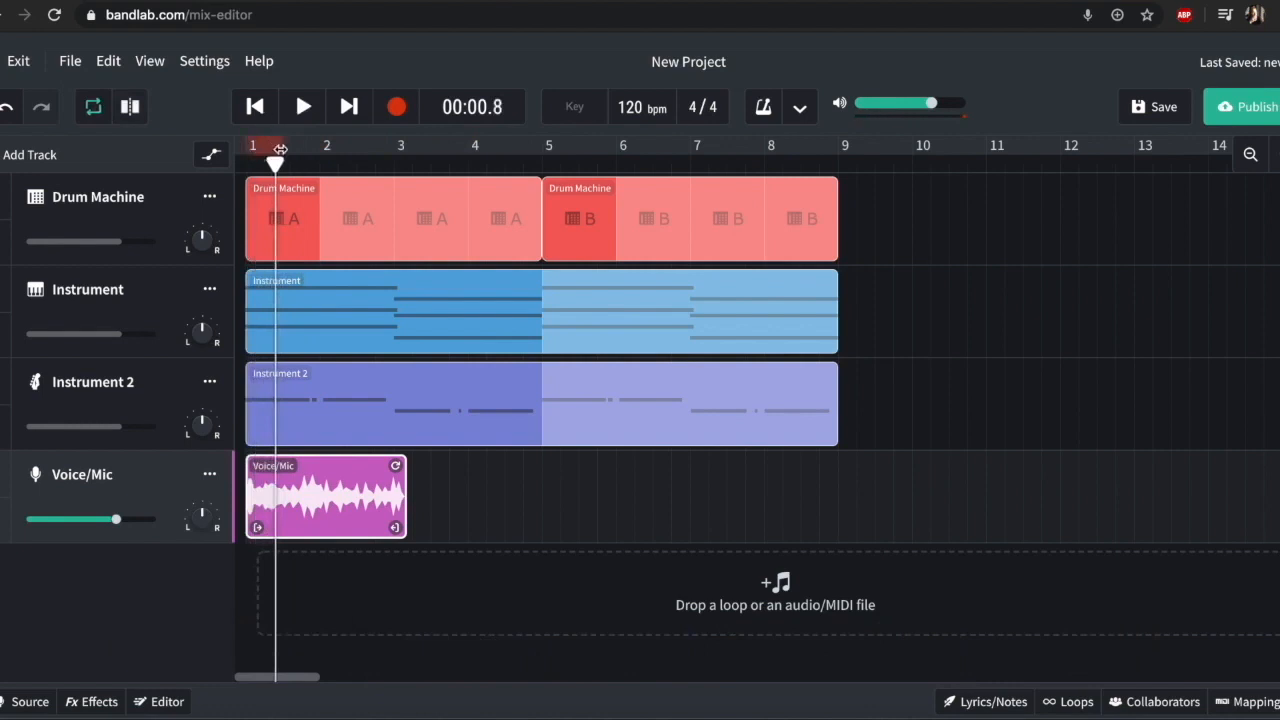
left_click(1076, 700)
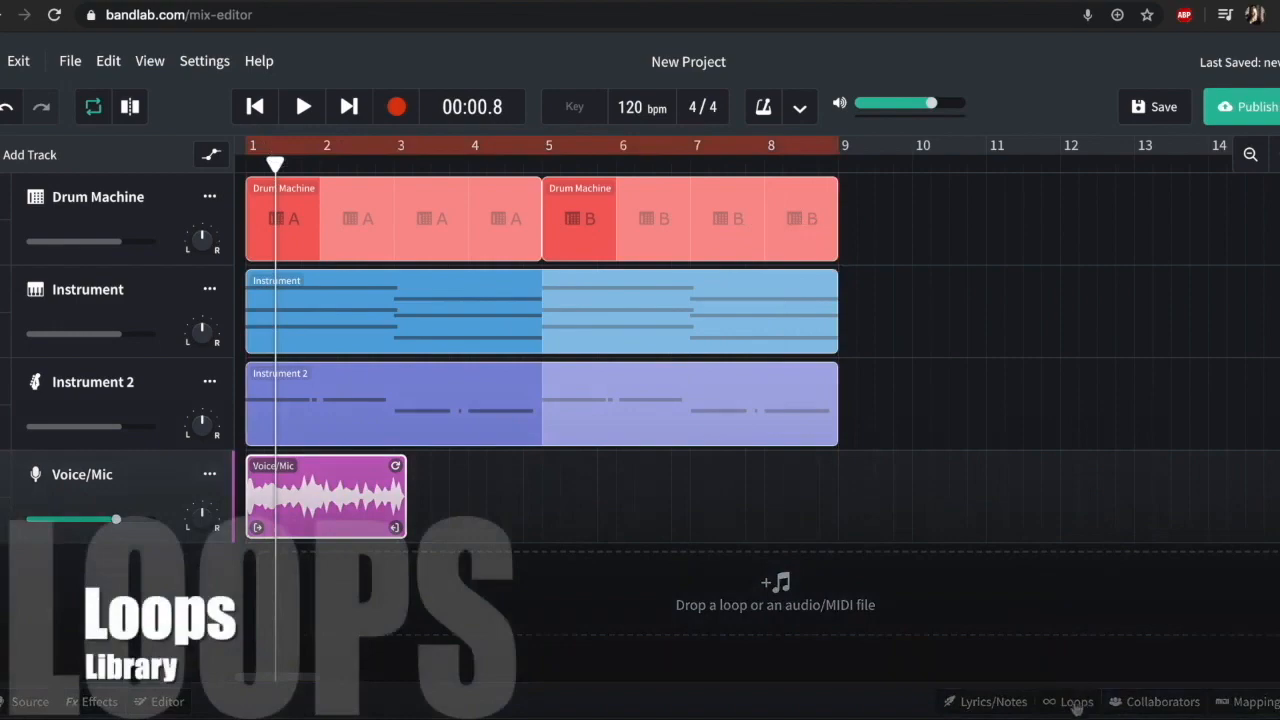
Step: Show the Experimental Soundscapes pack in the loop library, scrolling down to Near Lake Gong
left_click(1076, 700)
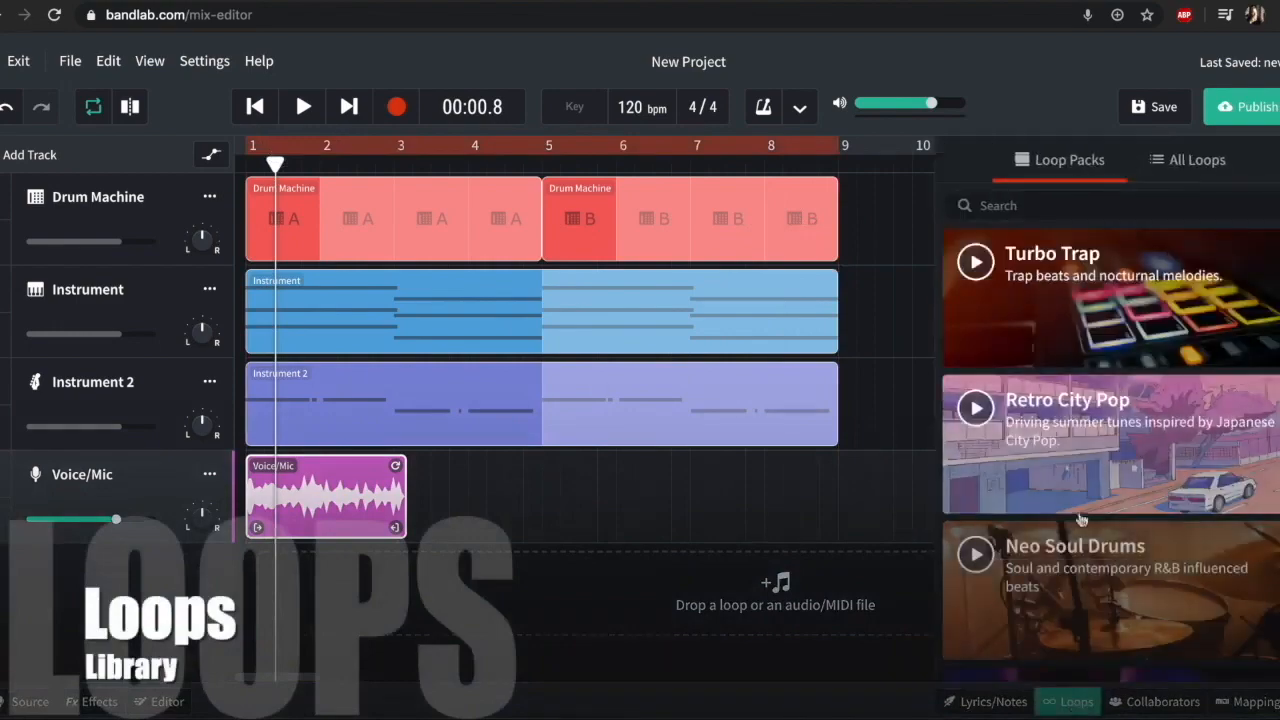
scroll("down", 3)
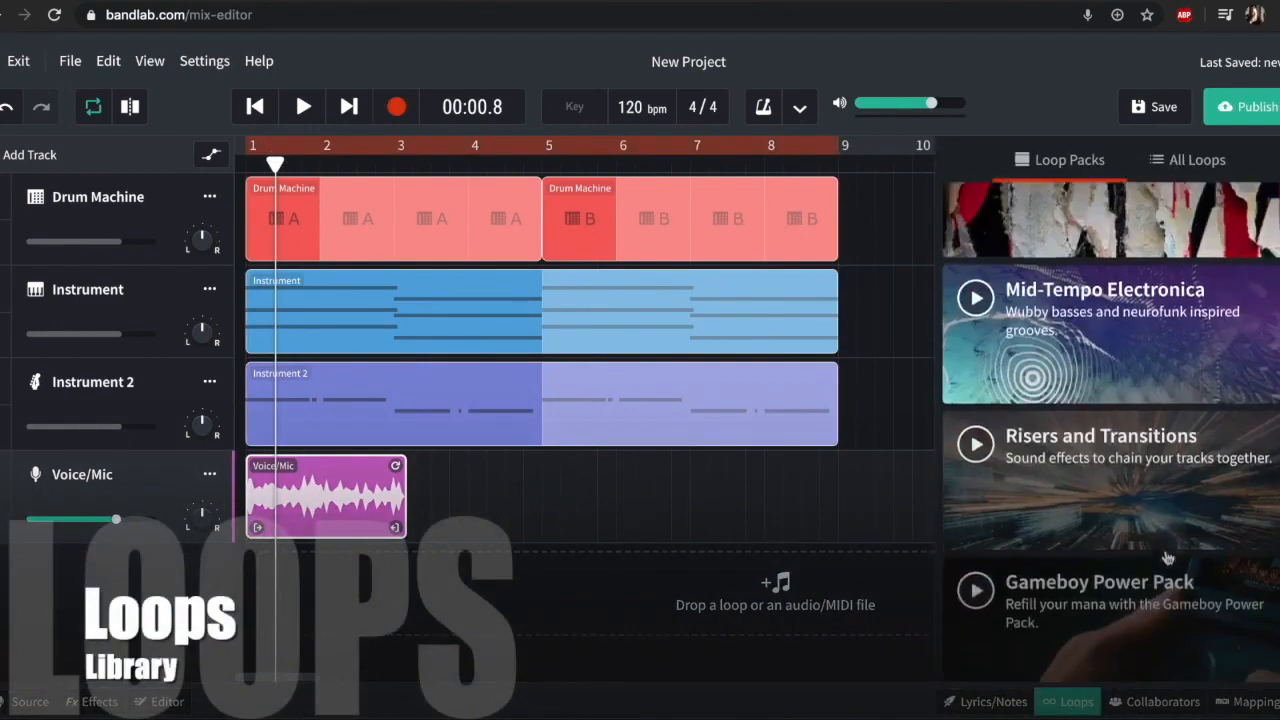
scroll("down", 3)
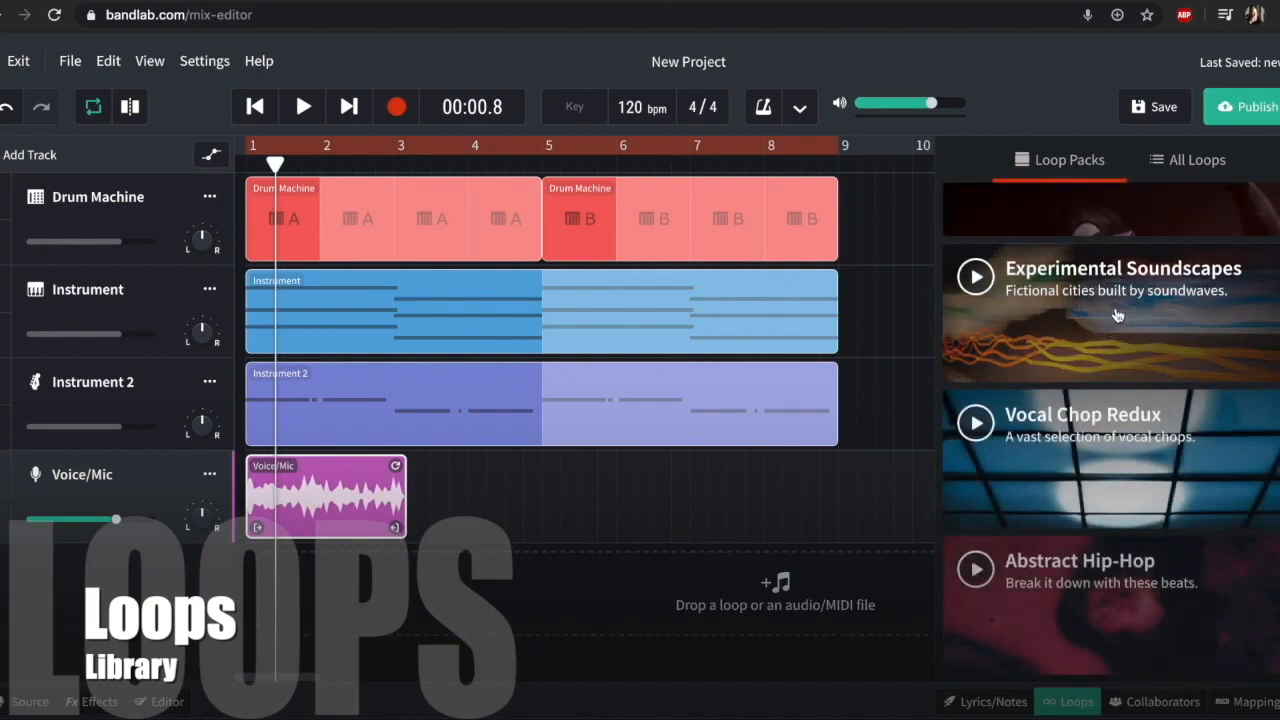
left_click(1124, 268)
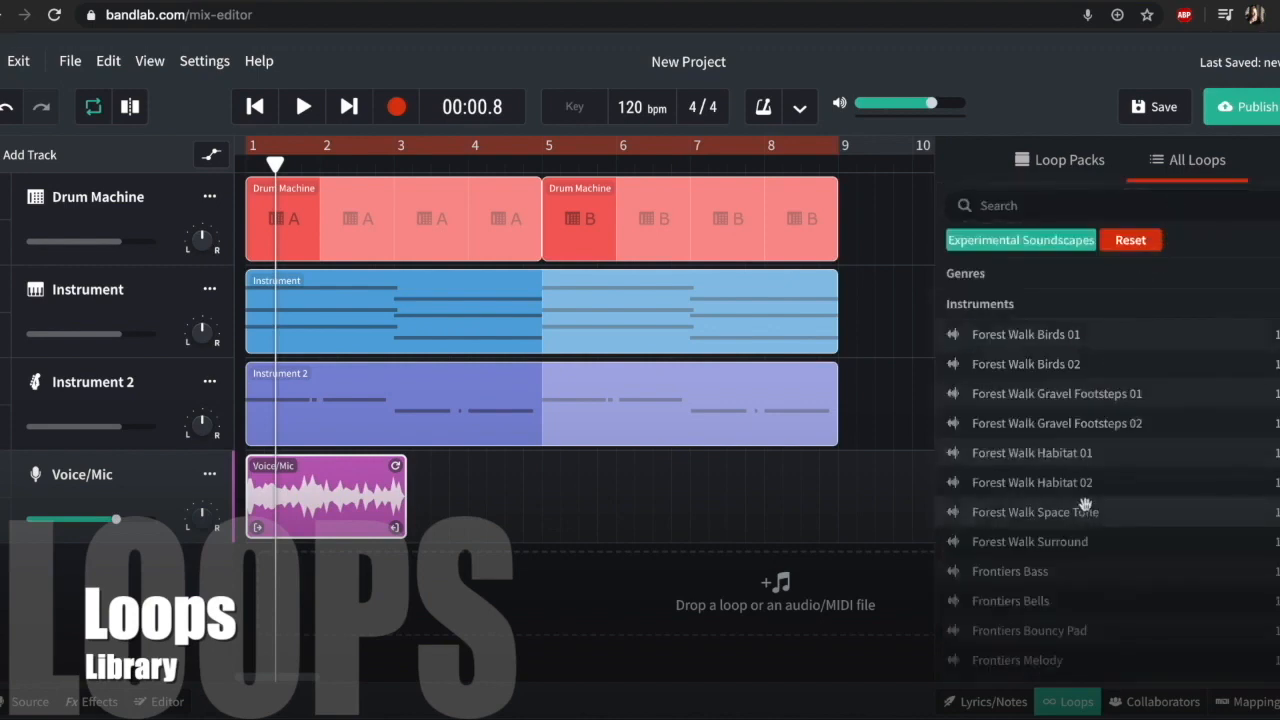
scroll("down", 3)
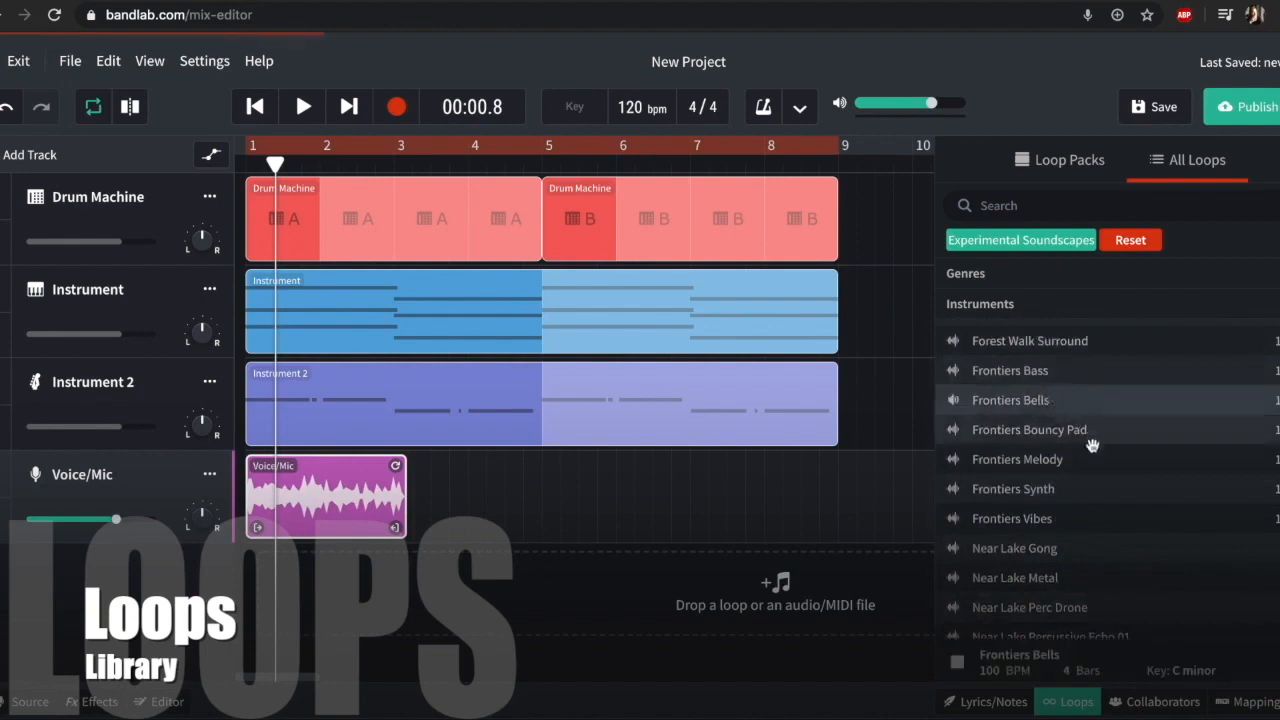
mouse_move(1108, 434)
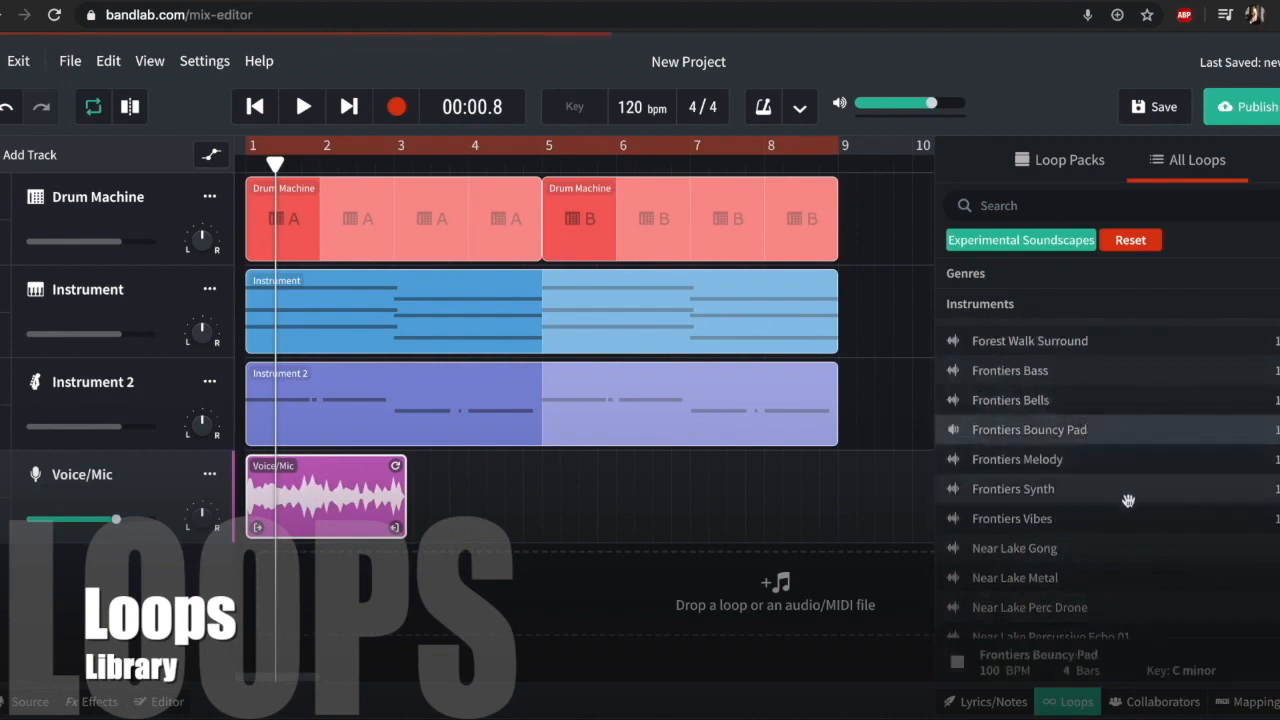
scroll("down", 3)
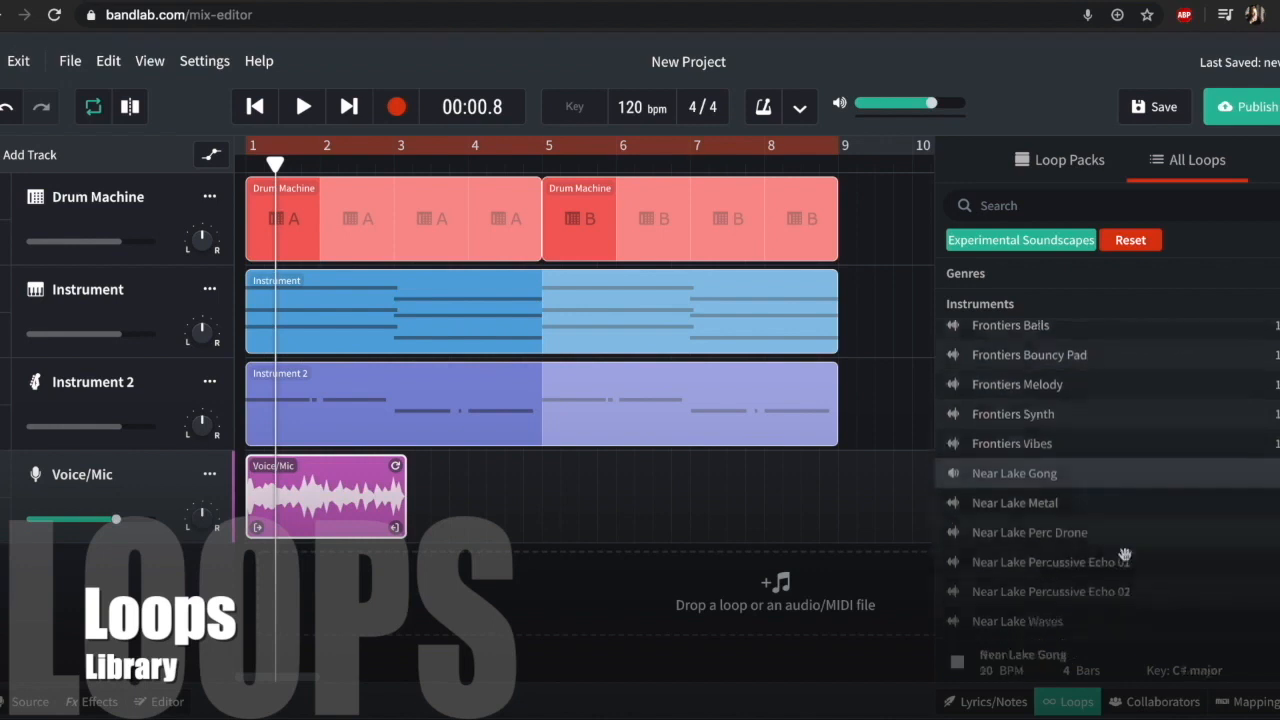
scroll("down", 3)
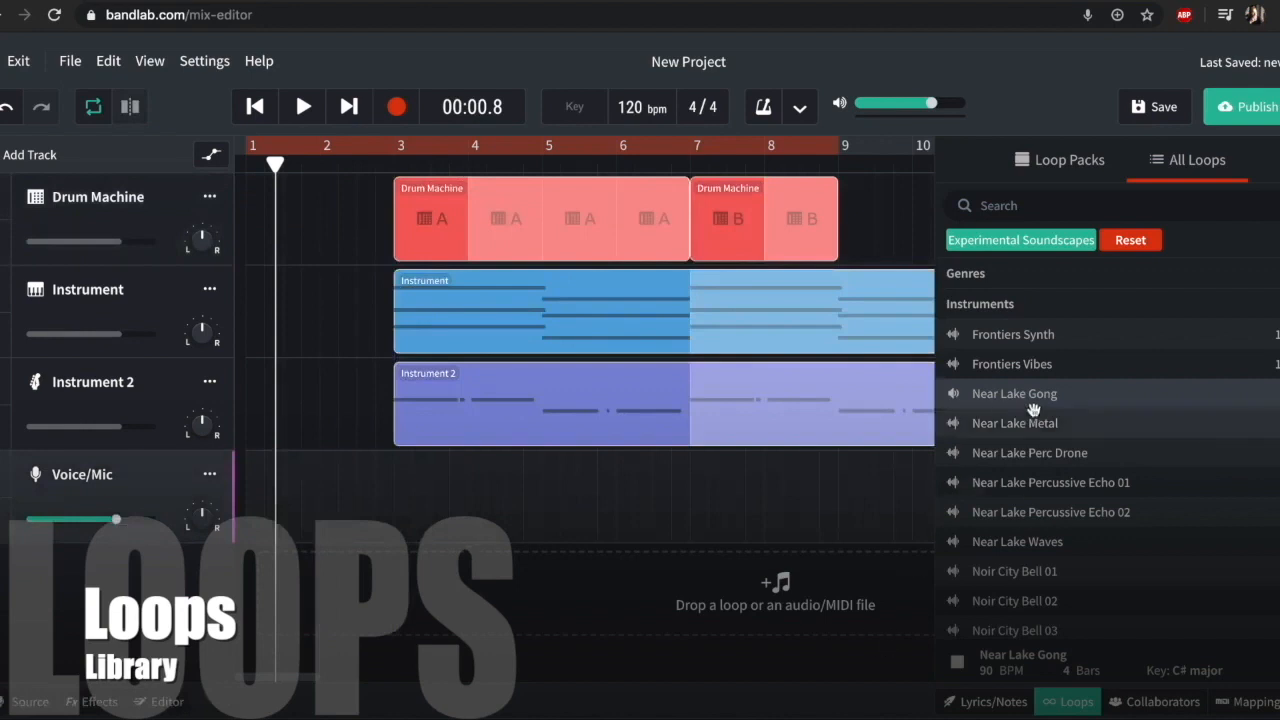
mouse_move(776, 620)
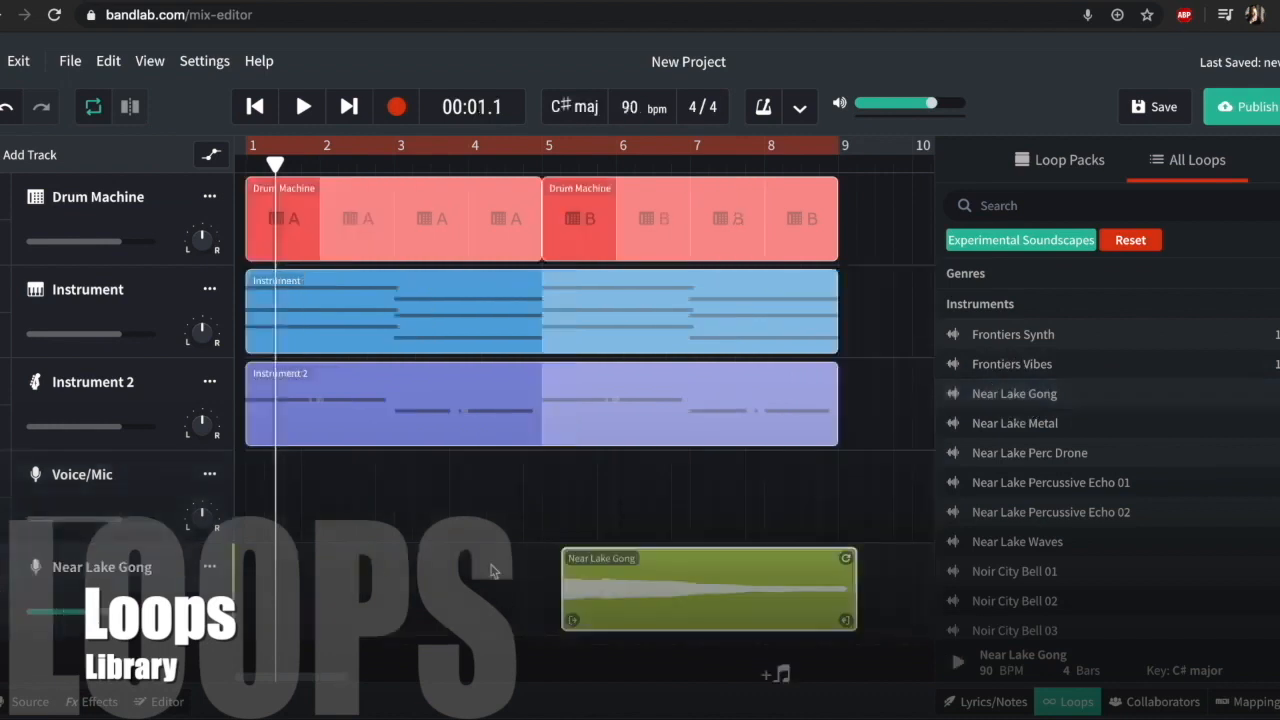
Step: Place Near Lake Gong at bar 1 with other clips from bar 3, split the B drum section, close Loops
left_click_drag(708, 588, 392, 588)
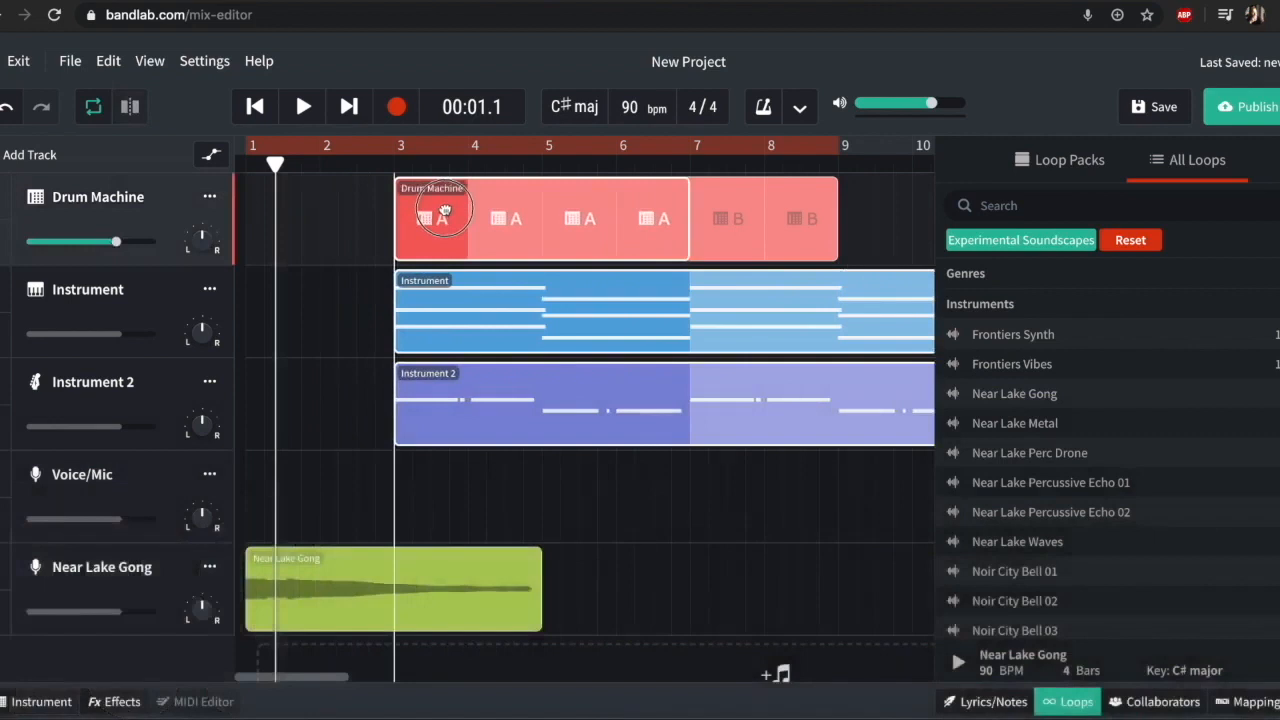
left_click(254, 108)
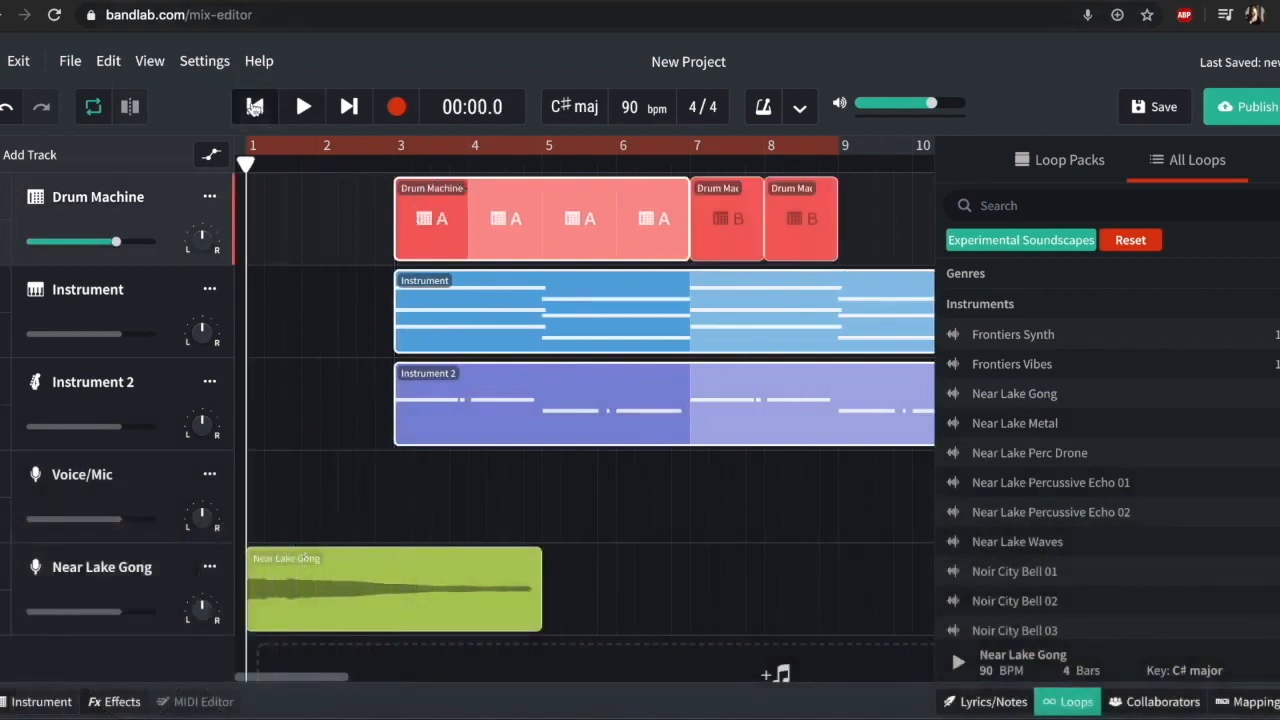
left_click(302, 106)
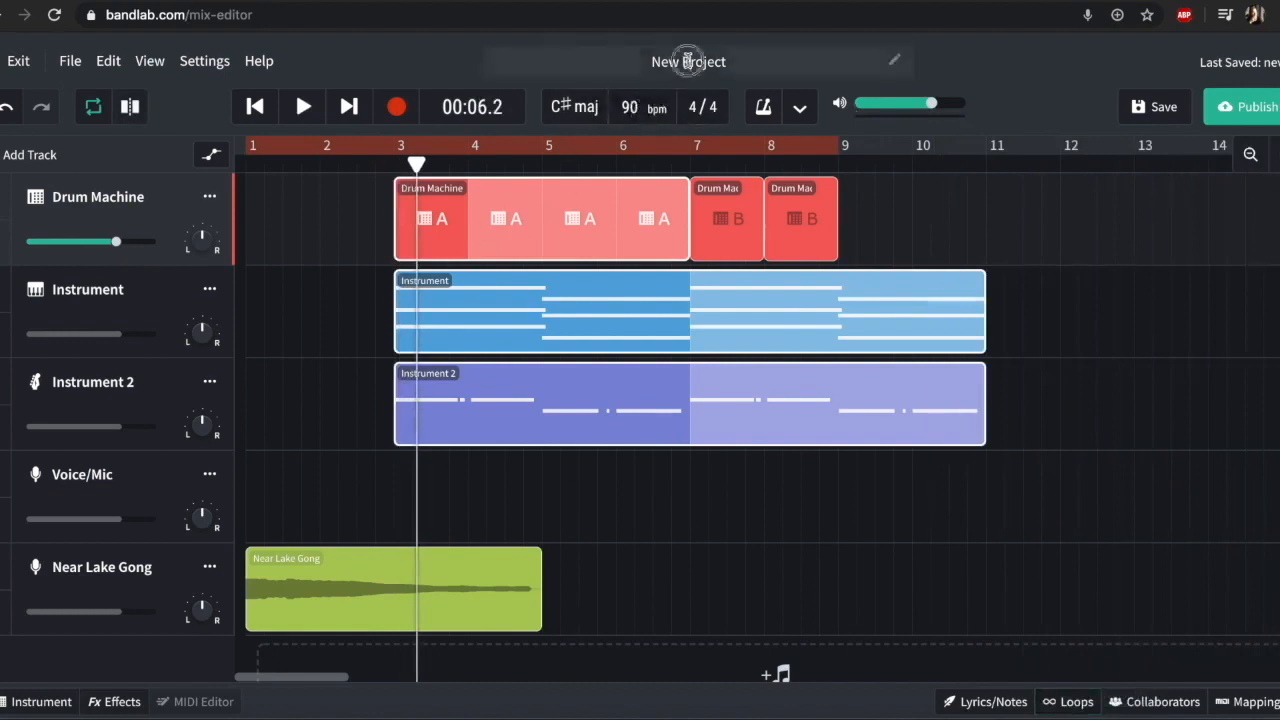
Step: Rename the project 'Demo 2' and save it, browse Edit and Download menus, select Drum Machine
type("Demo 2")
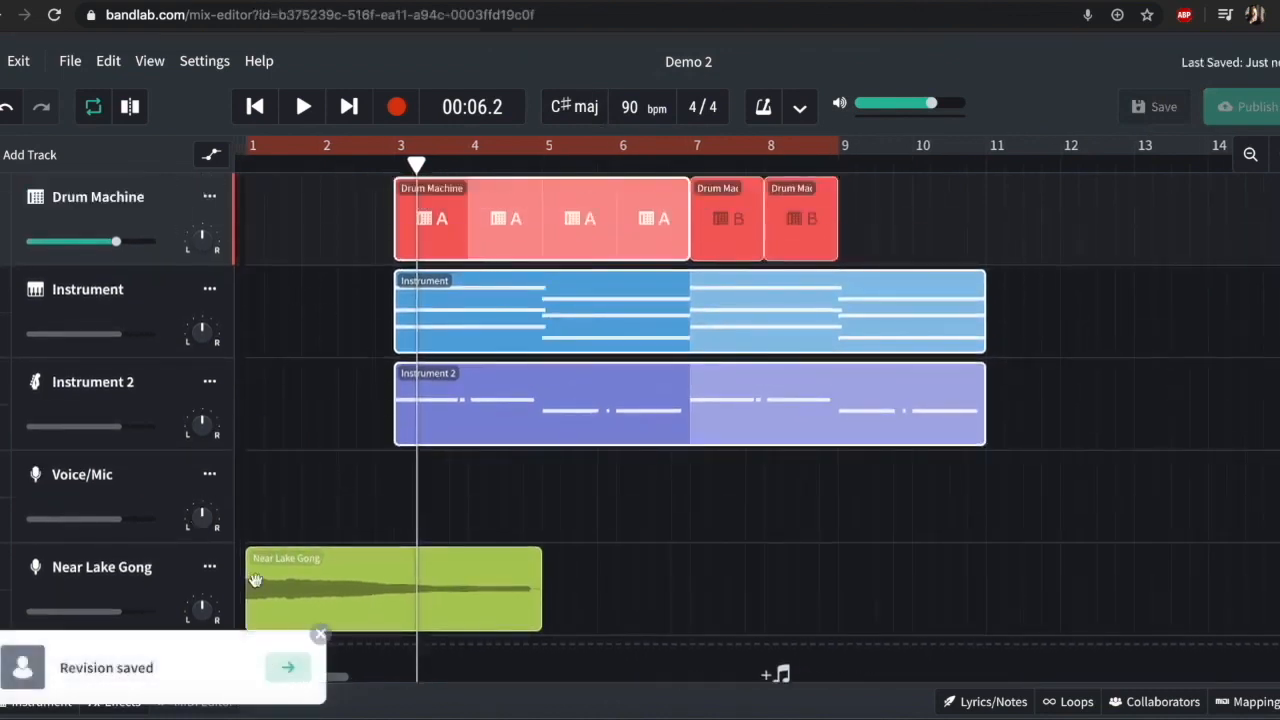
left_click(108, 60)
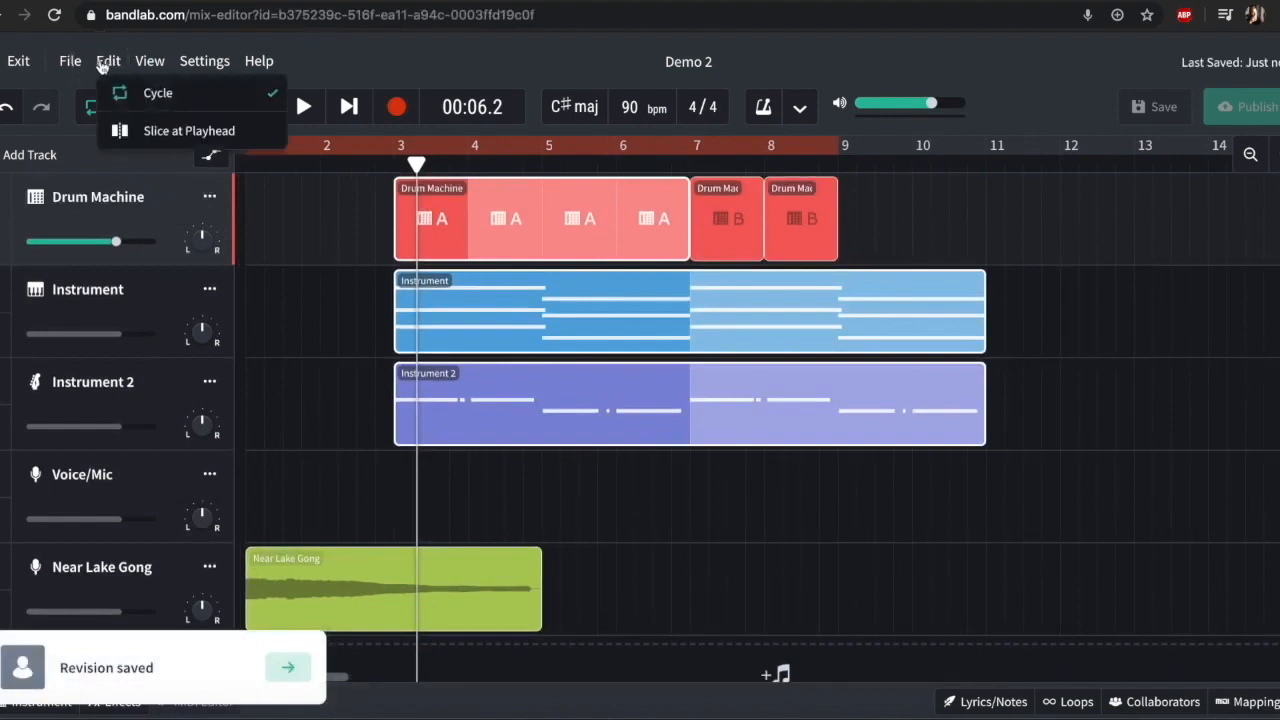
left_click(68, 60)
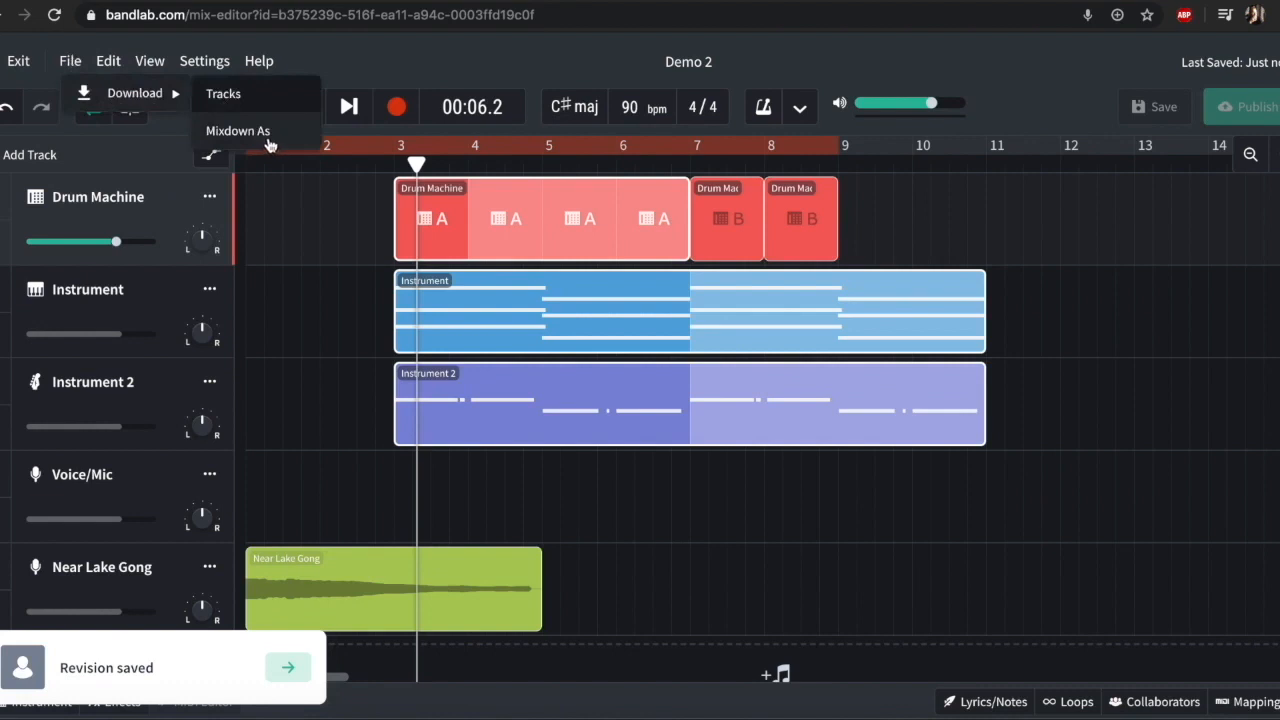
mouse_move(272, 144)
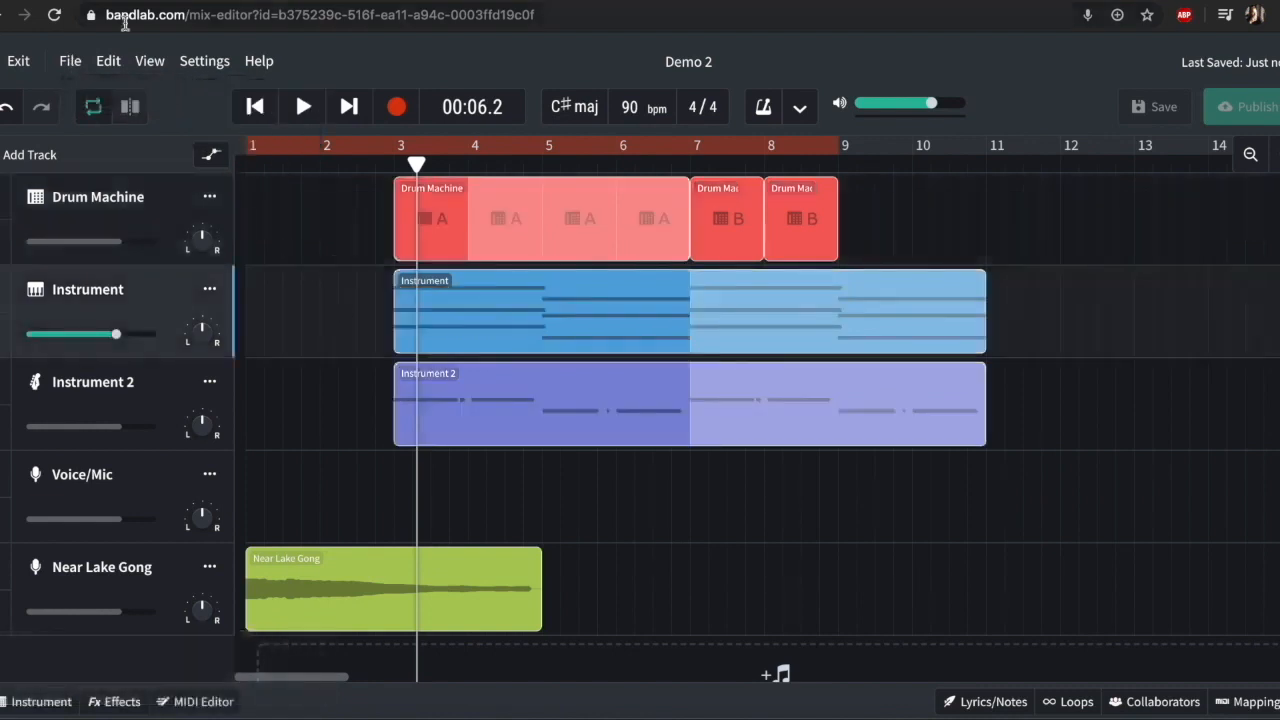
left_click(82, 474)
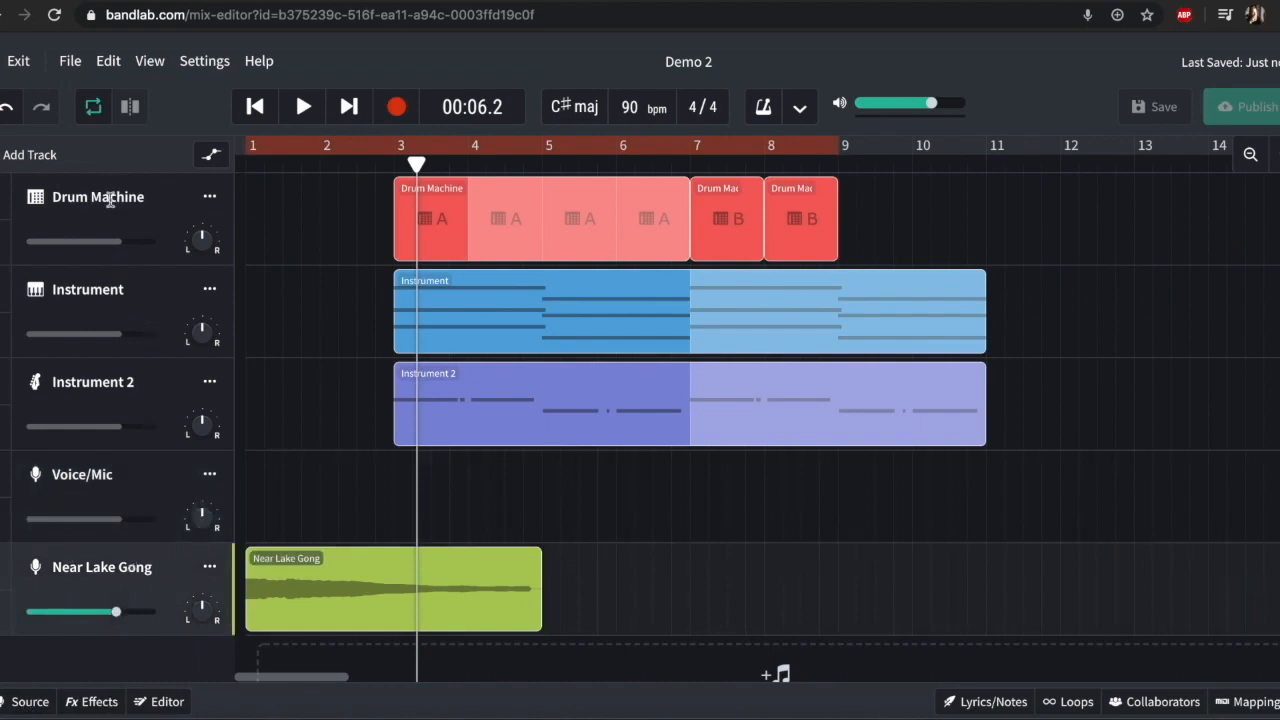
left_click(98, 198)
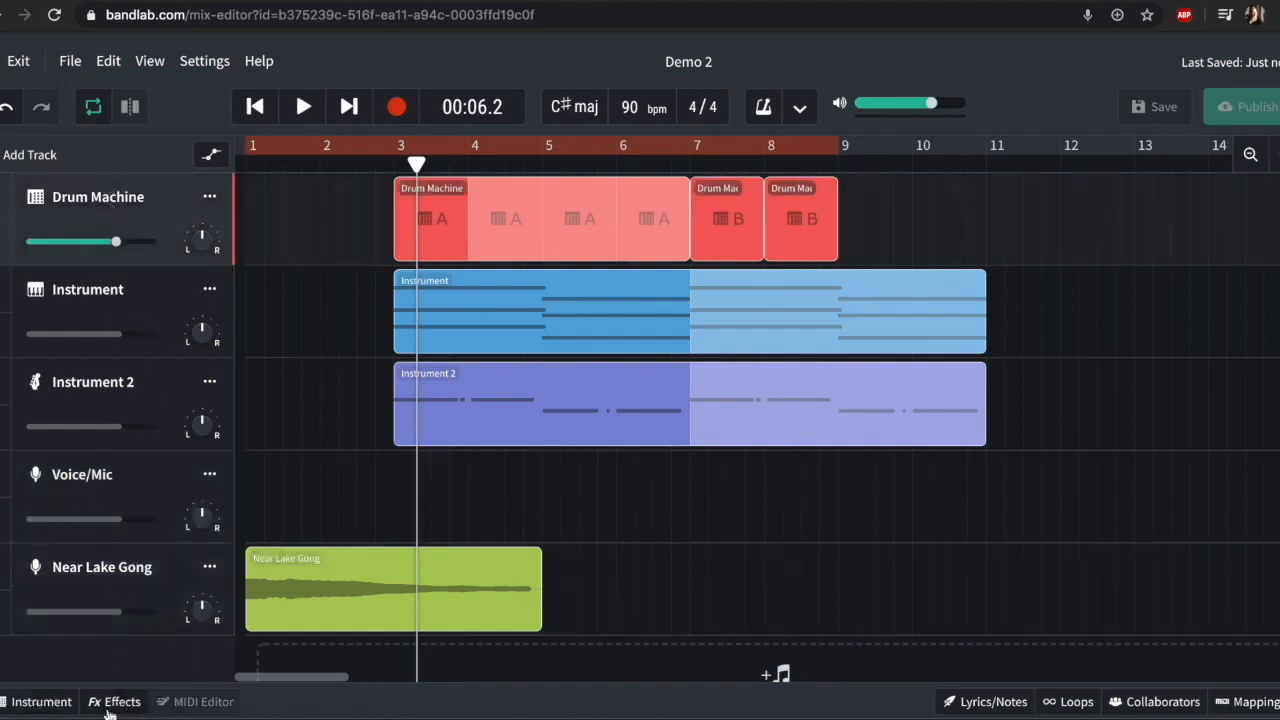
Step: Give the Drum Machine a BL Driver distortion with raised Drive and a Space Maker reverb
left_click(112, 700)
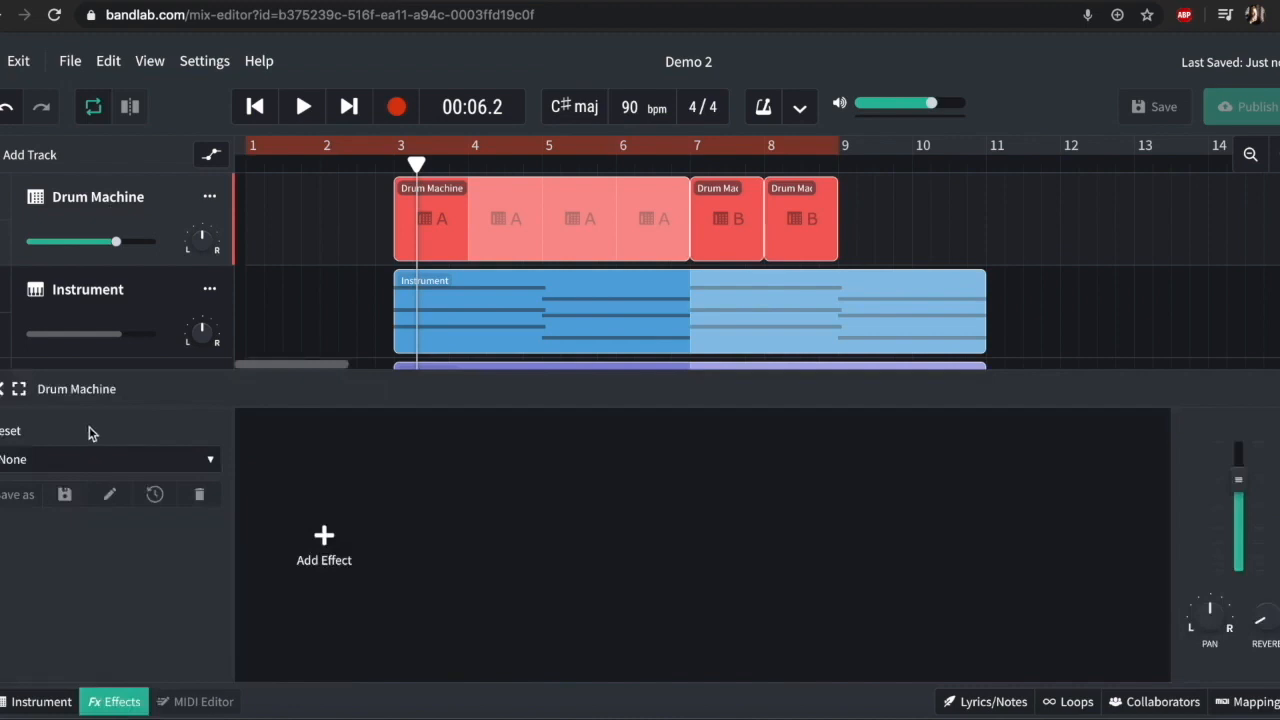
left_click(324, 544)
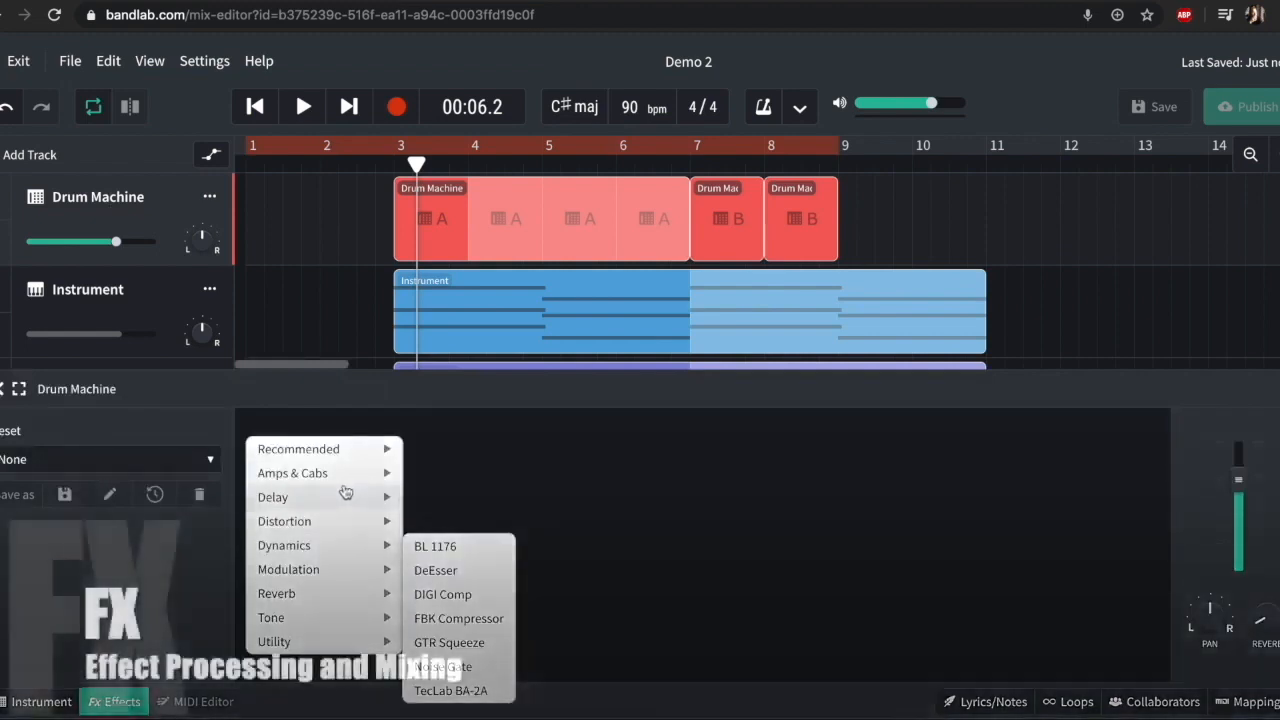
mouse_move(284, 520)
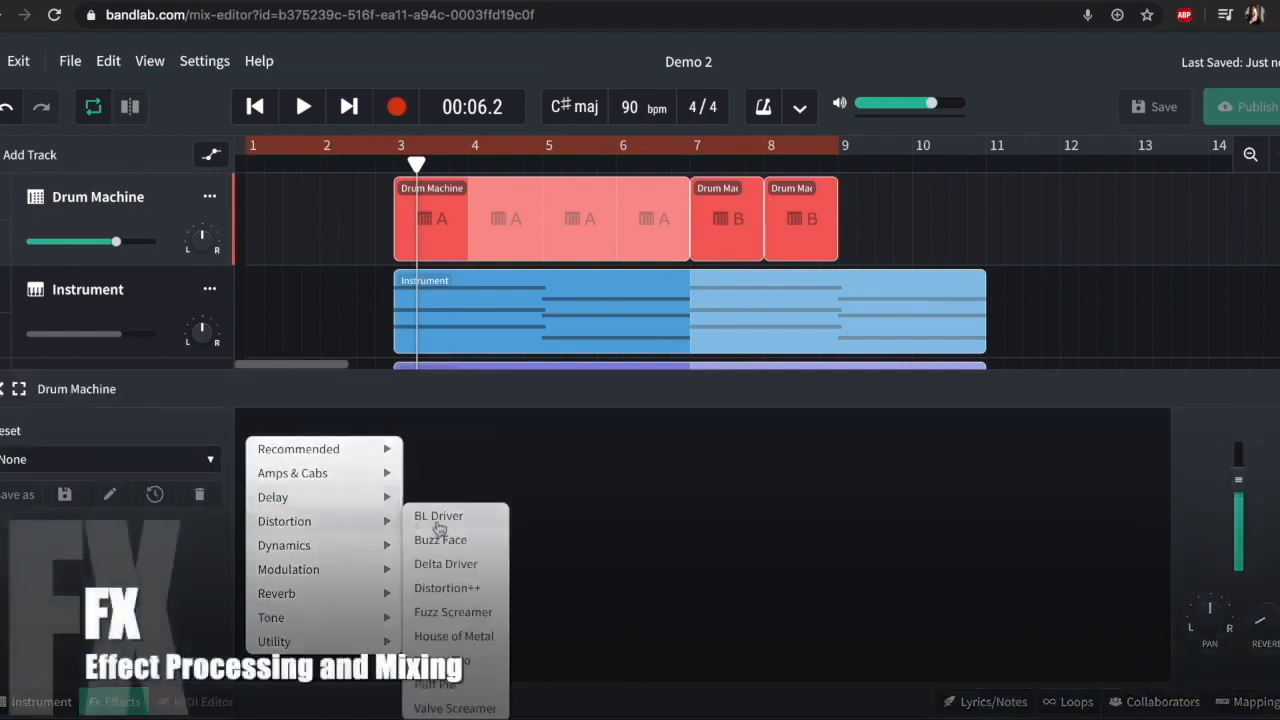
left_click(438, 516)
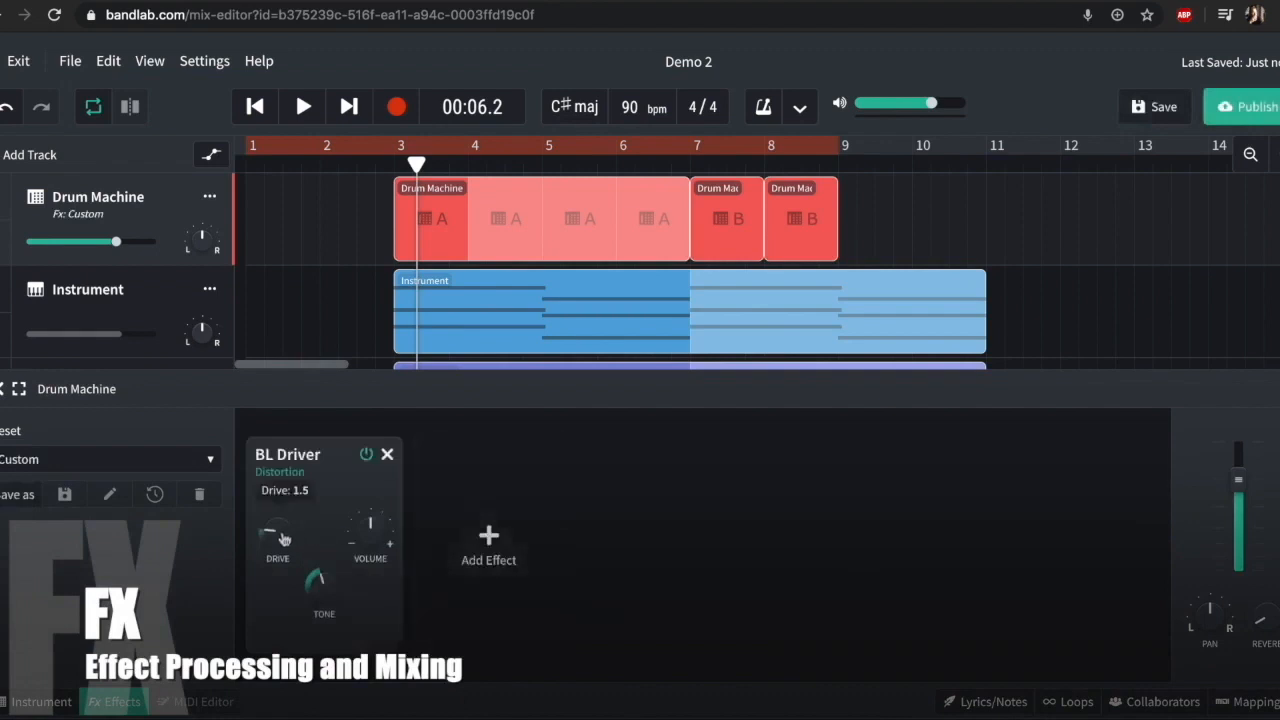
left_click_drag(276, 536, 276, 490)
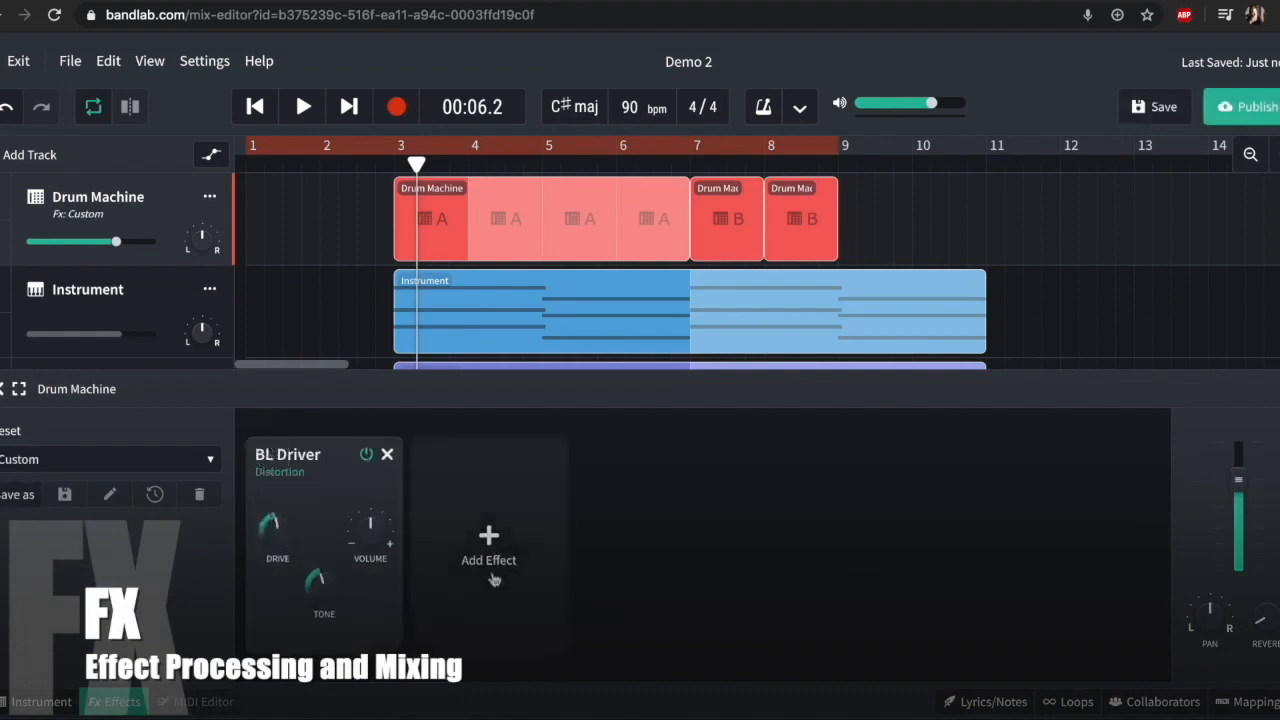
left_click(488, 550)
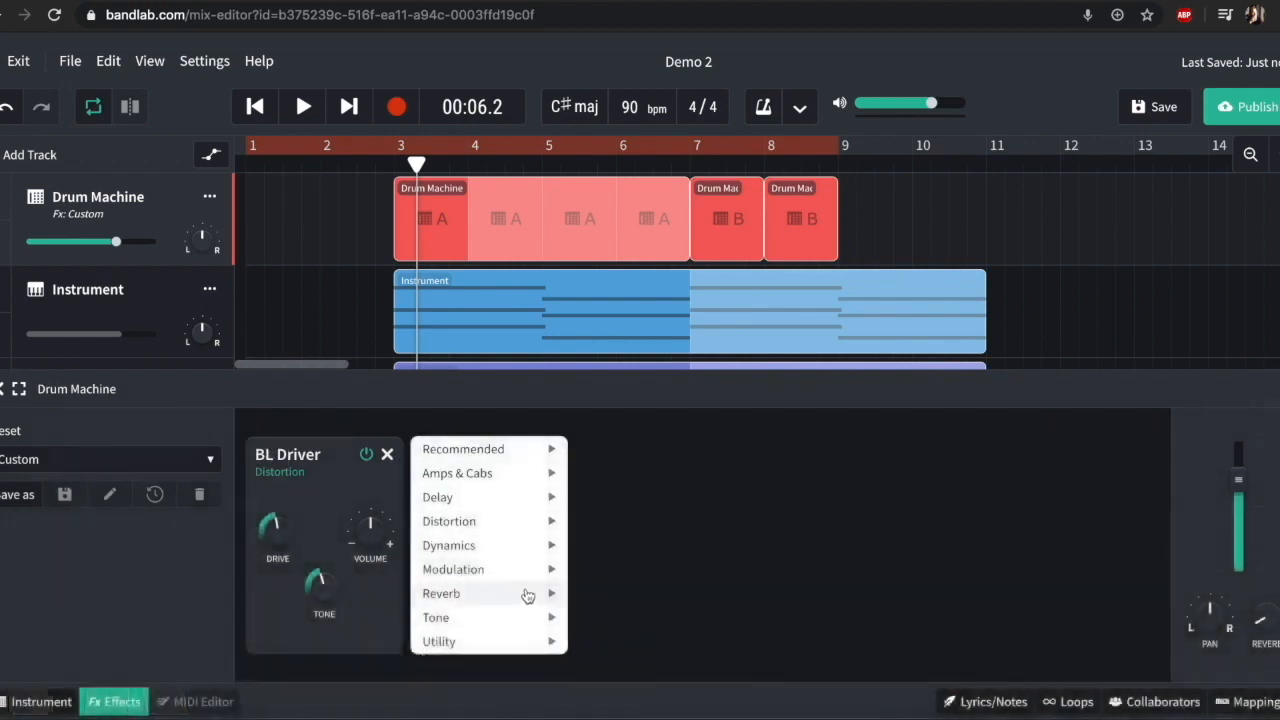
left_click(440, 592)
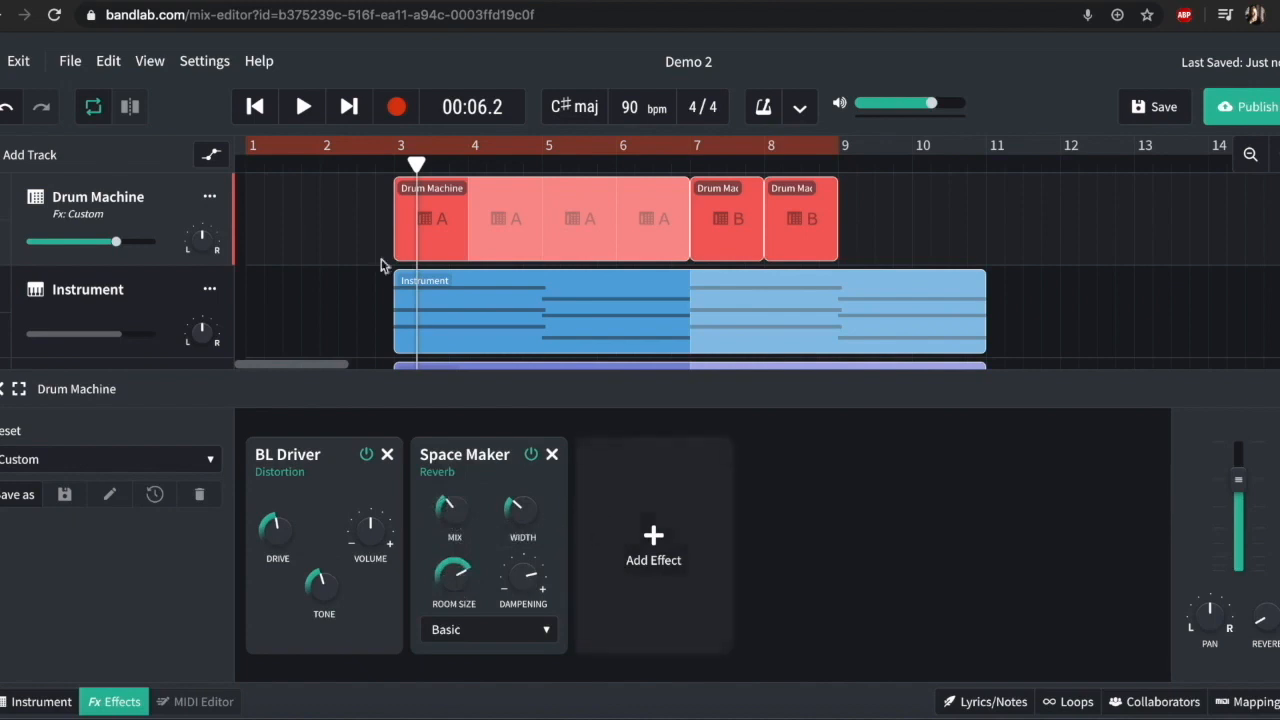
Step: Automate Space Maker - Mix on the Drum Machine, rising from bar 3 to bar 7, and audition it
left_click(210, 156)
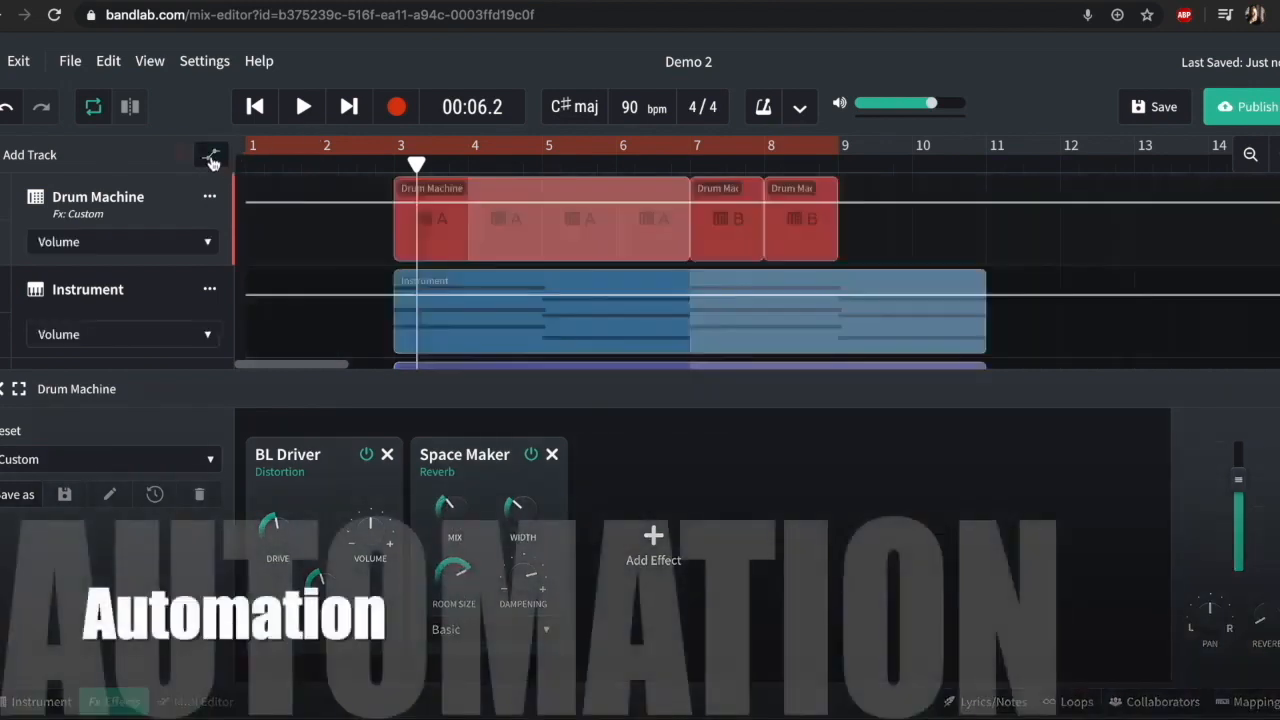
left_click(124, 240)
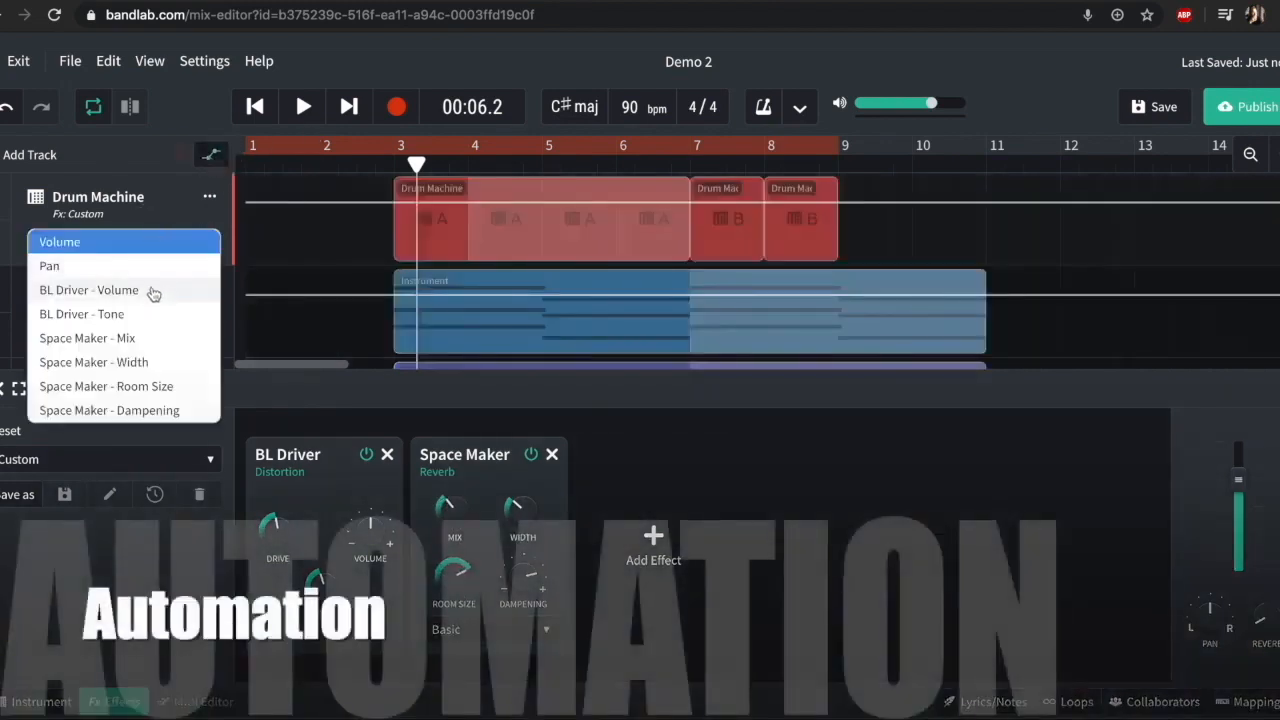
mouse_move(148, 318)
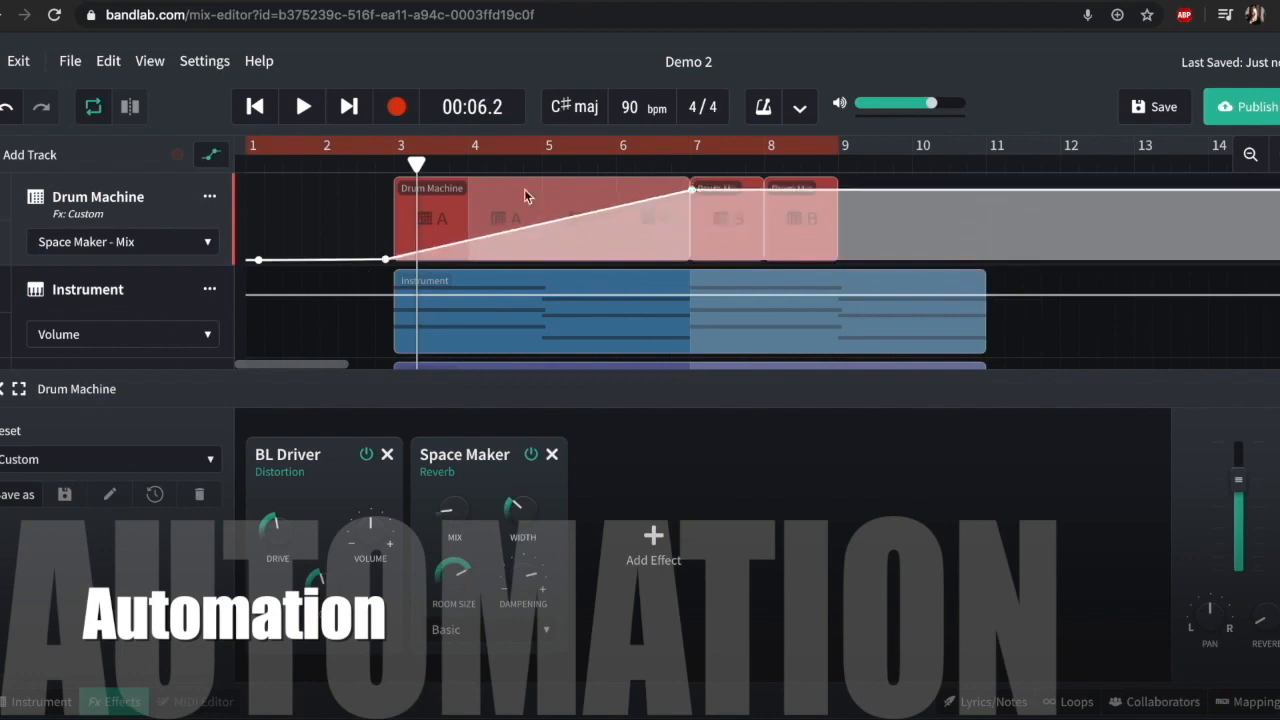
left_click(302, 106)
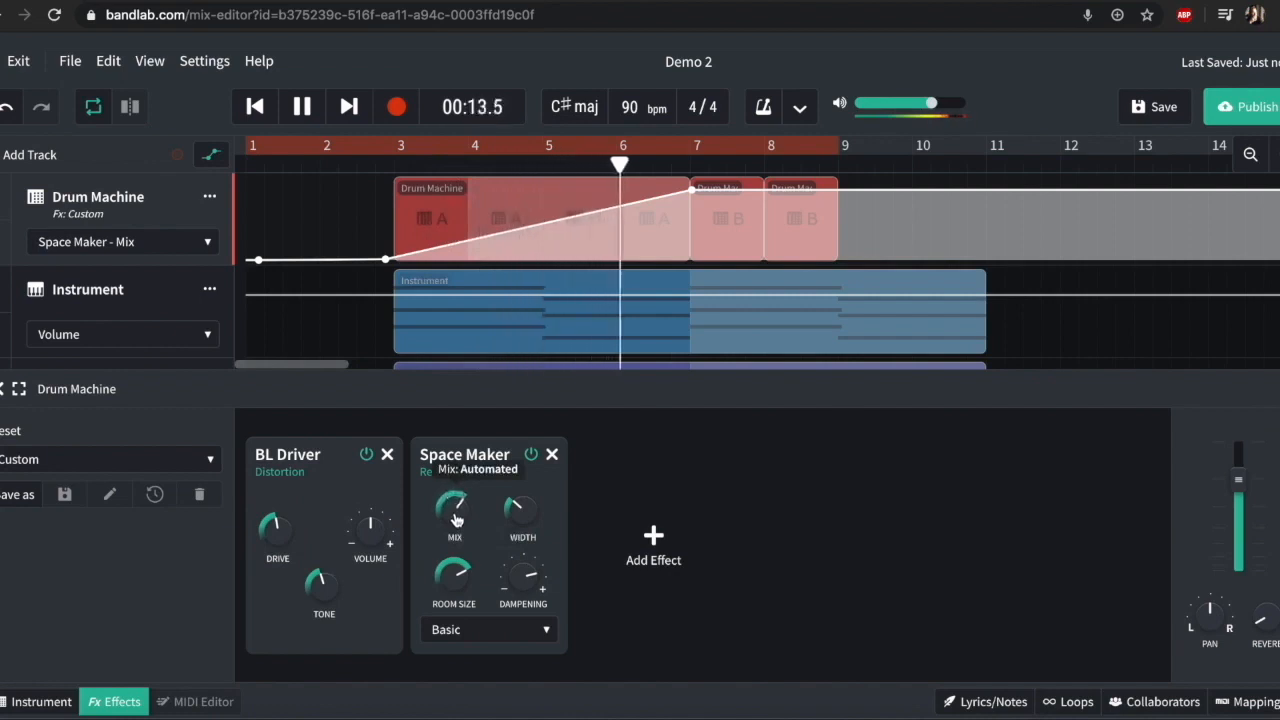
left_click(300, 106)
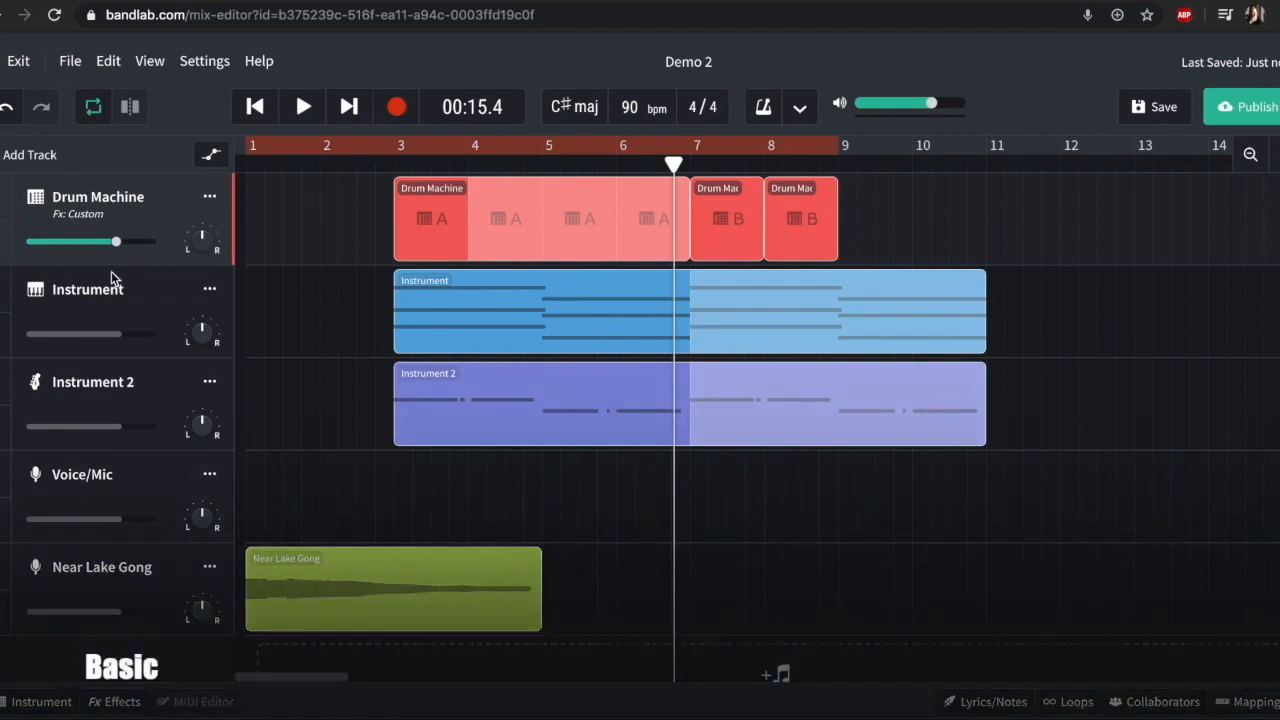
mouse_move(118, 240)
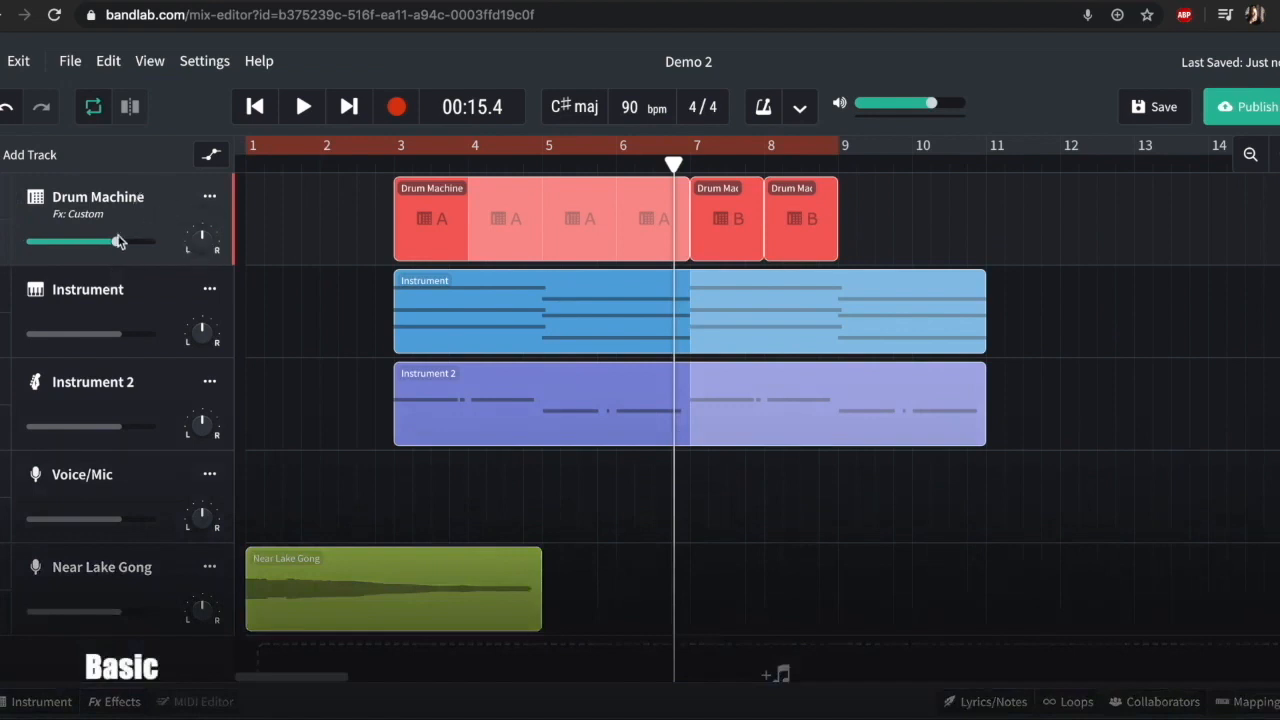
Step: Nudge the Drum Machine volume, peek at Collaborators, then show the MIDI Mappings panel
left_click_drag(100, 240, 116, 240)
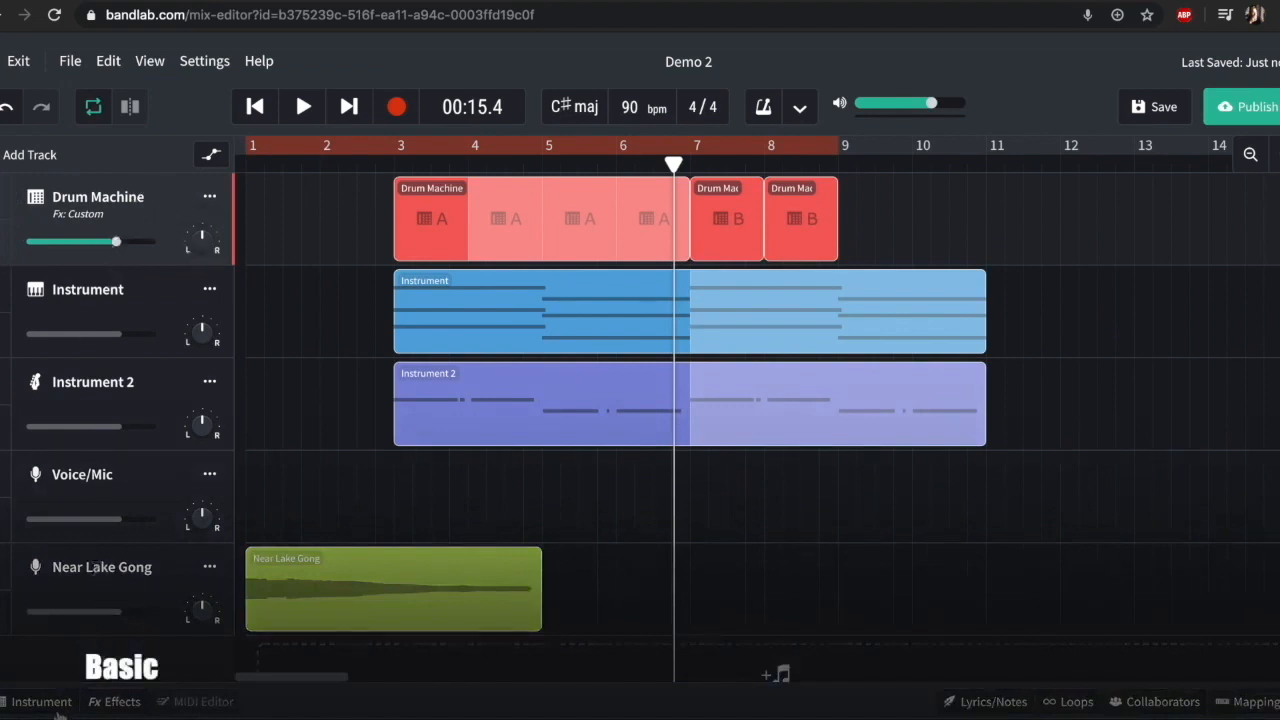
mouse_move(718, 178)
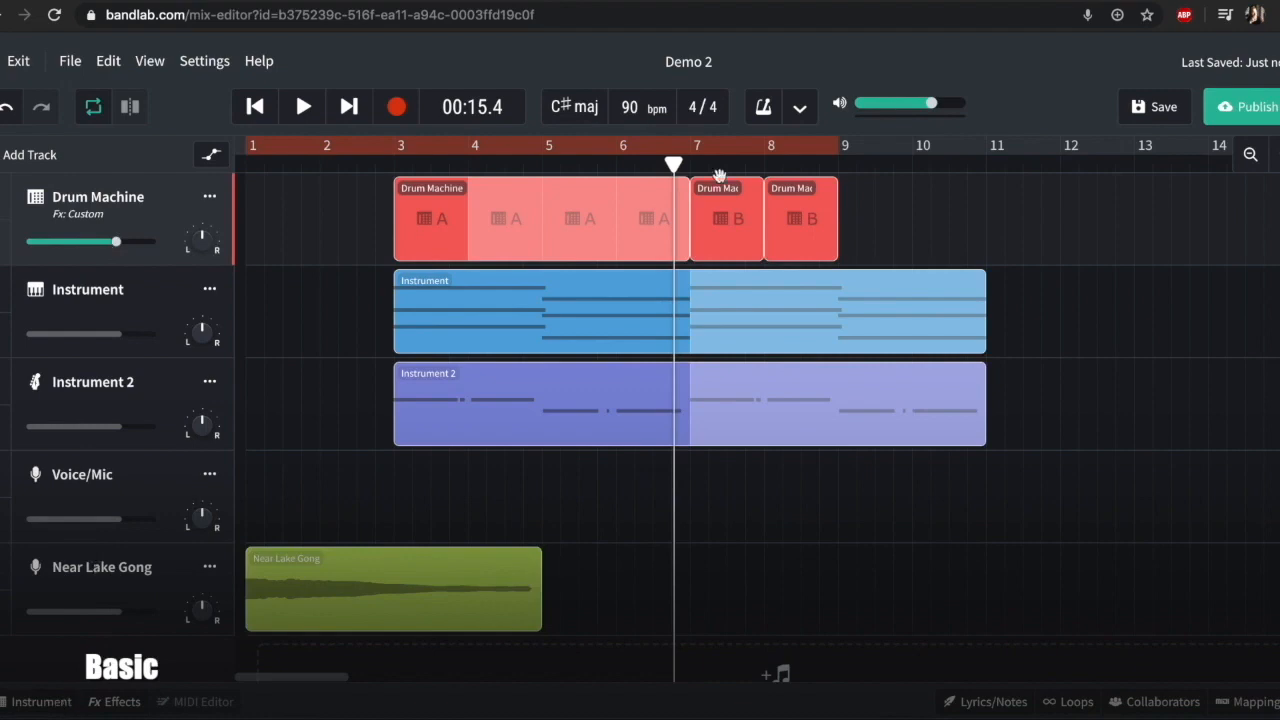
left_click(1156, 700)
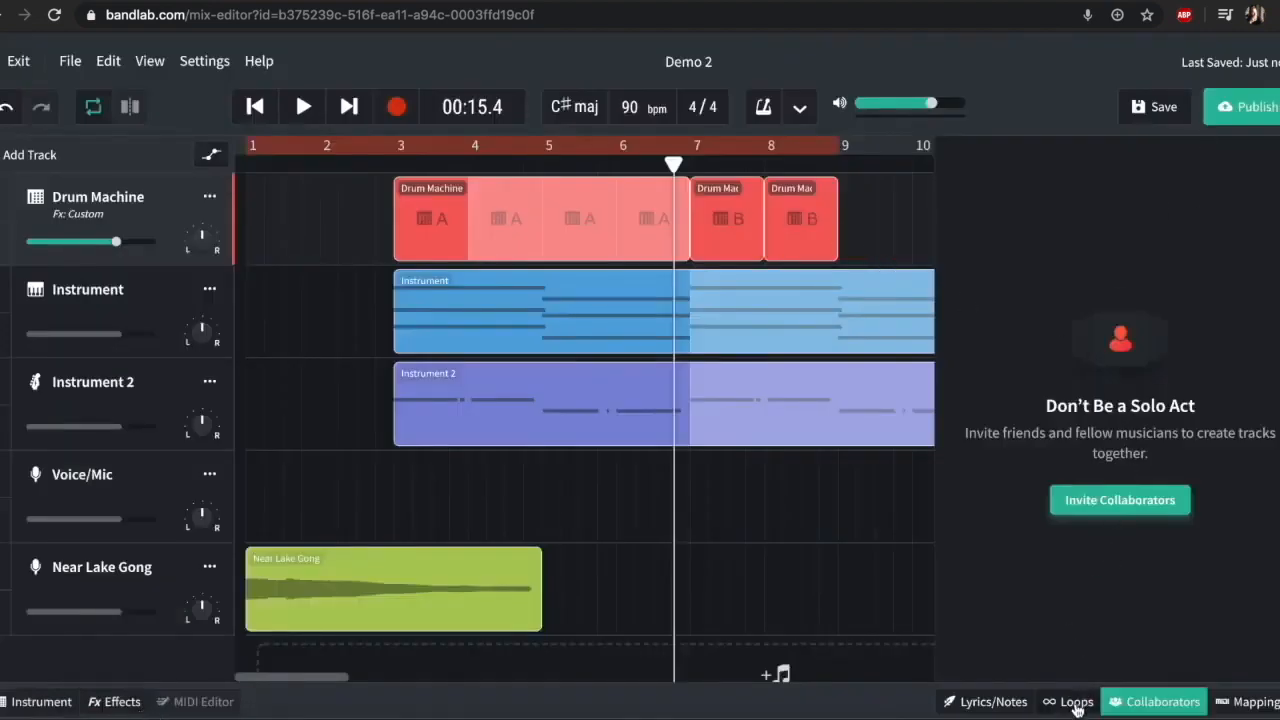
left_click(1162, 700)
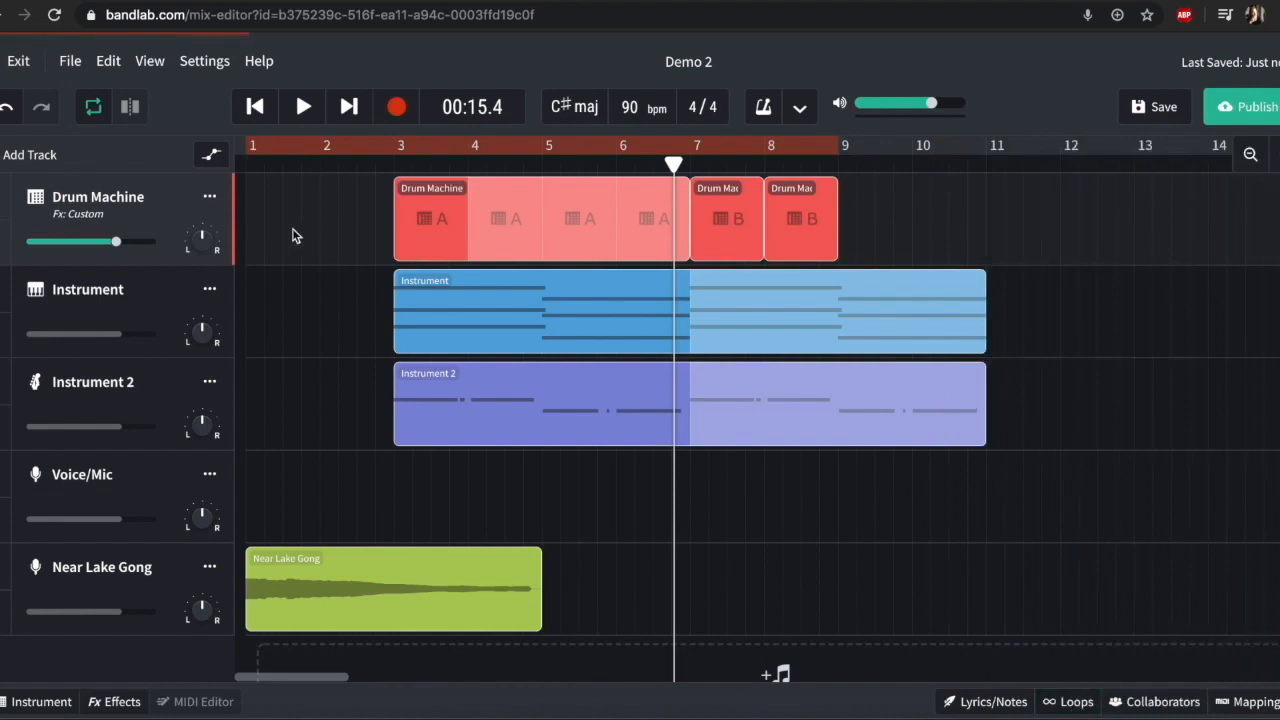
left_click(1248, 700)
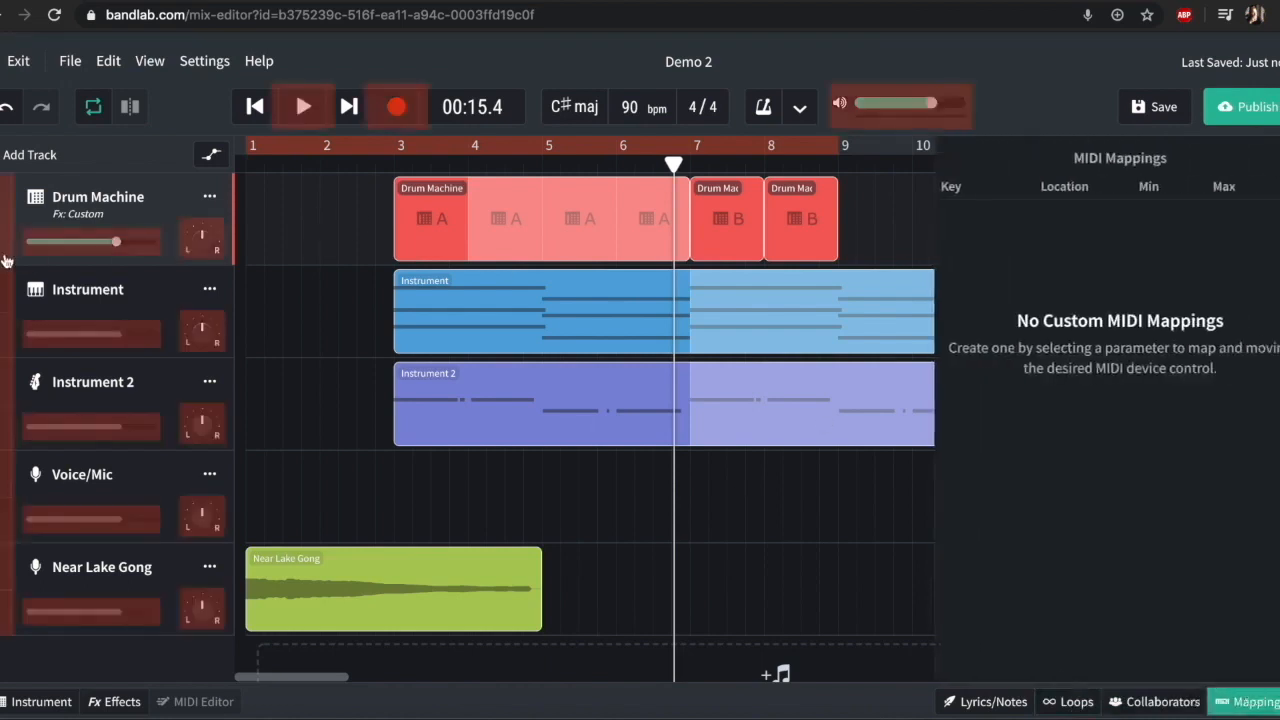